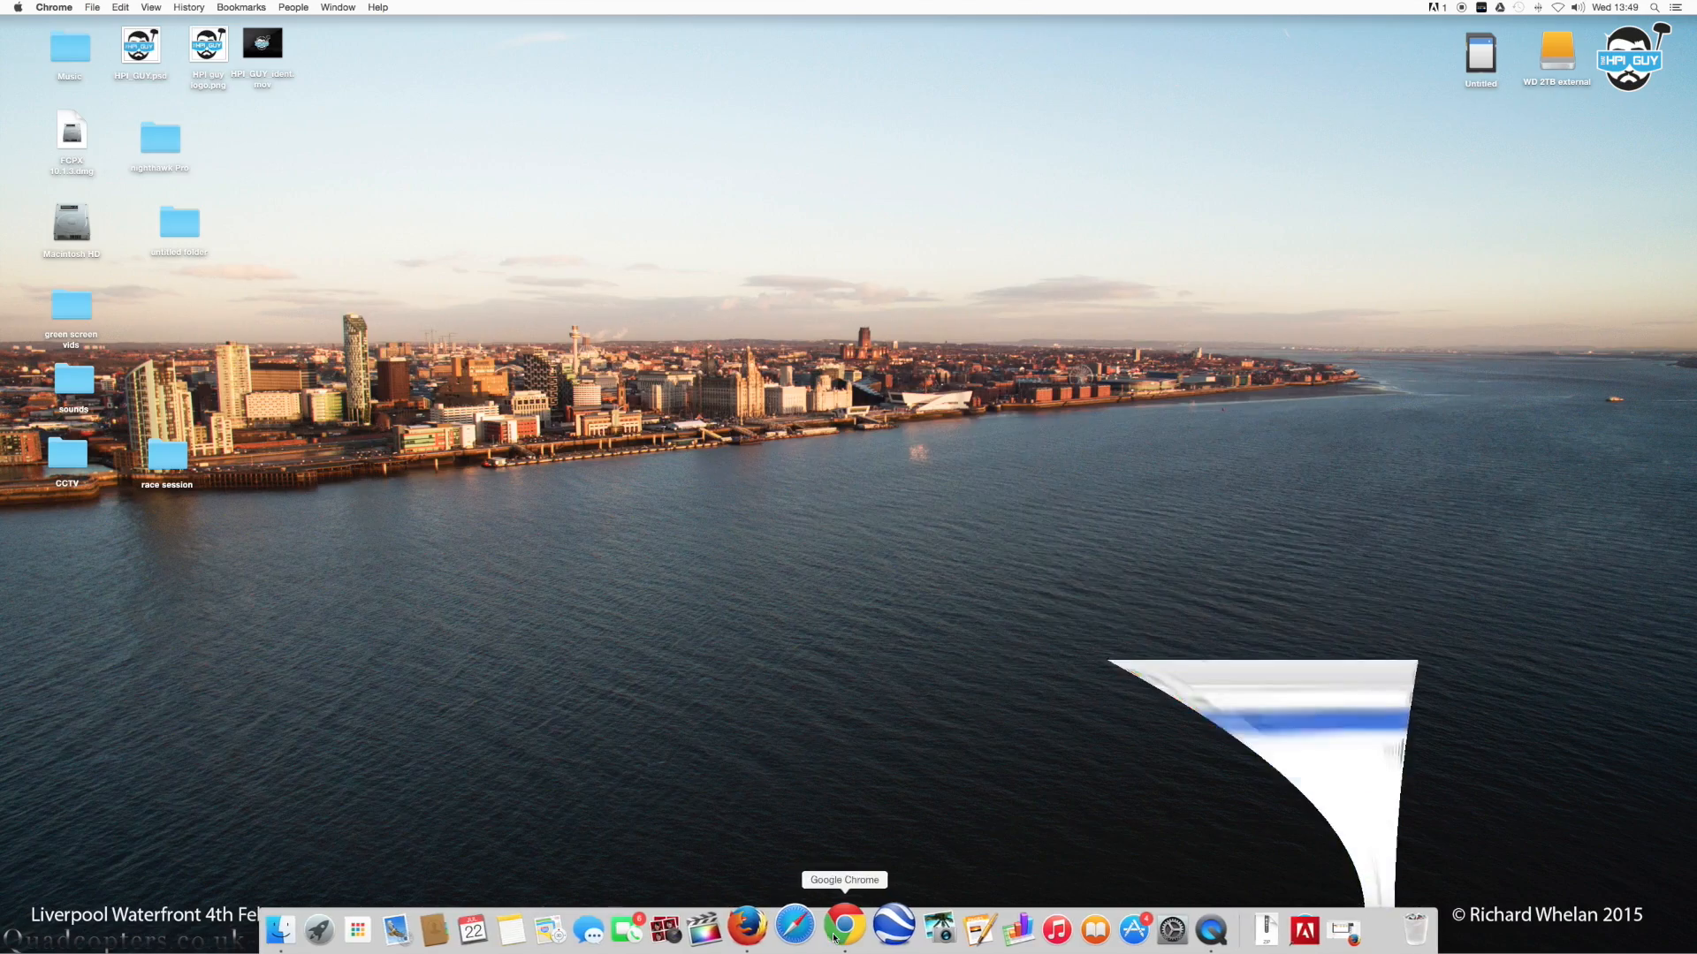
# Search Google for BASEFLIGHT in Chrome, open the Chrome Web Store listing and launch Baseflight Configurator.
pyautogui.click(857, 928)
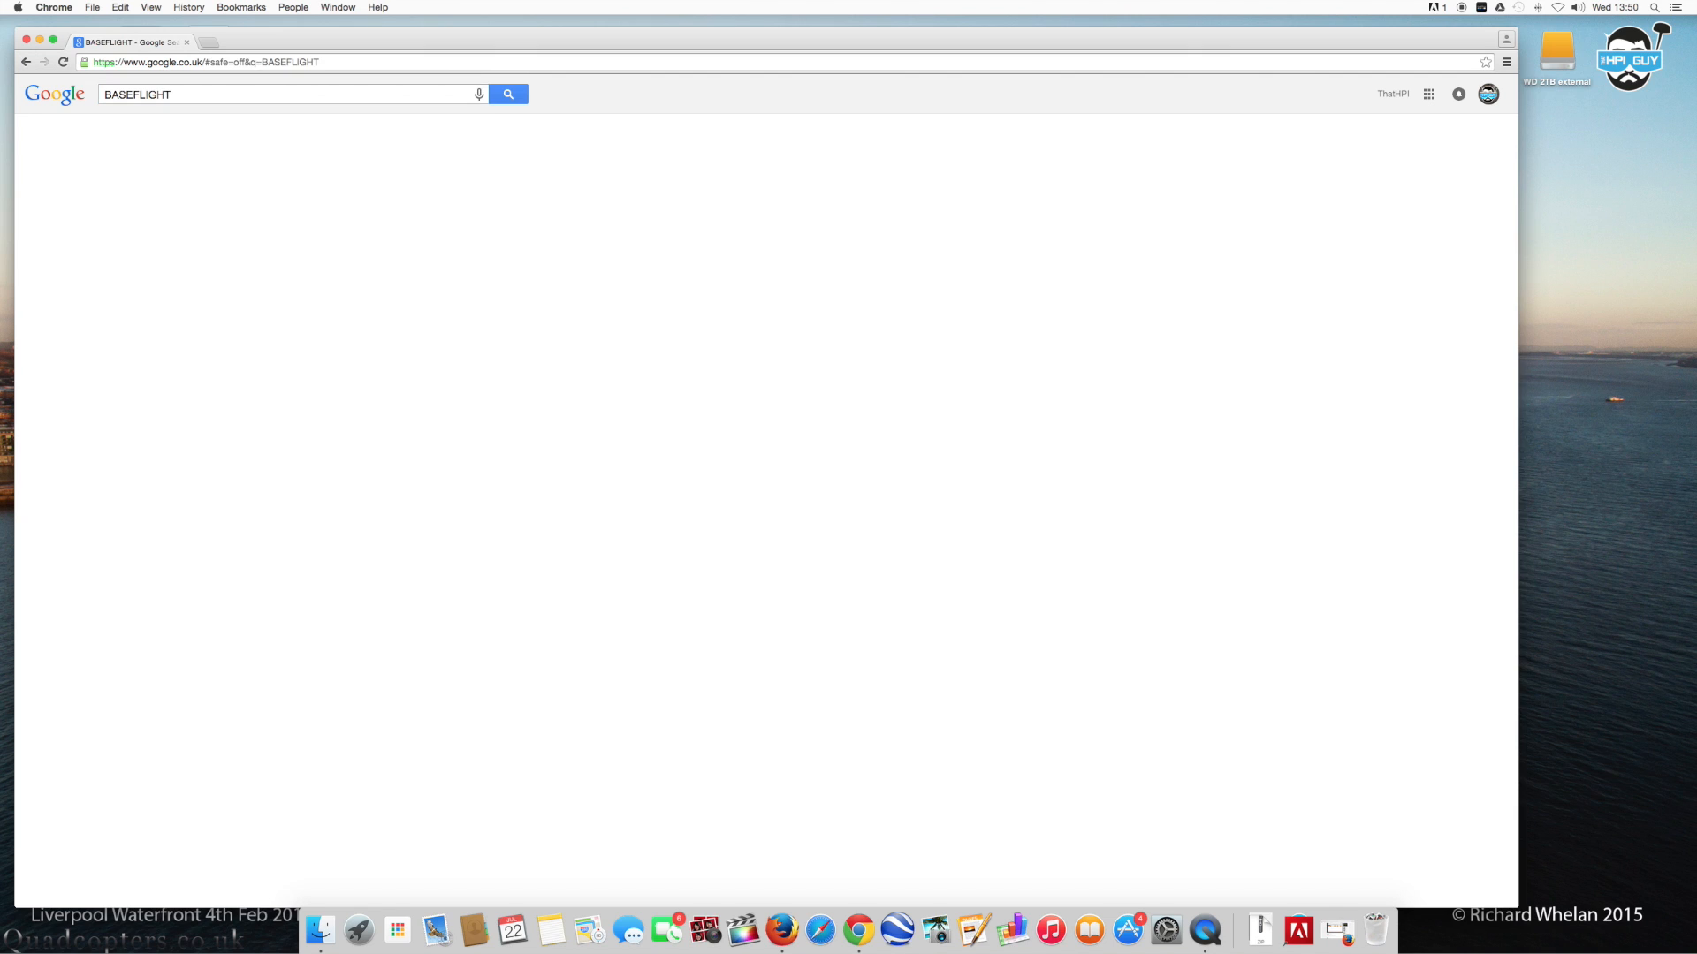
pyautogui.click(507, 93)
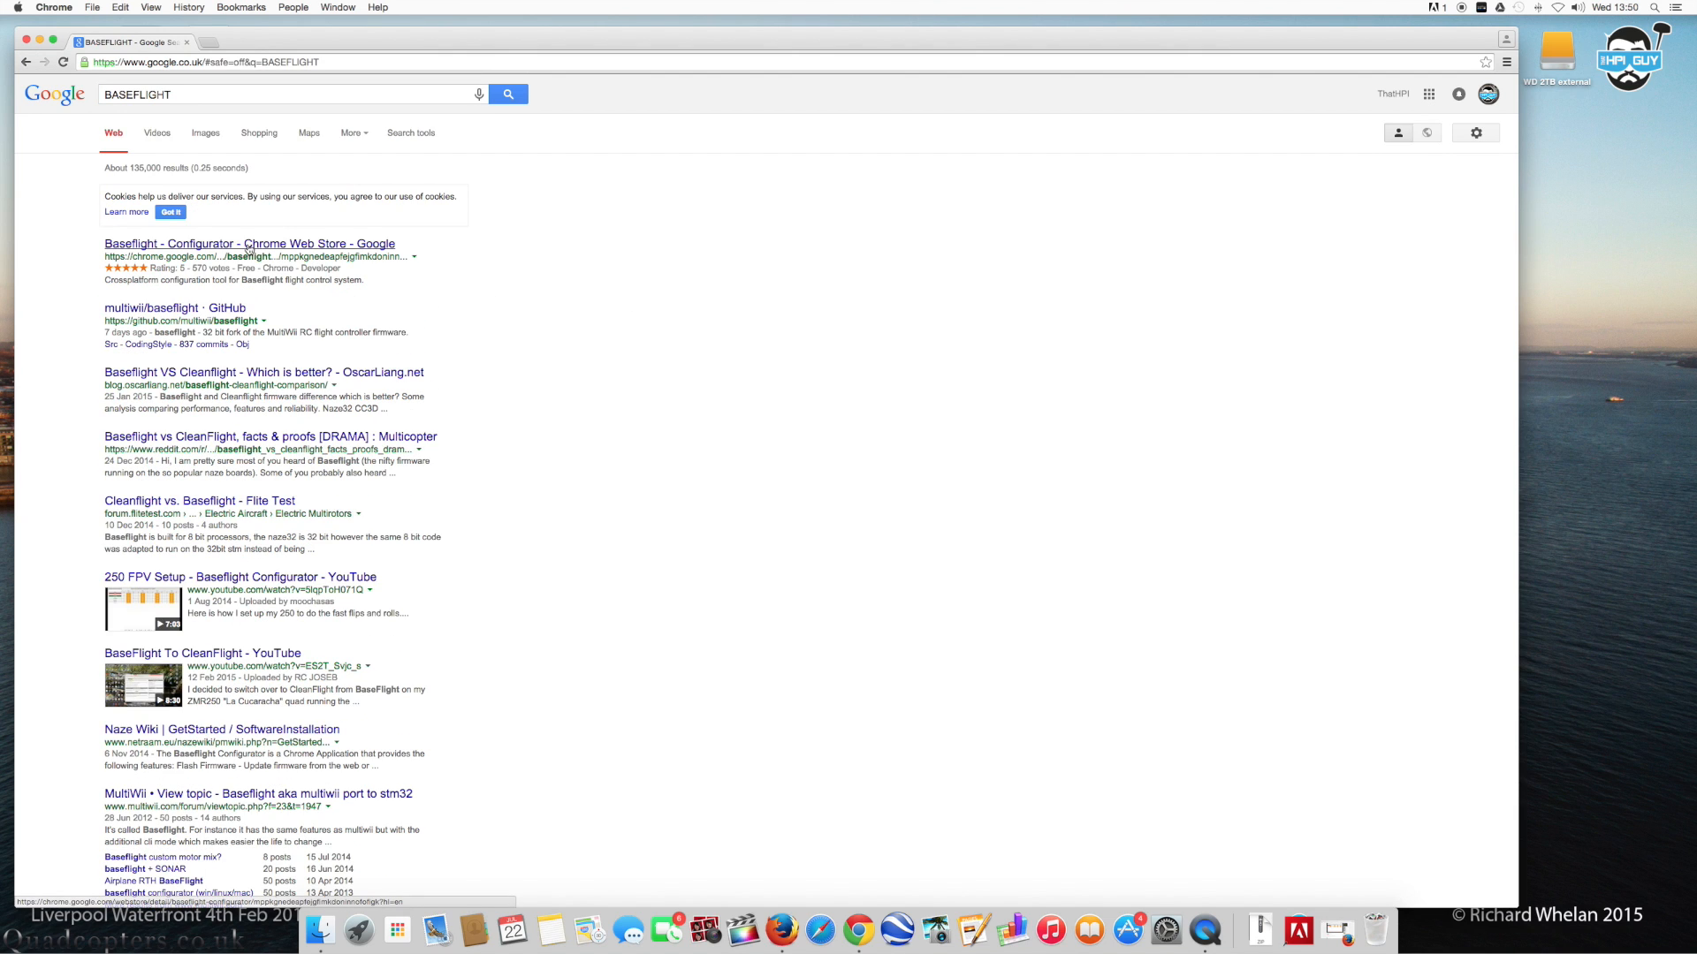
pyautogui.click(249, 242)
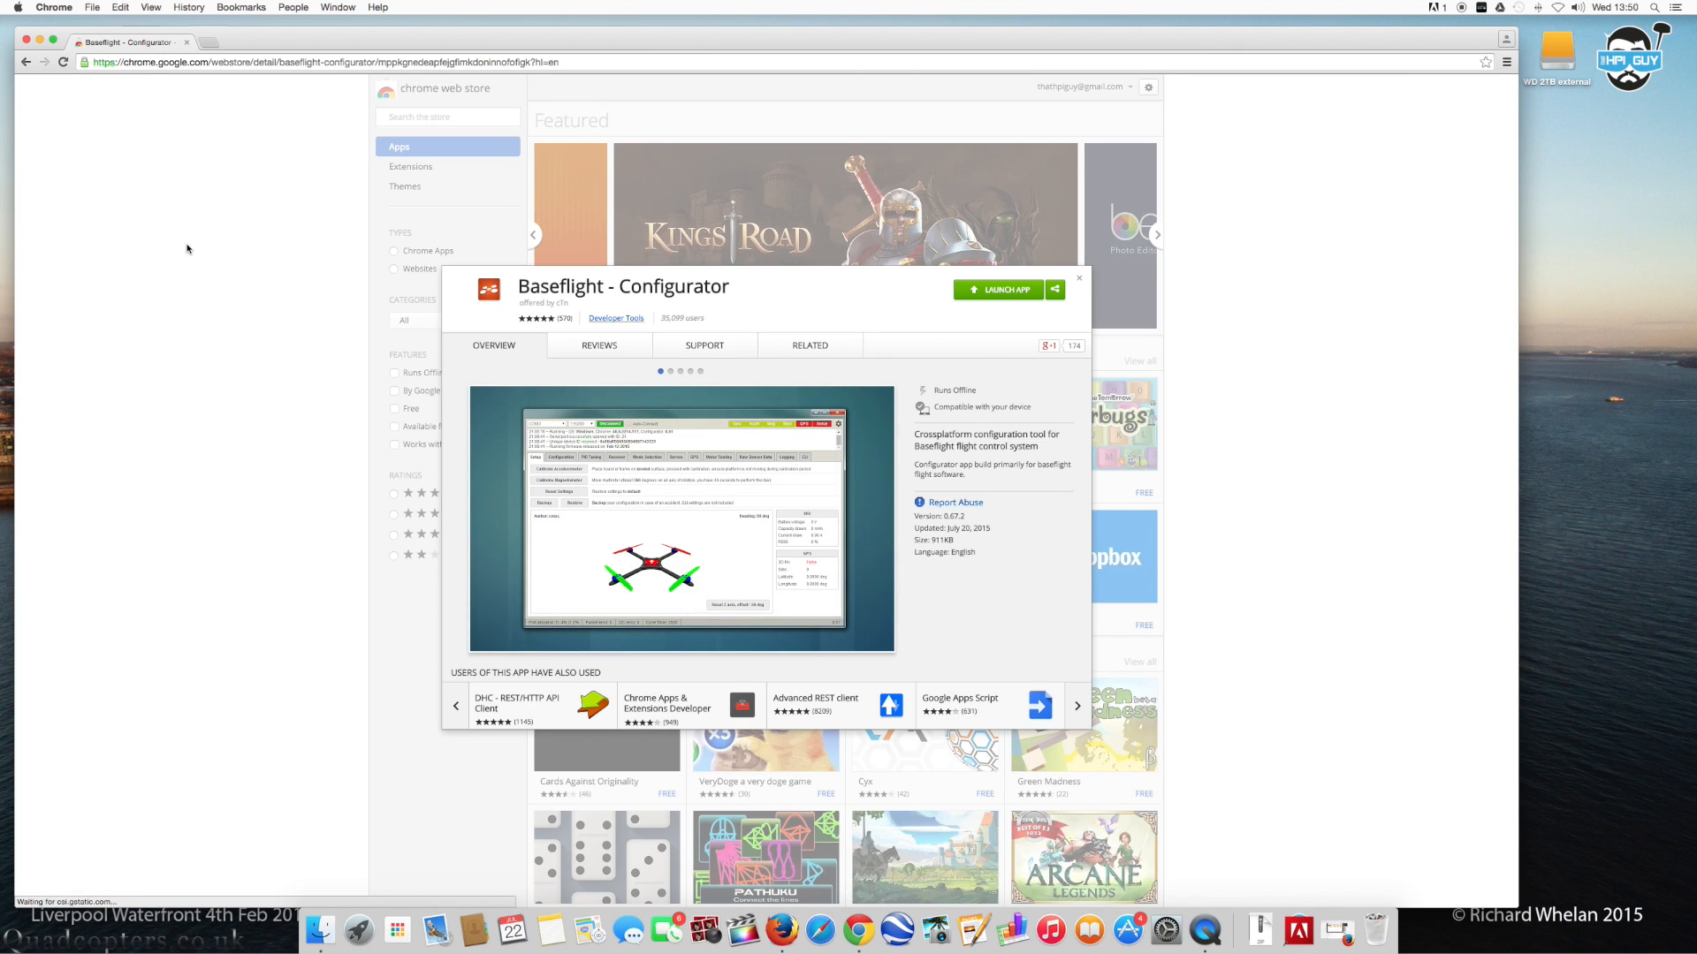
pyautogui.moveTo(644, 417)
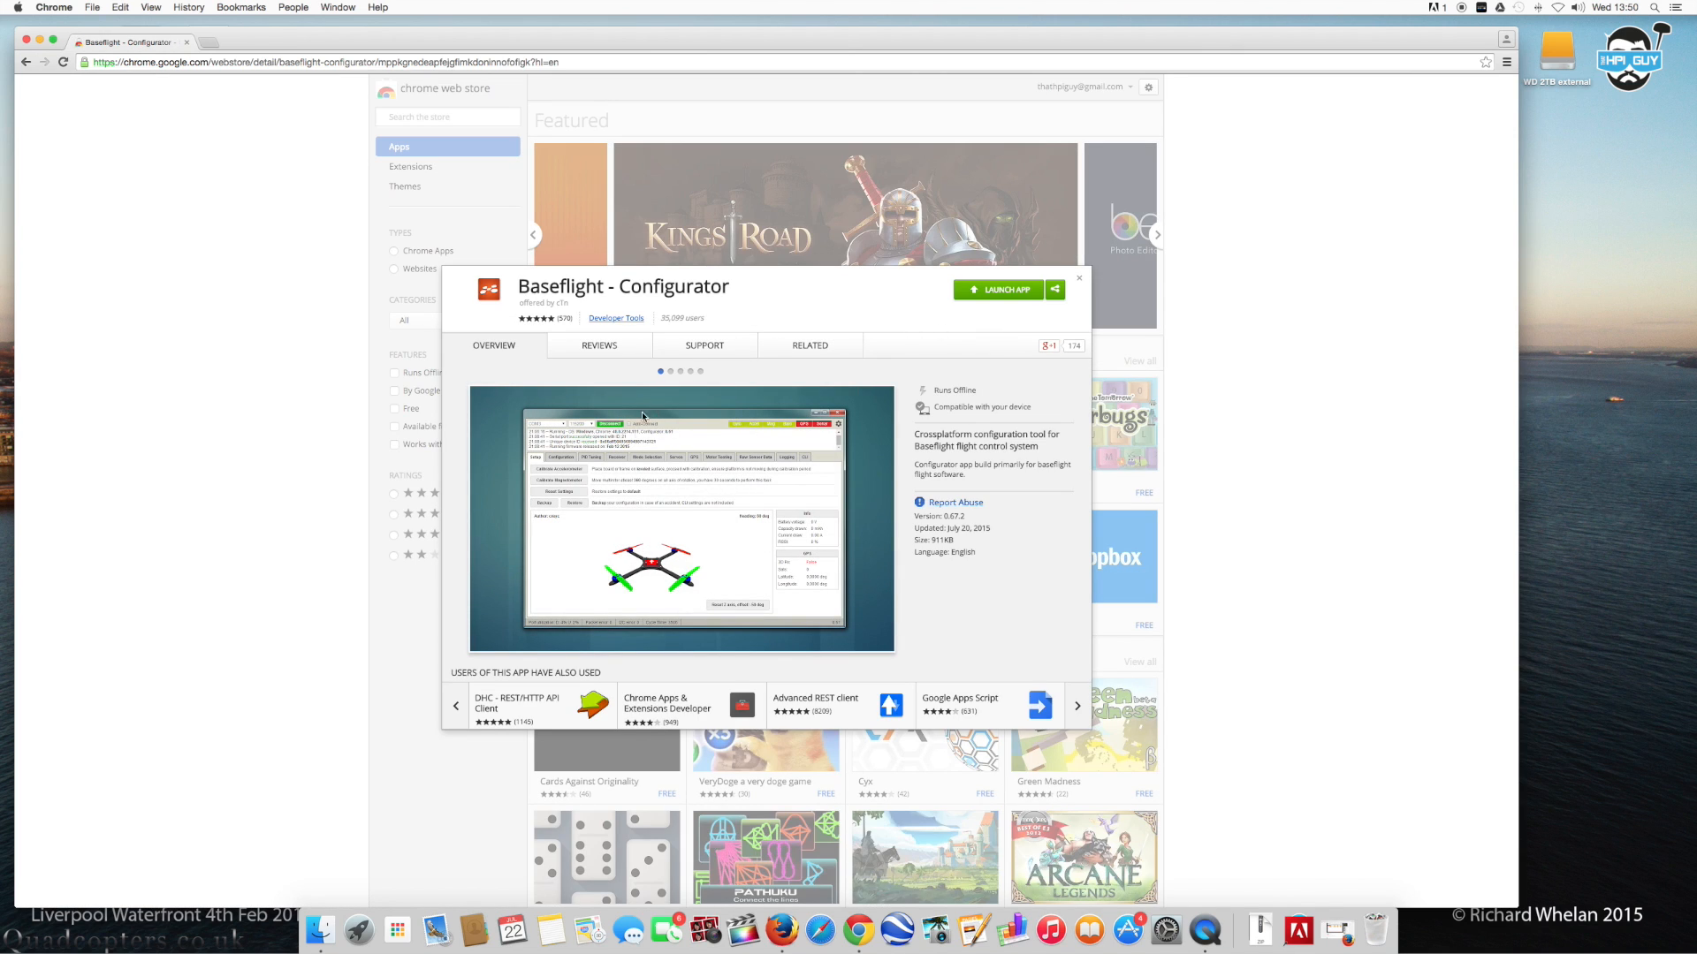
pyautogui.moveTo(1012, 292)
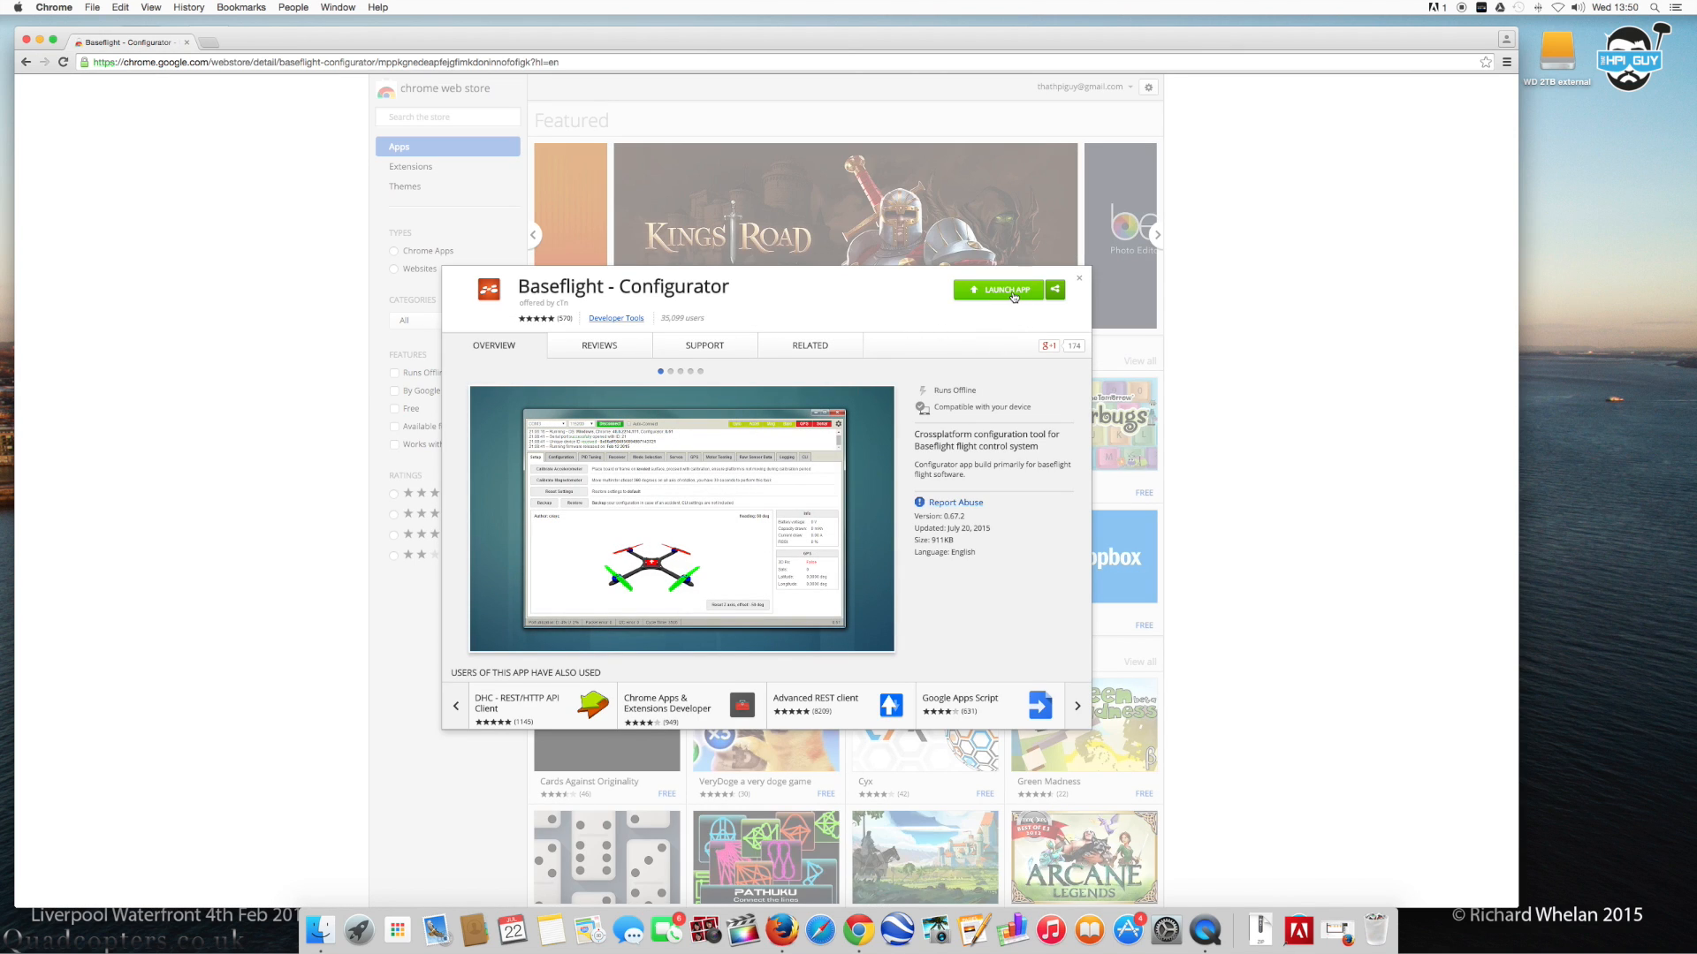
pyautogui.click(810, 345)
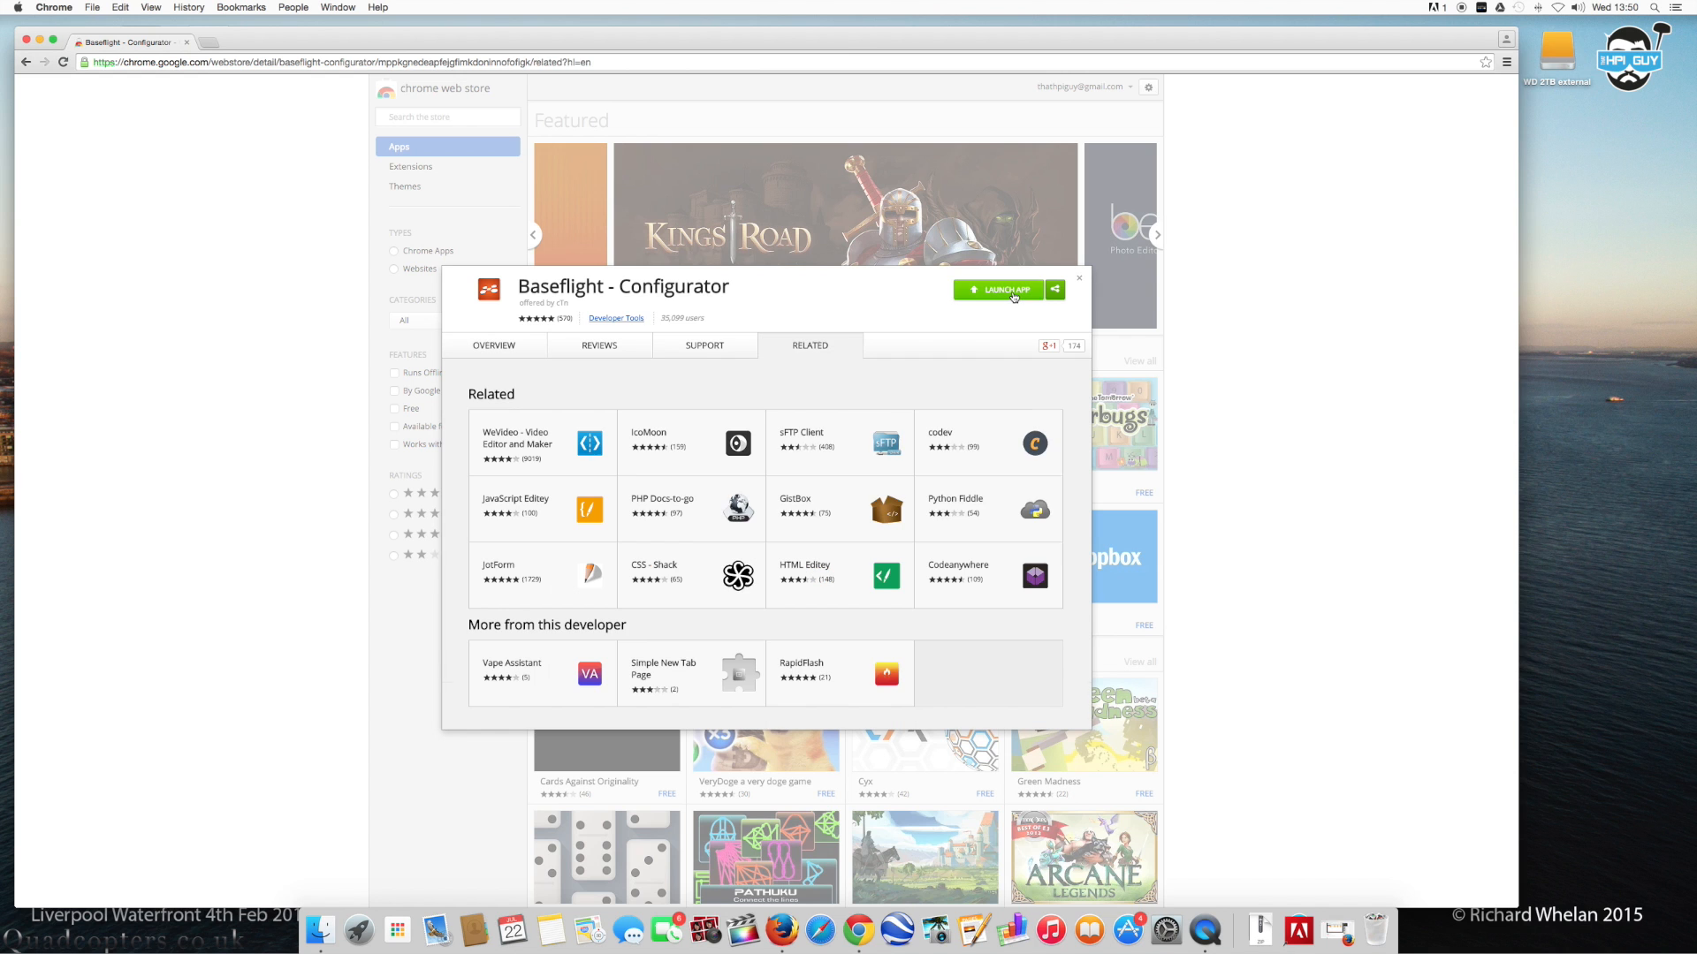
pyautogui.click(996, 290)
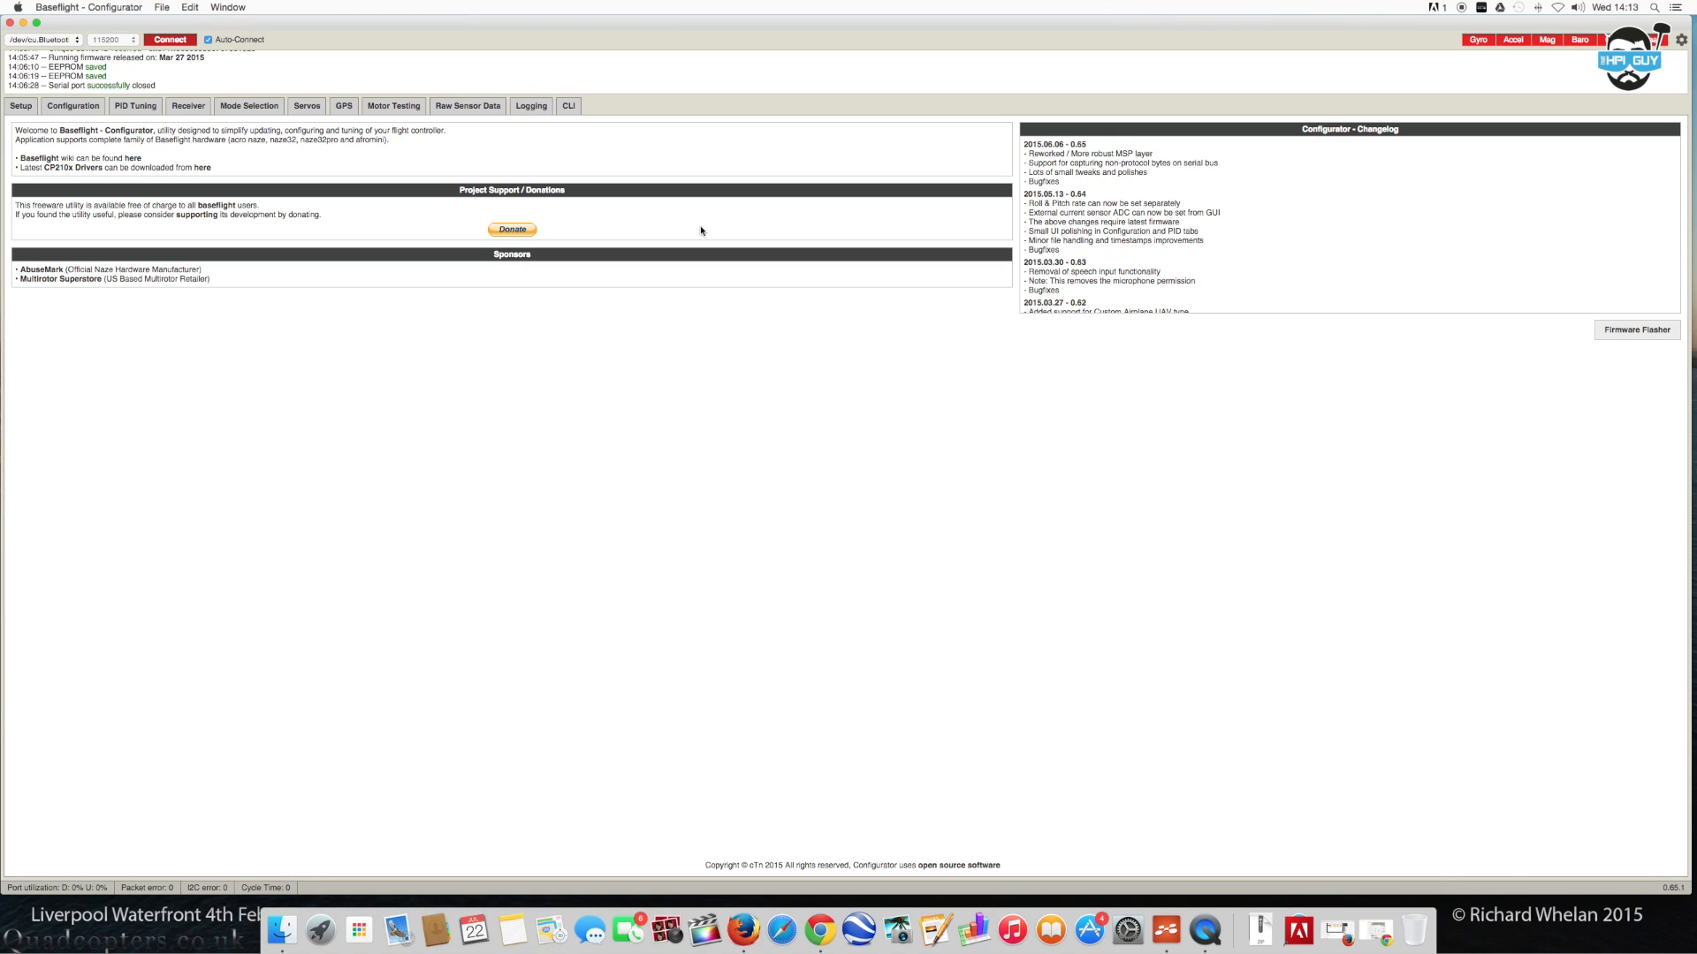
# Connect to the flight controller so the Setup page with the 3D quad model loads.
pyautogui.click(170, 39)
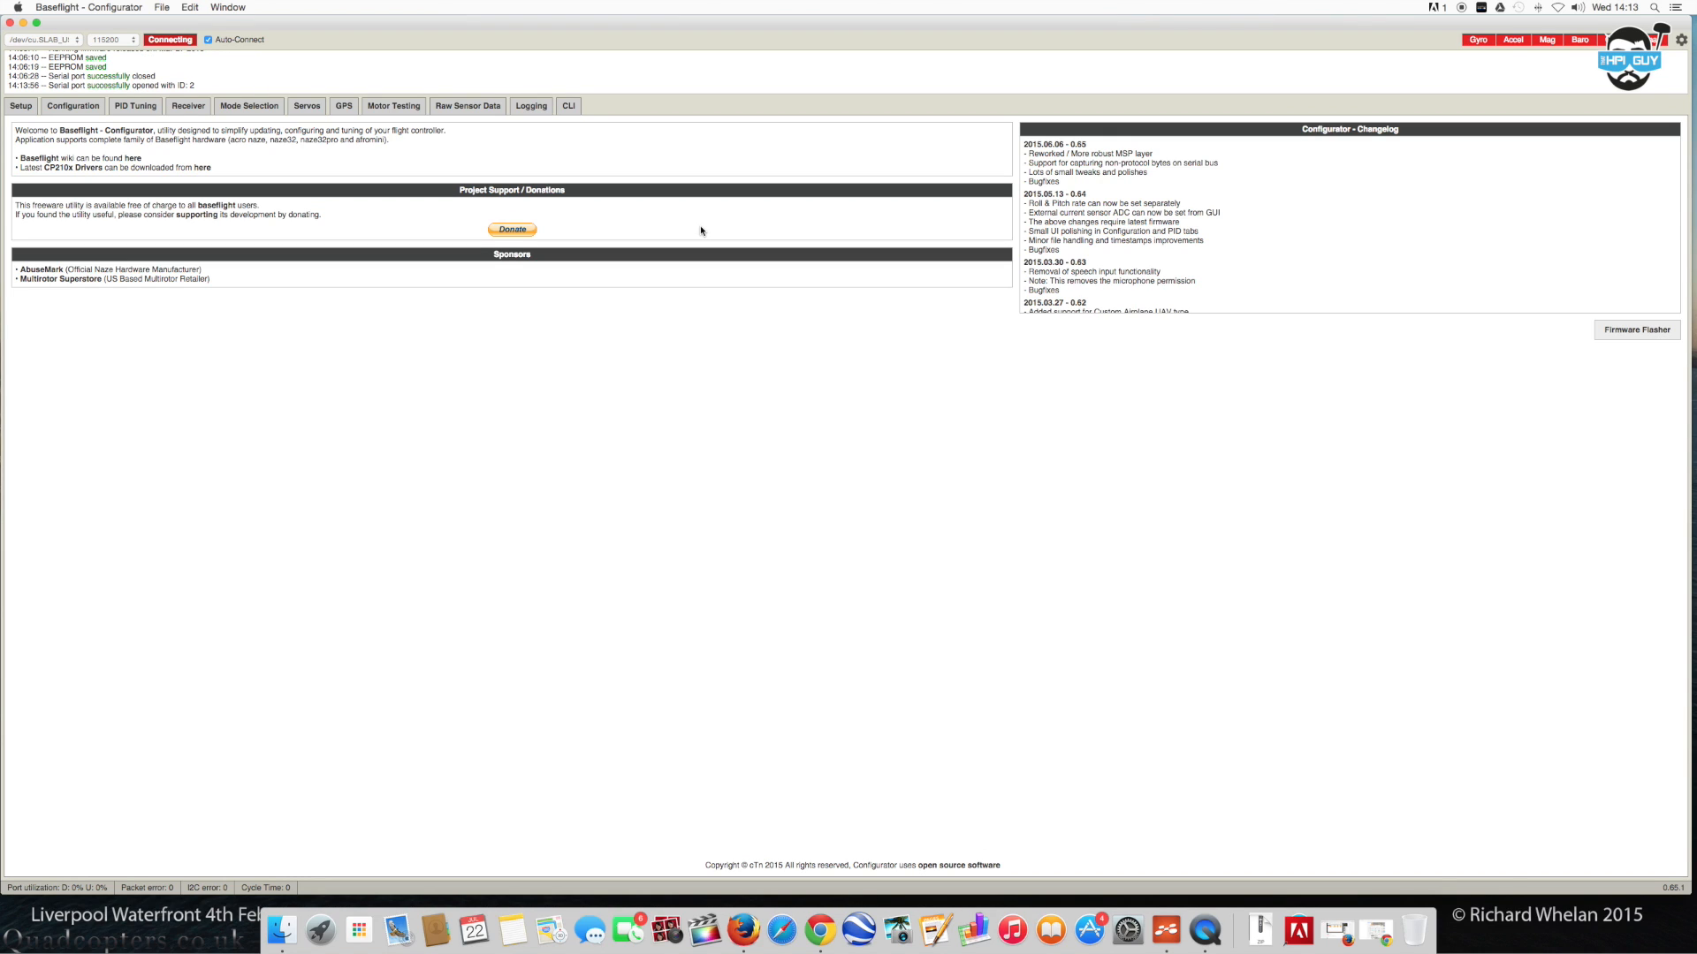
pyautogui.click(169, 40)
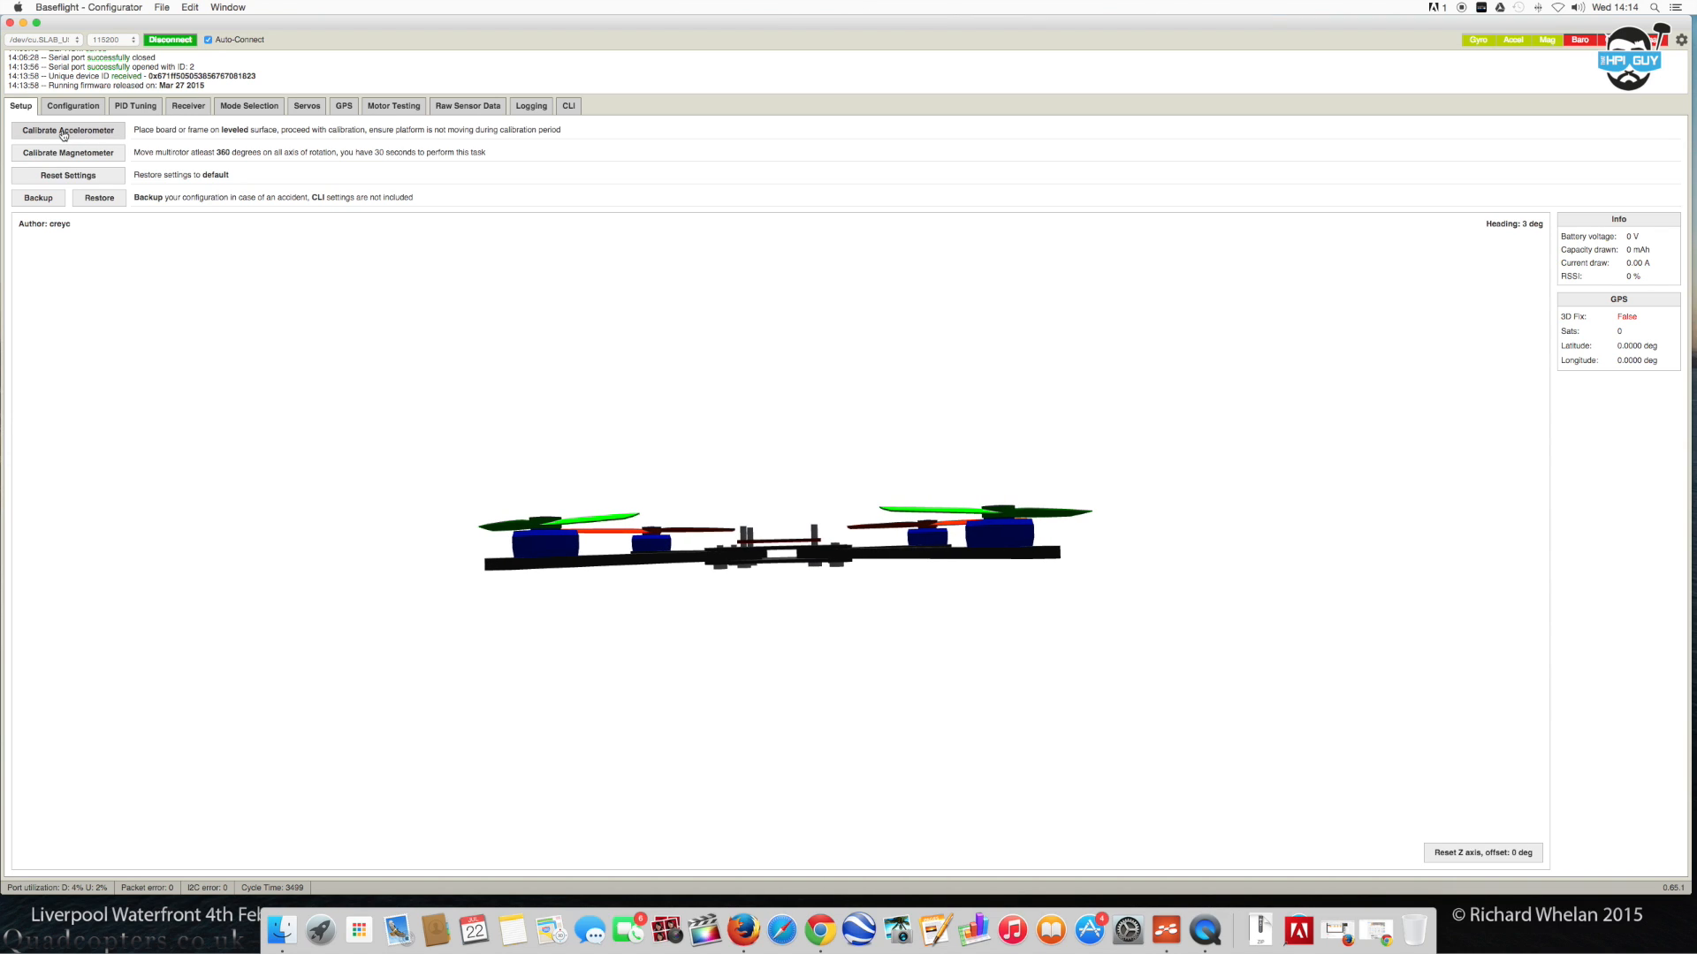
# Run the accelerometer calibration, then the magnetometer calibration while rotating the quad.
pyautogui.click(68, 129)
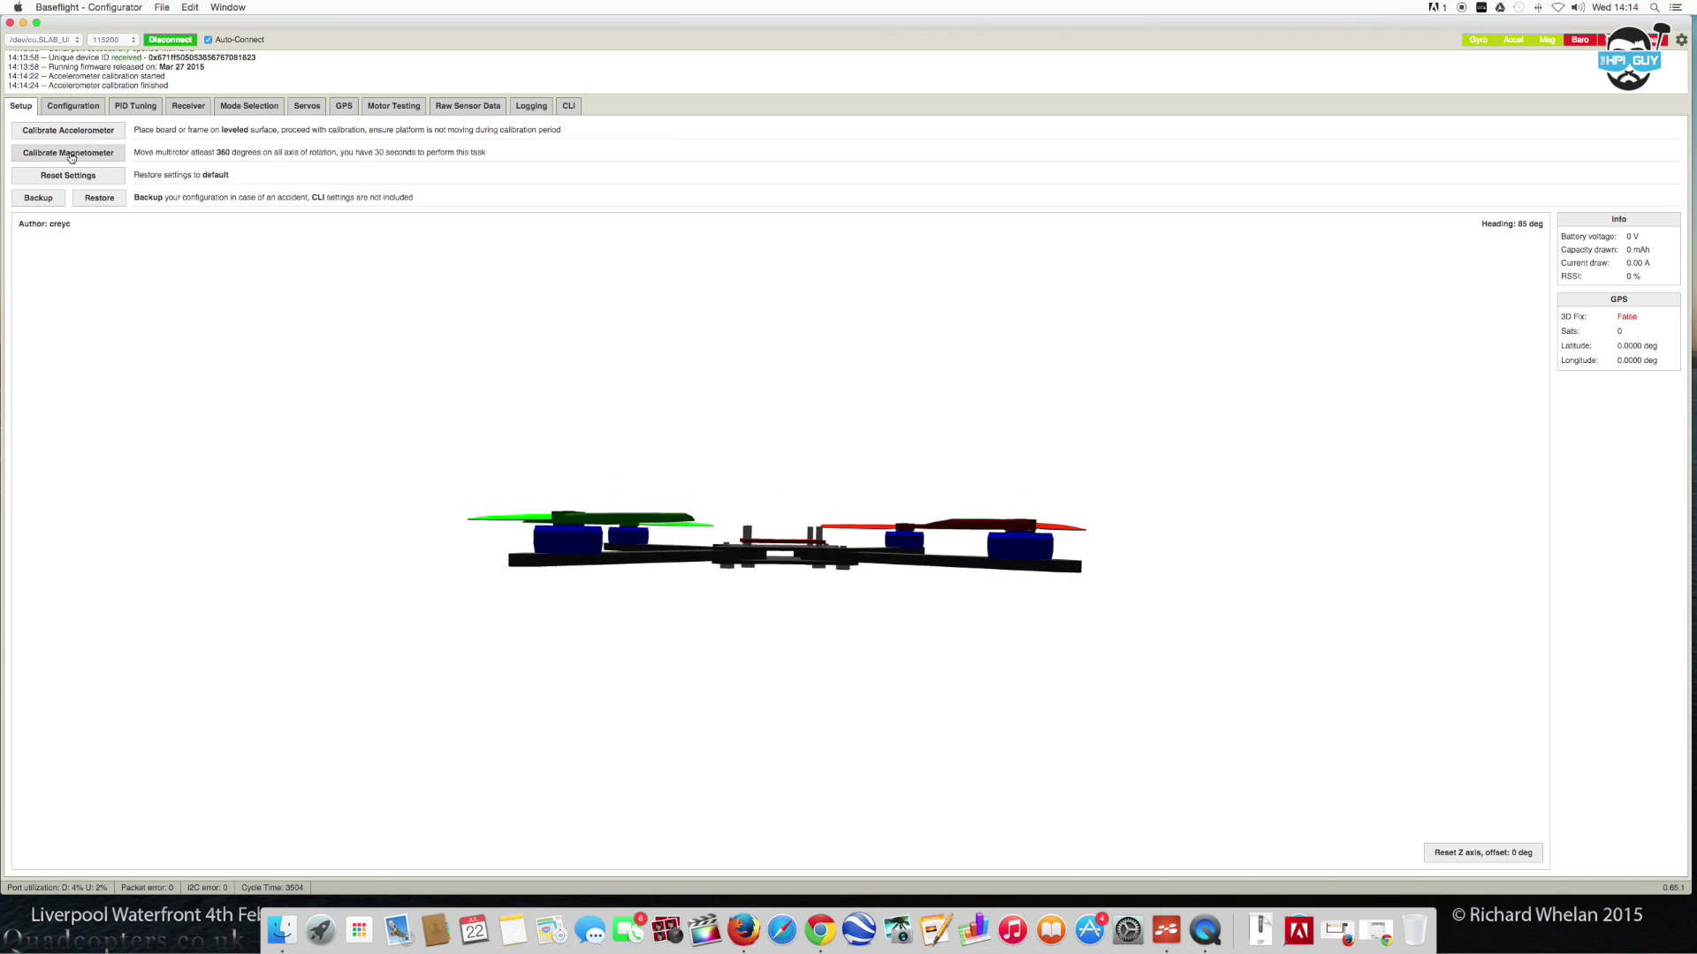
pyautogui.click(67, 152)
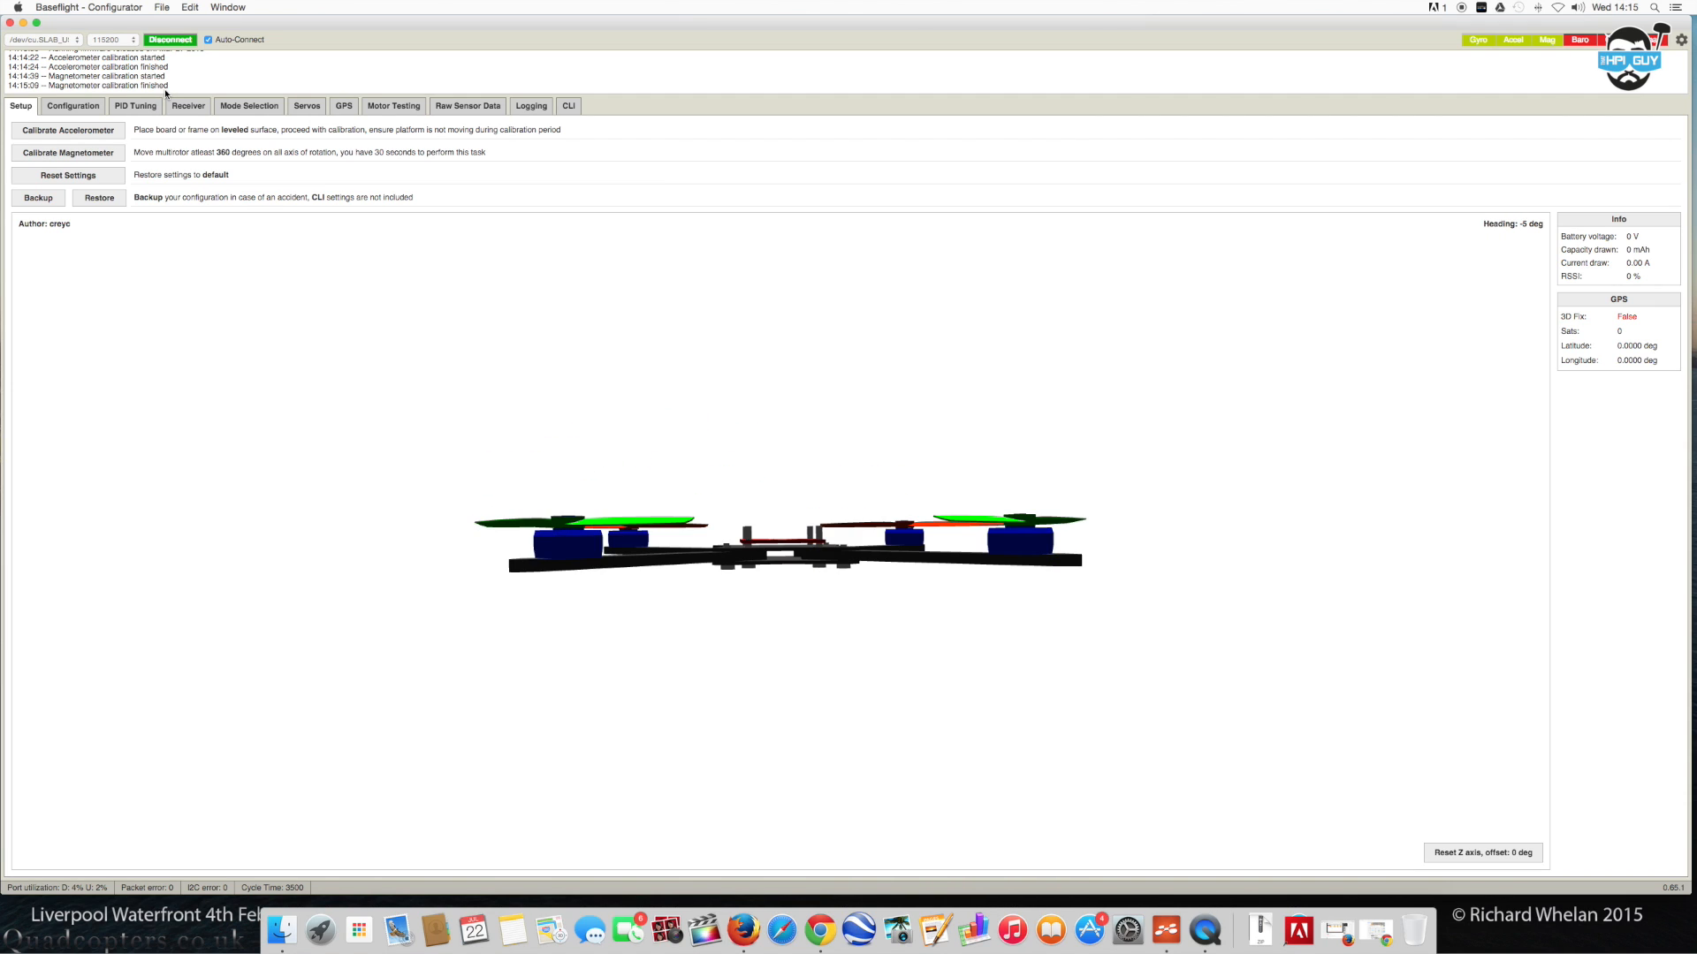
# On Configuration, set Minimum Throttle 1050, Middle Throttle 1520, enable Oneshot and save to the board.
pyautogui.click(73, 104)
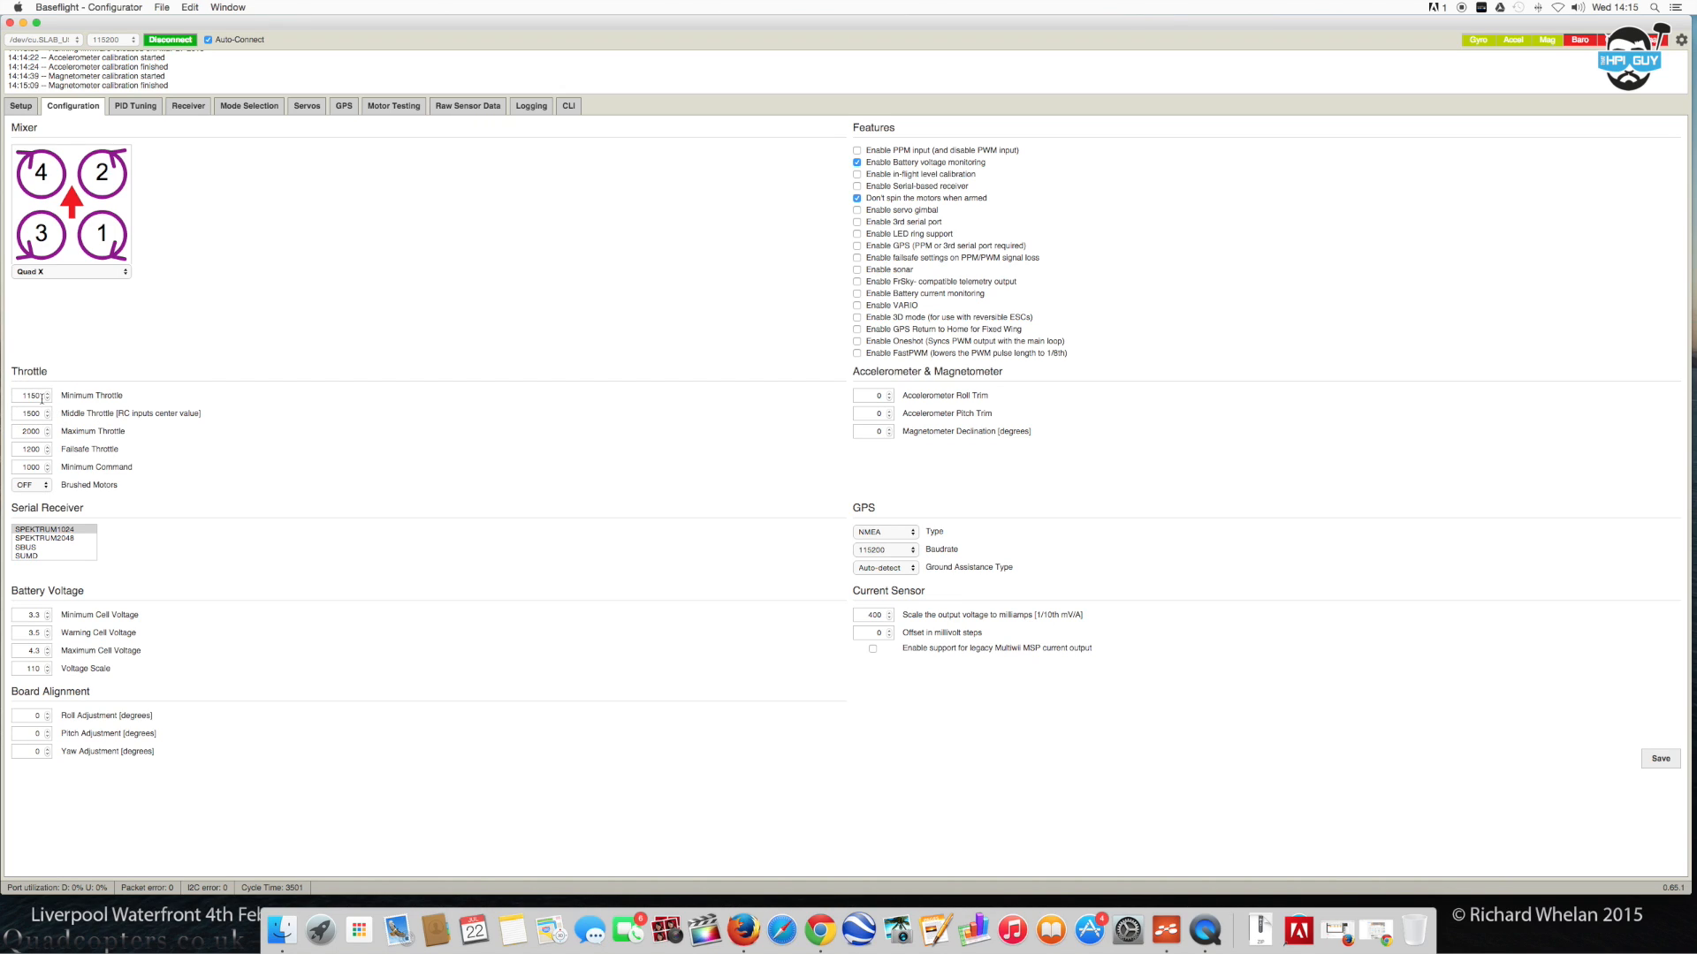
pyautogui.click(46, 398)
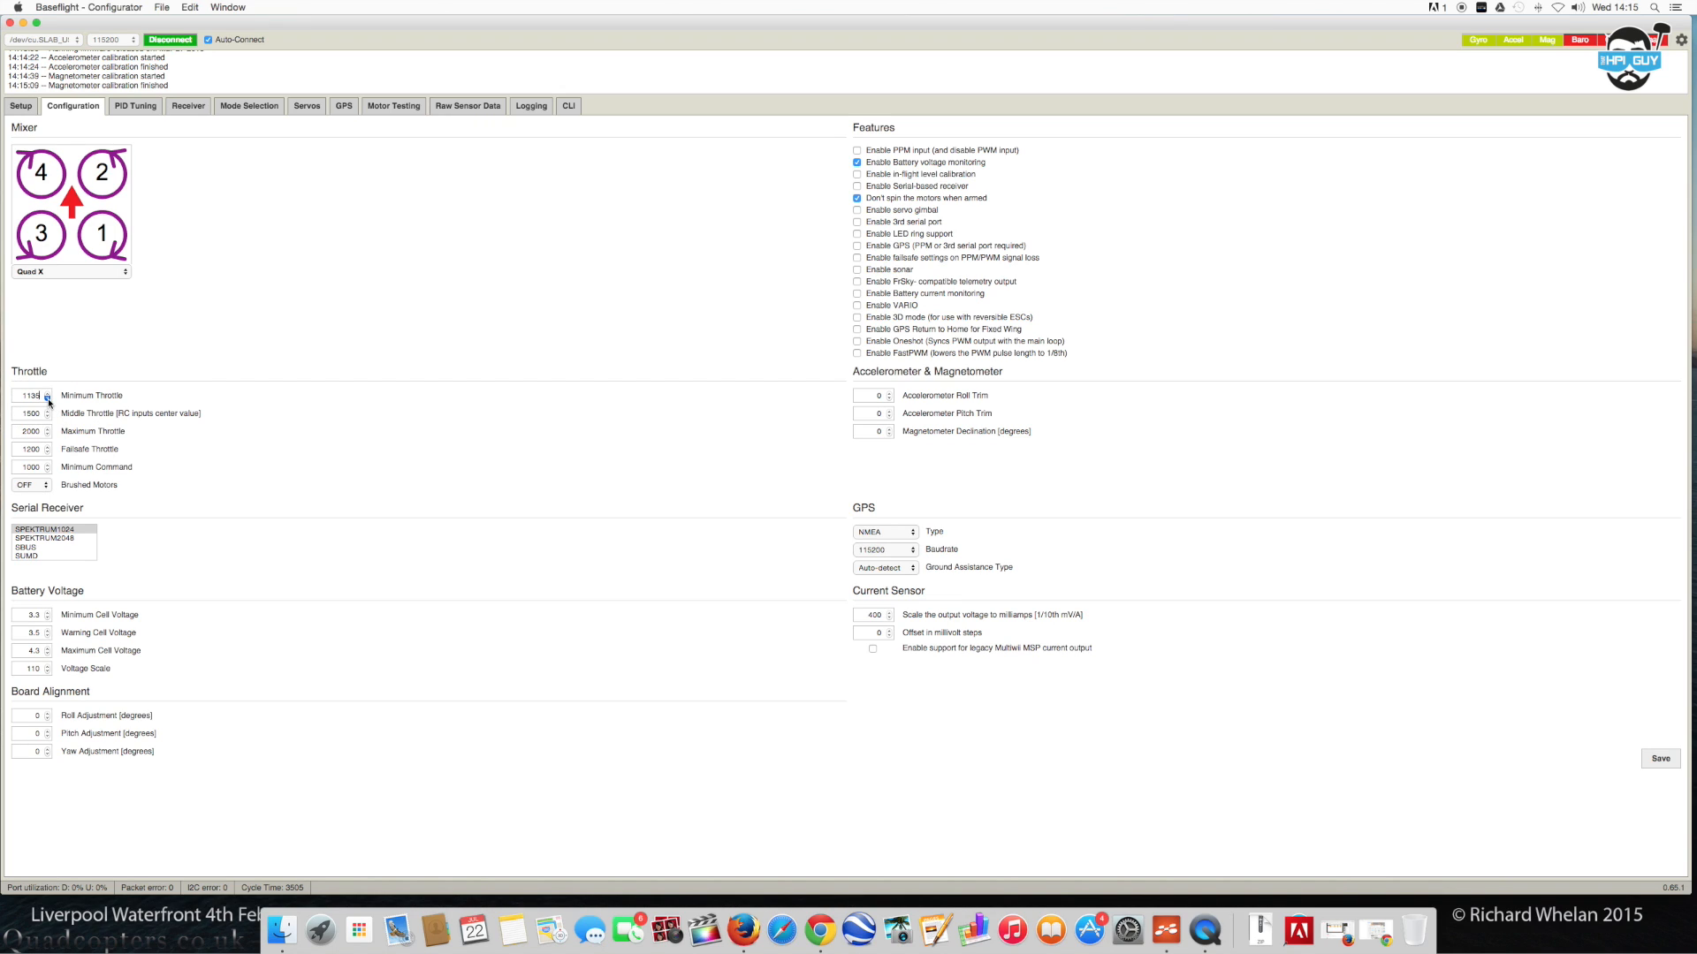
pyautogui.click(46, 397)
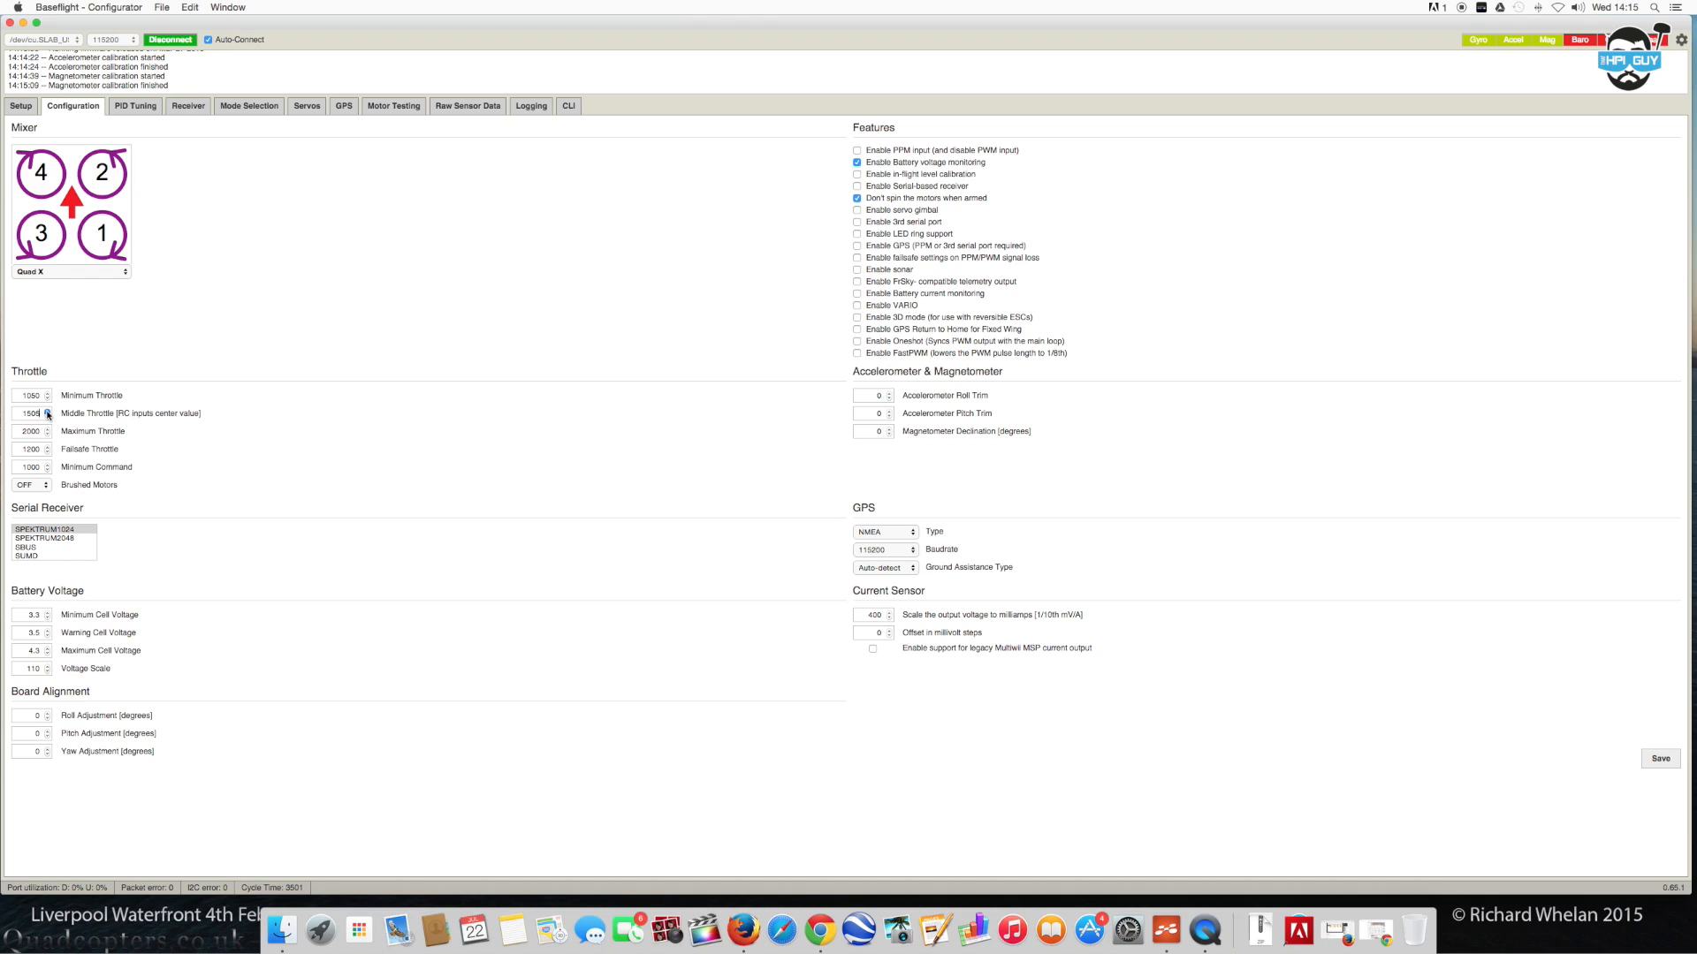
pyautogui.click(46, 410)
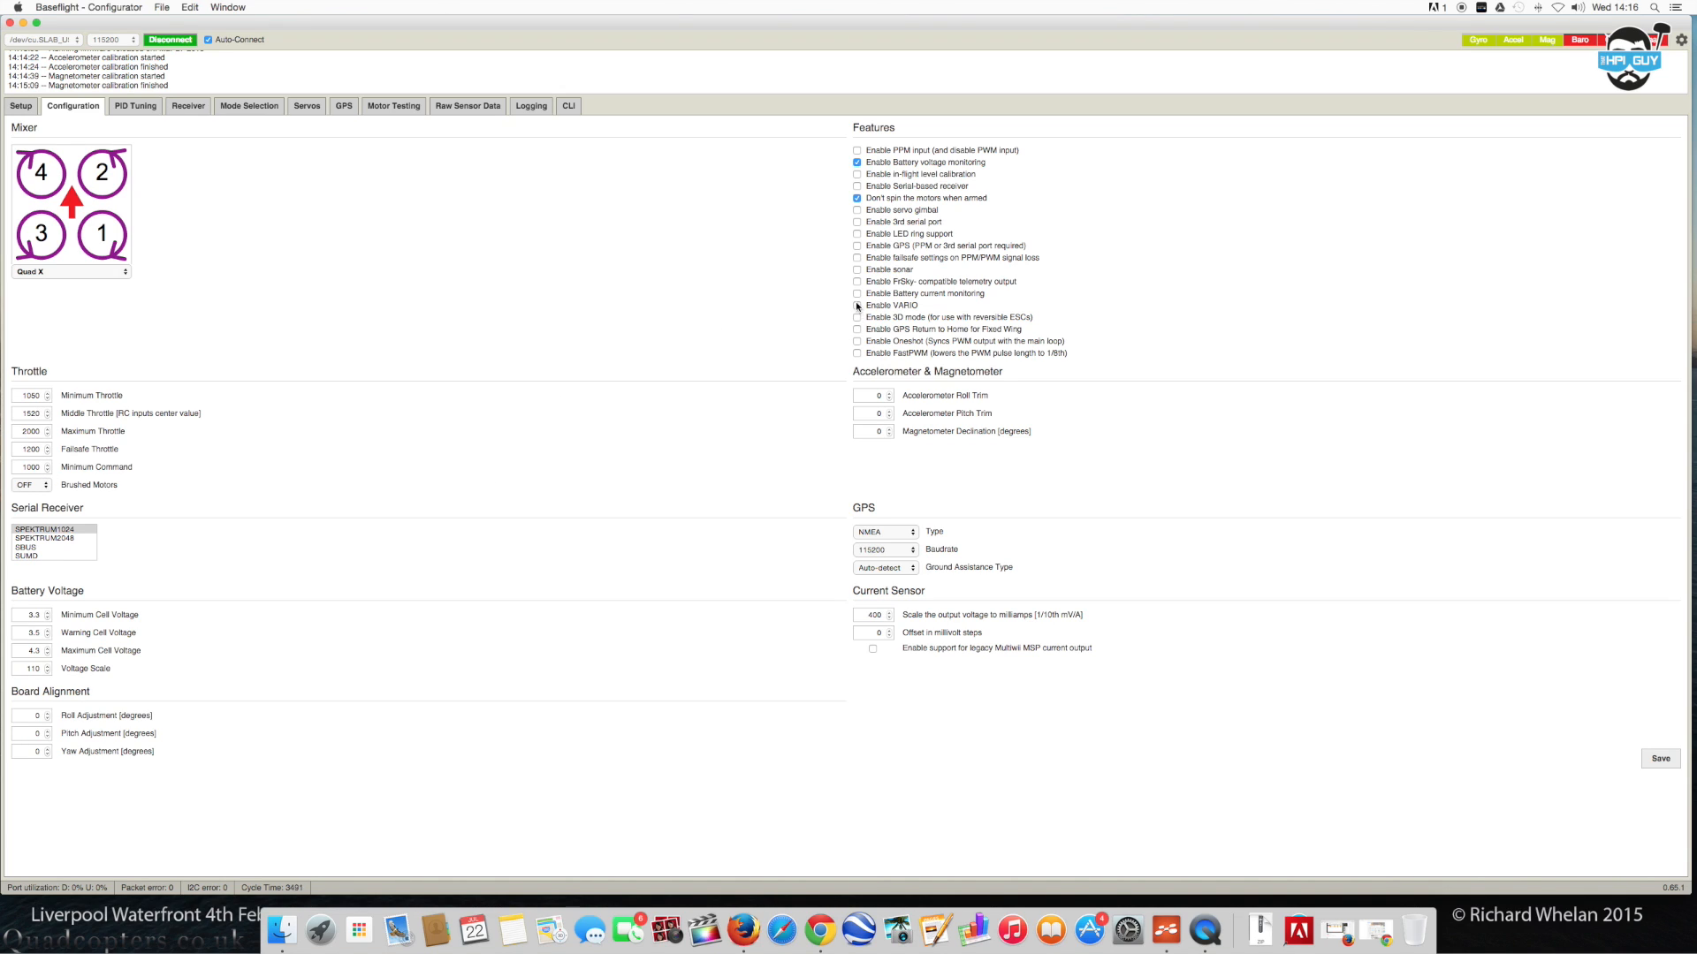
pyautogui.click(857, 198)
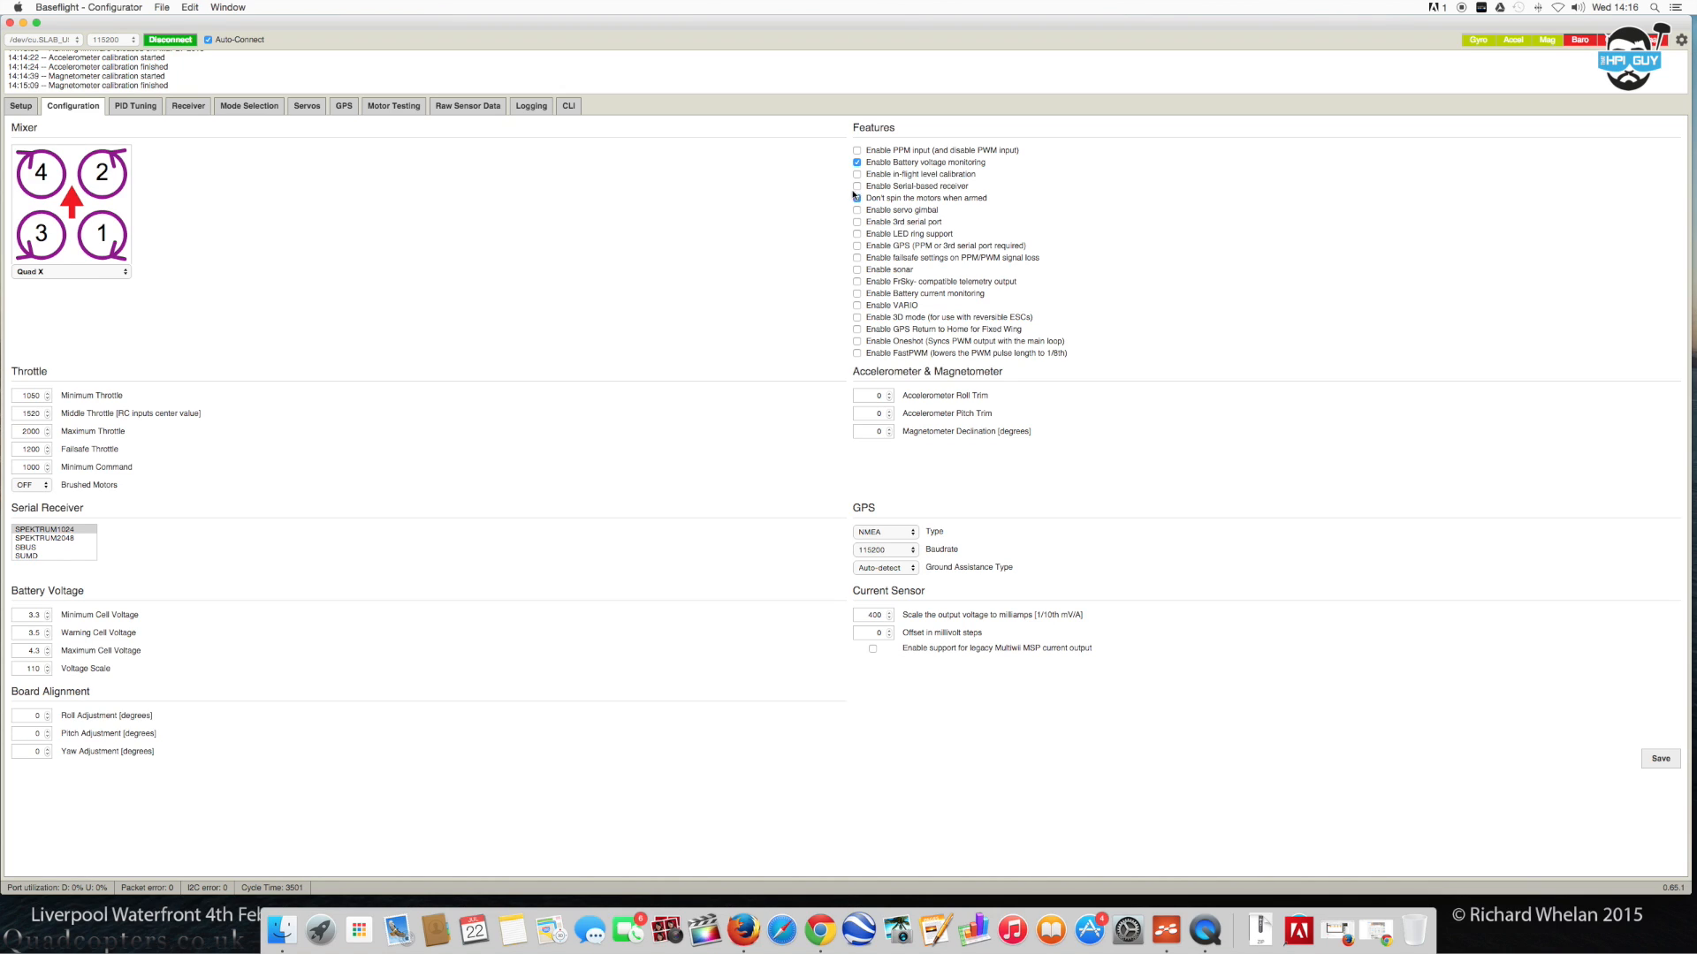
pyautogui.click(857, 198)
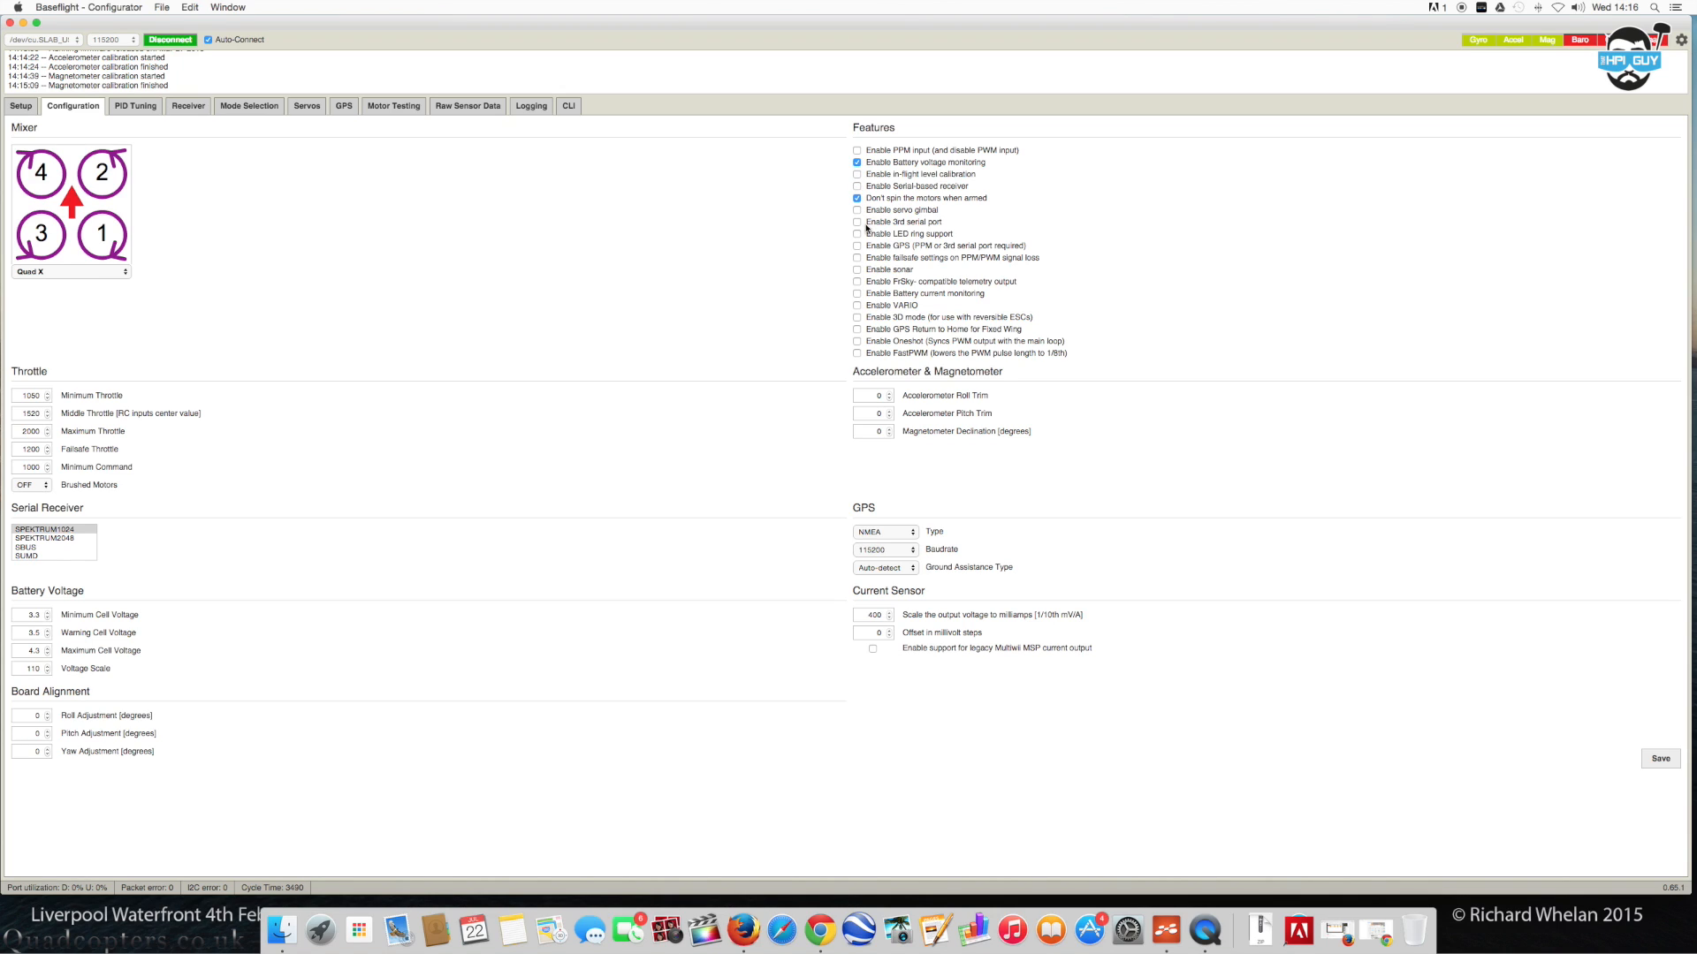
pyautogui.moveTo(864, 353)
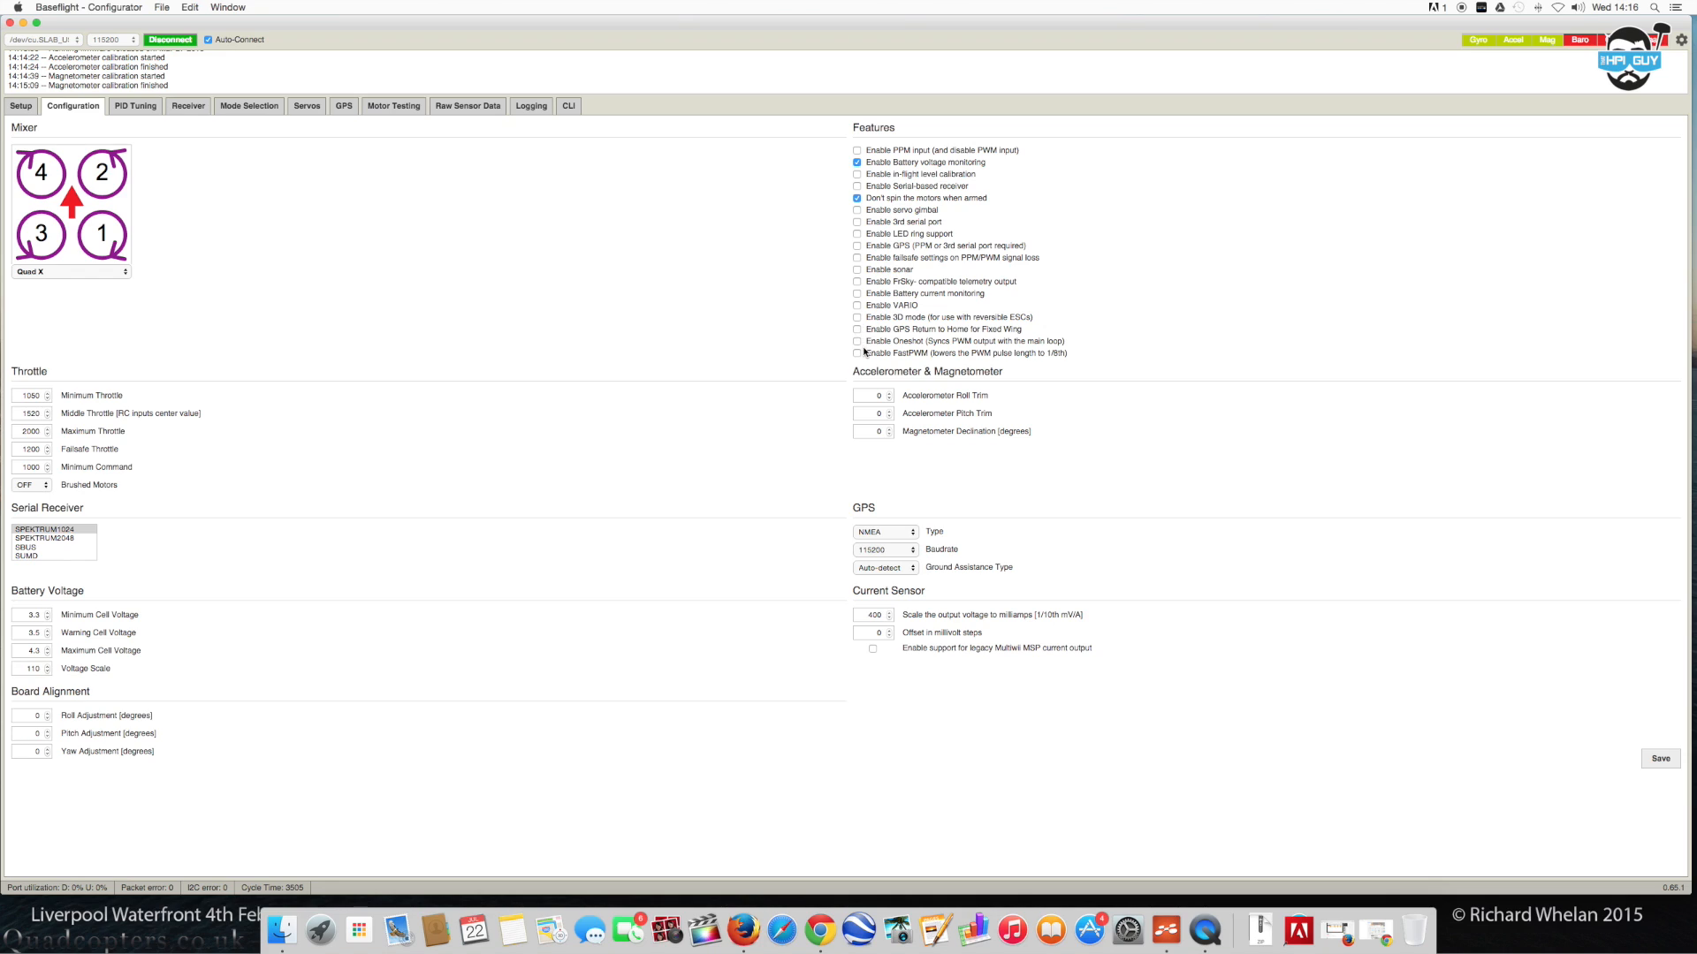
pyautogui.moveTo(1039, 347)
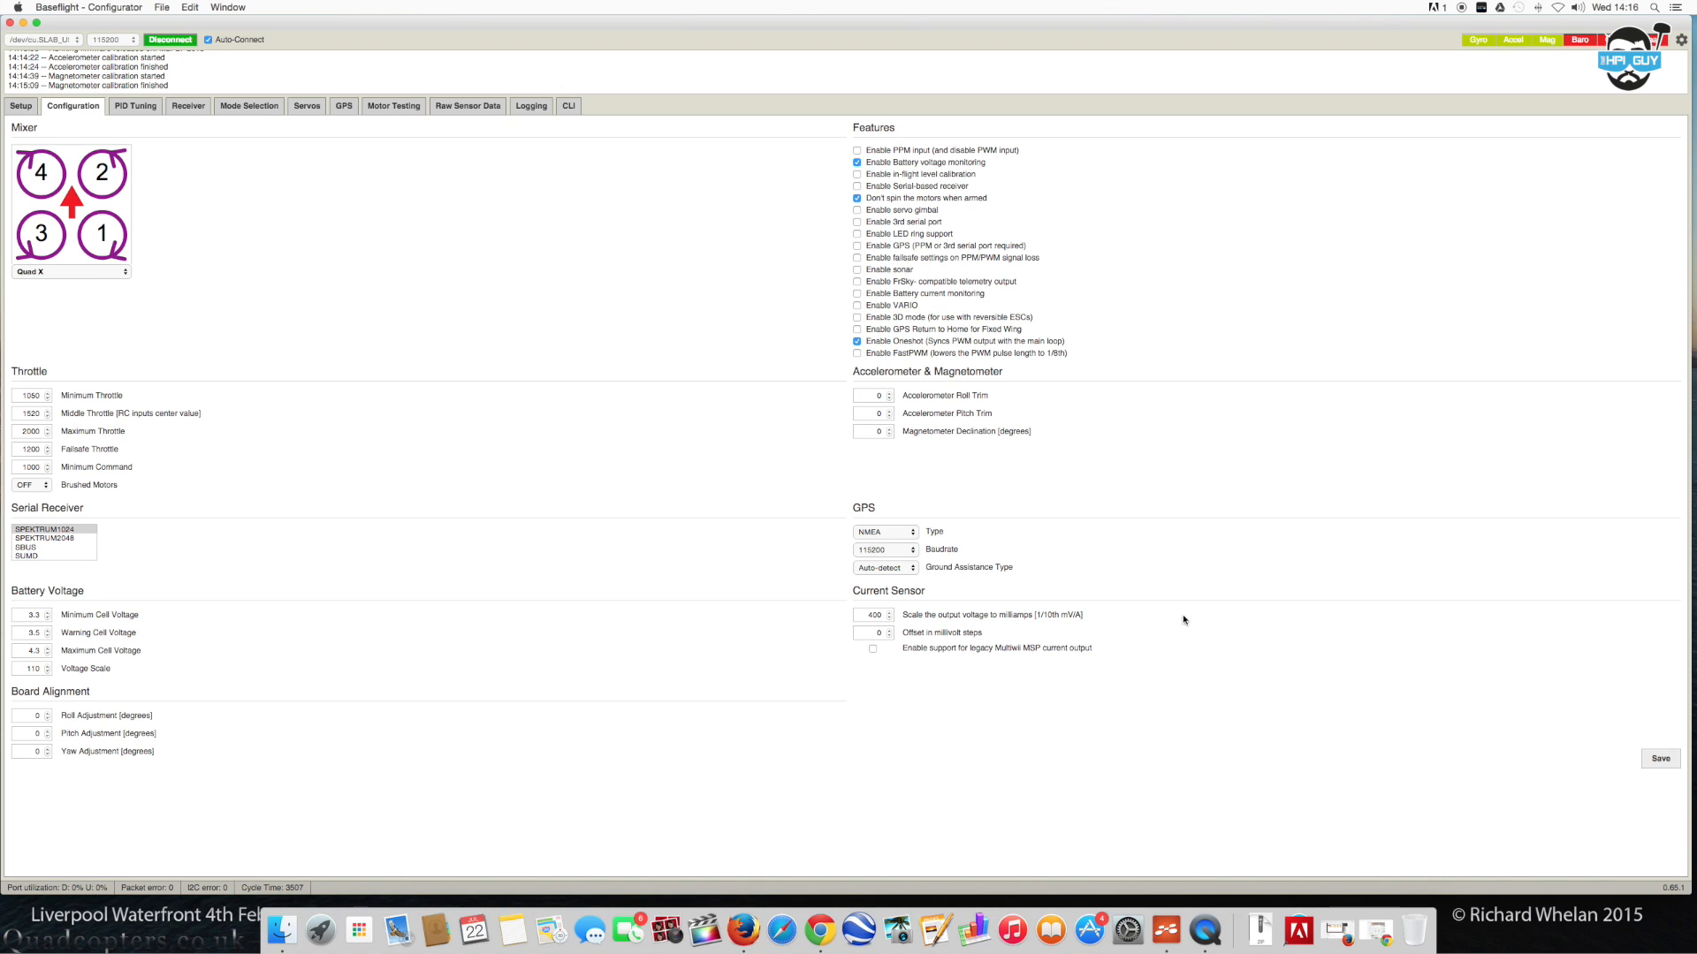
pyautogui.click(1659, 758)
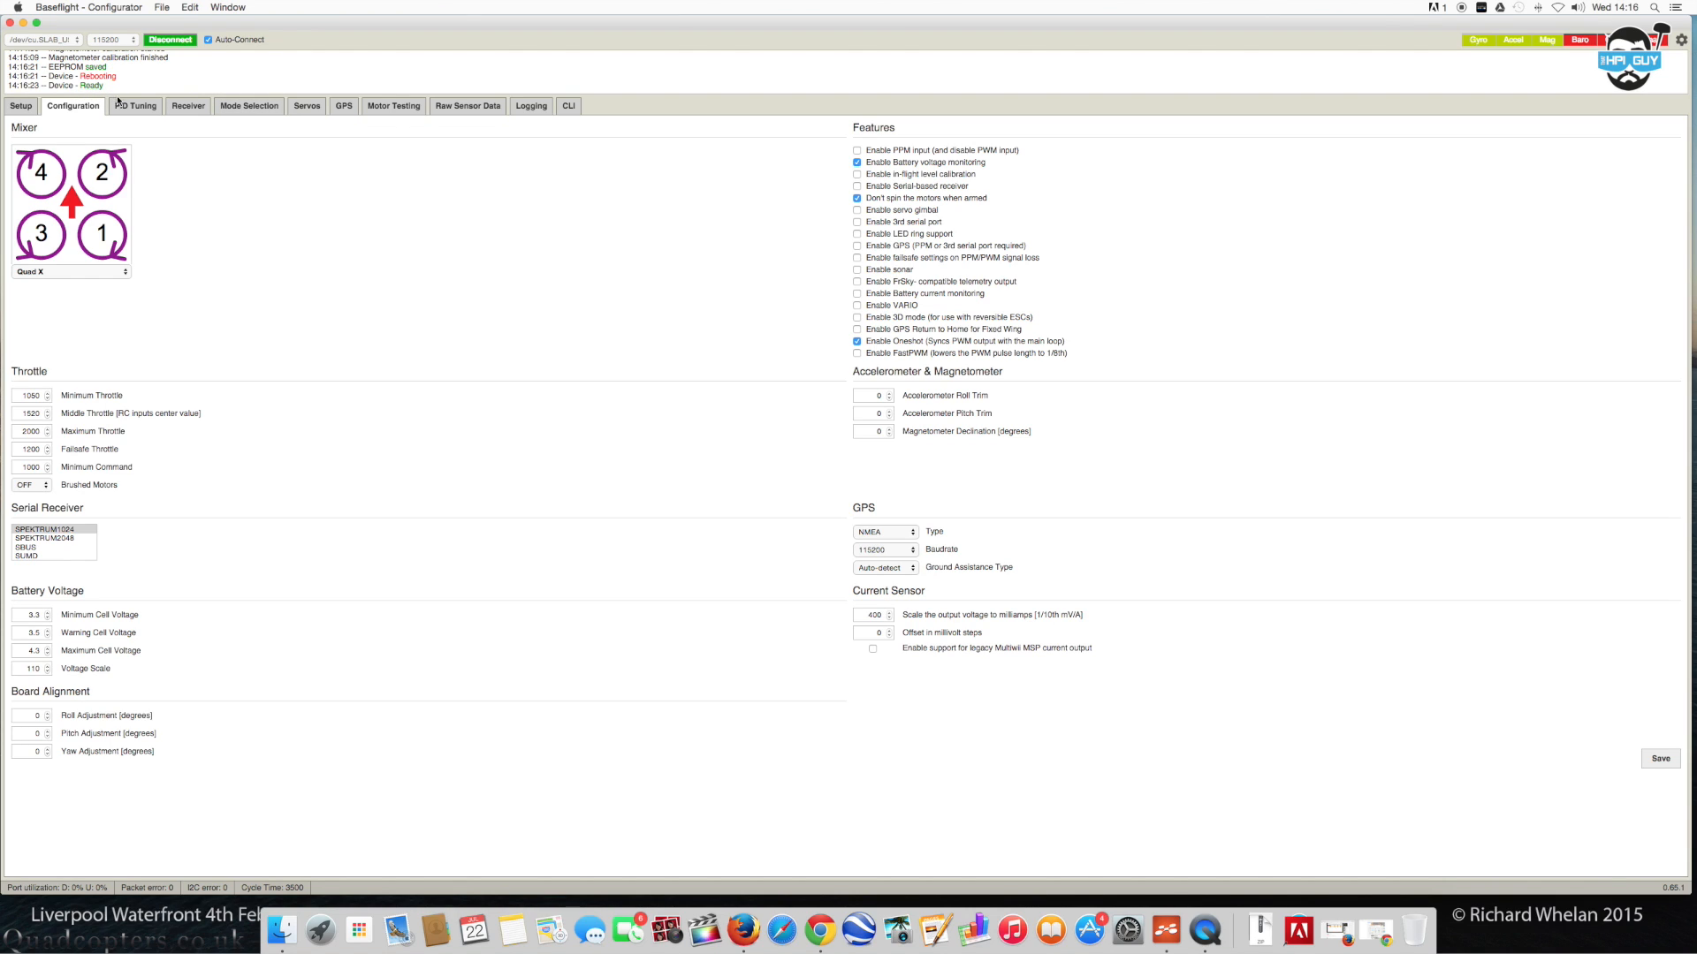
# On PID Tuning, set Roll and Pitch rates to 0.50 and save to the board.
pyautogui.click(136, 104)
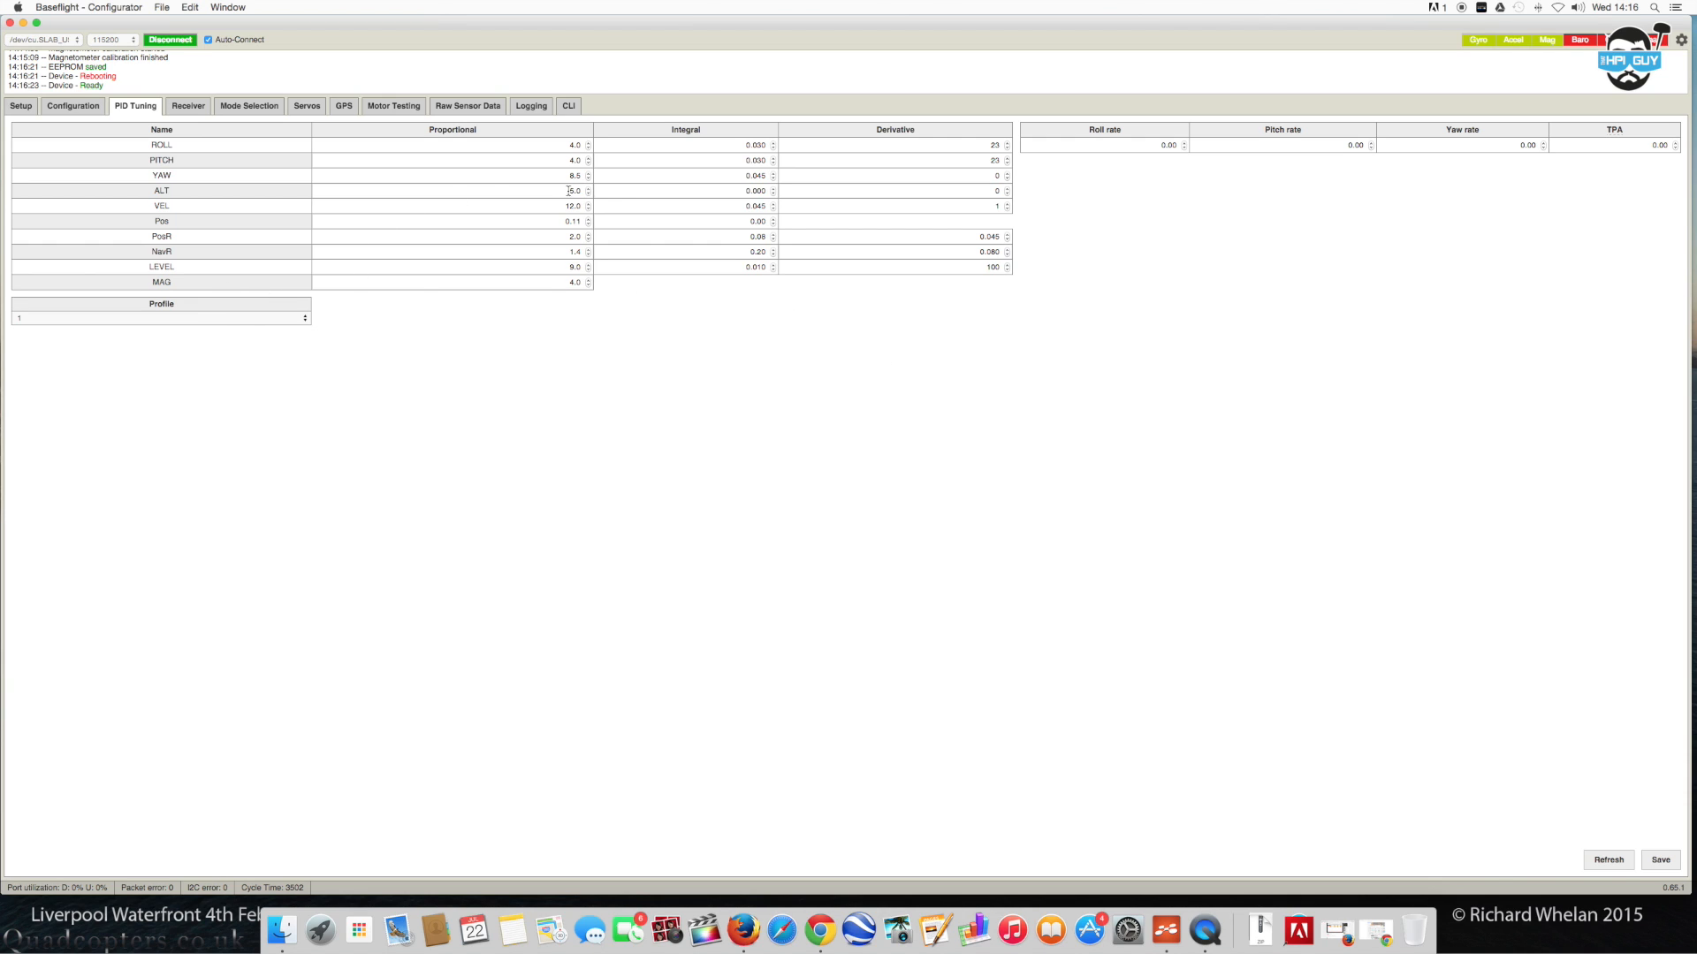
pyautogui.moveTo(1212, 166)
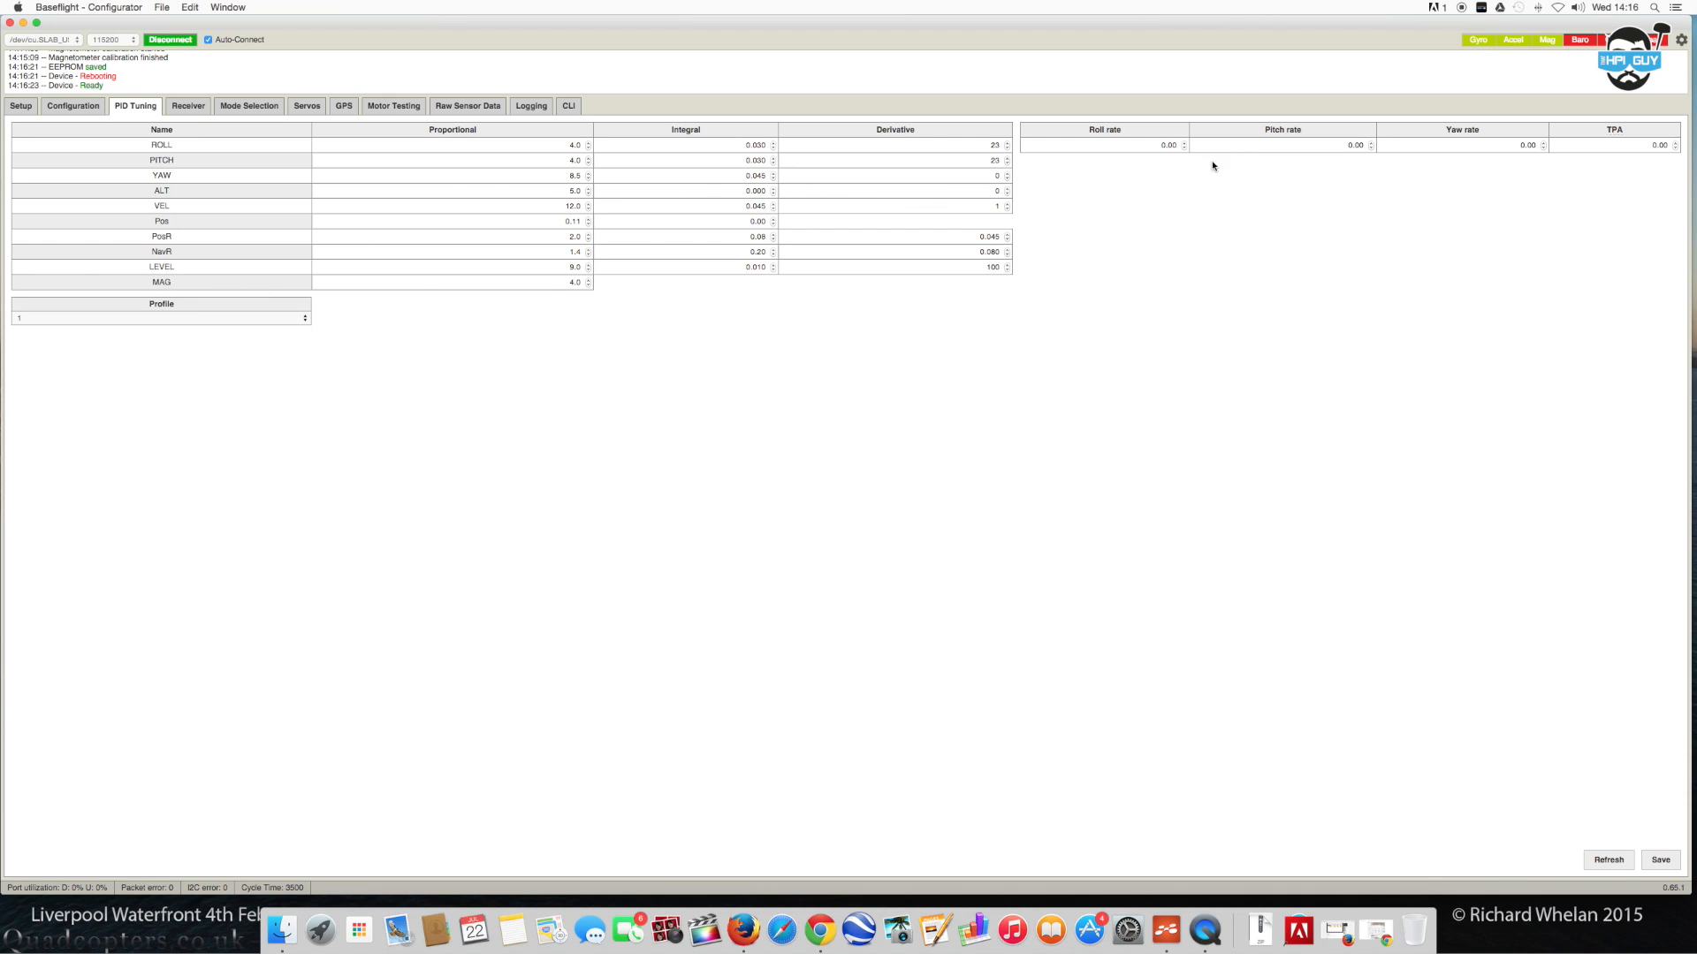
pyautogui.moveTo(1324, 147)
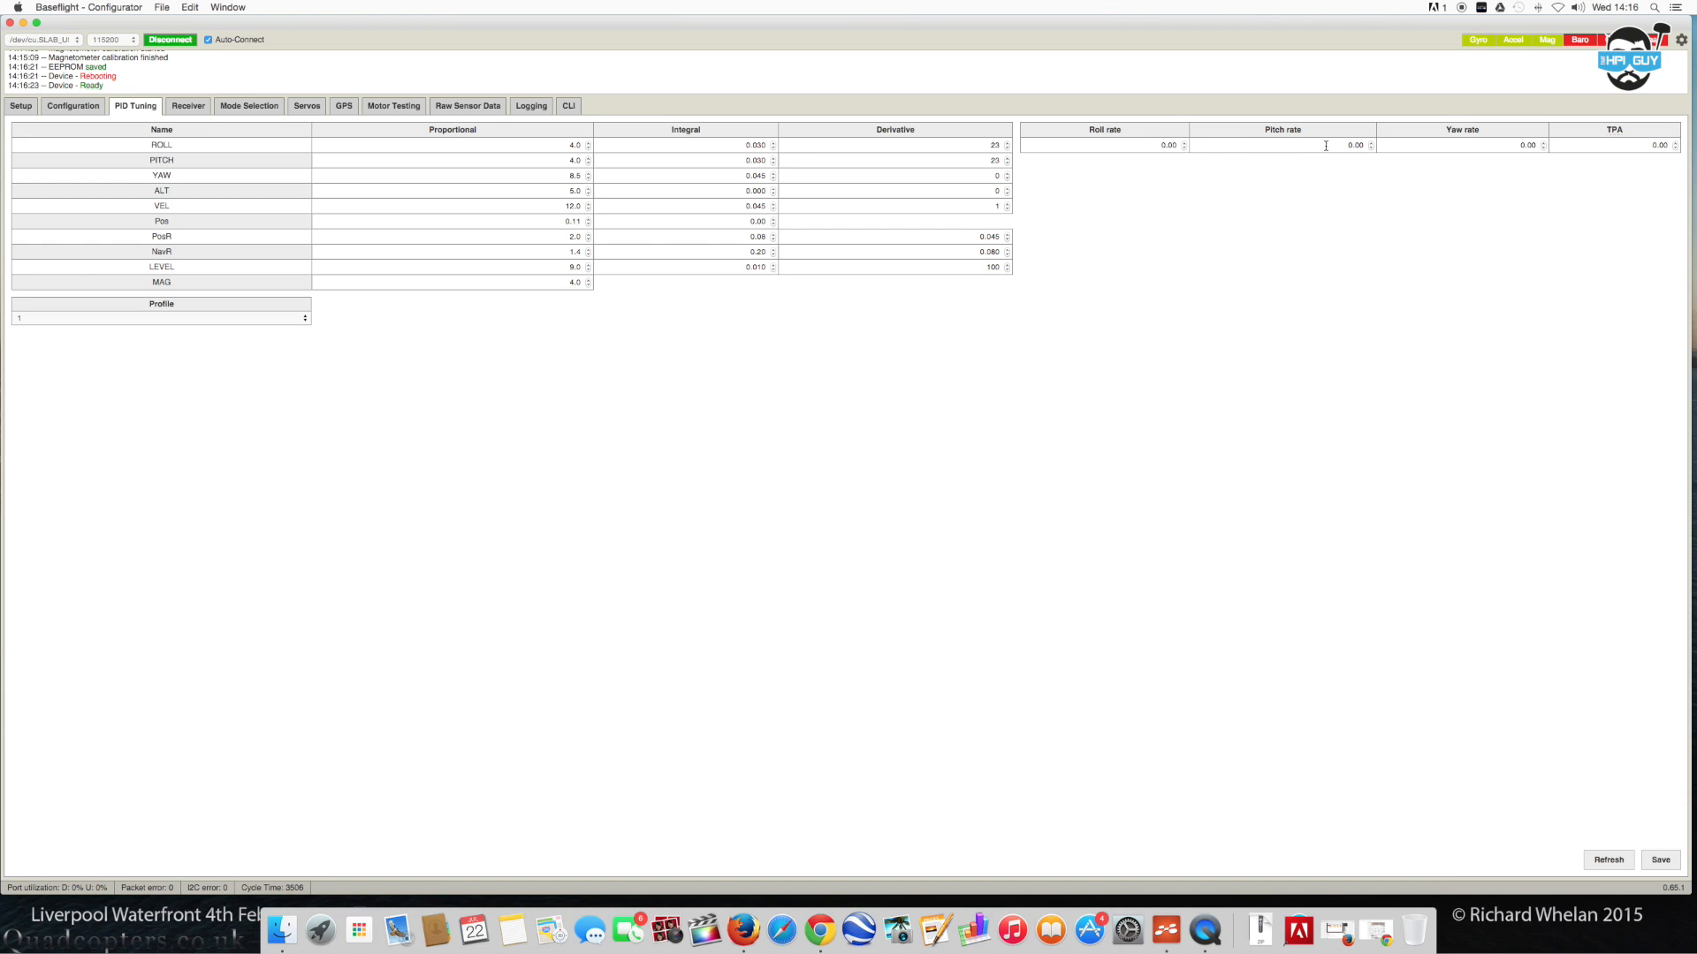
pyautogui.moveTo(1258, 158)
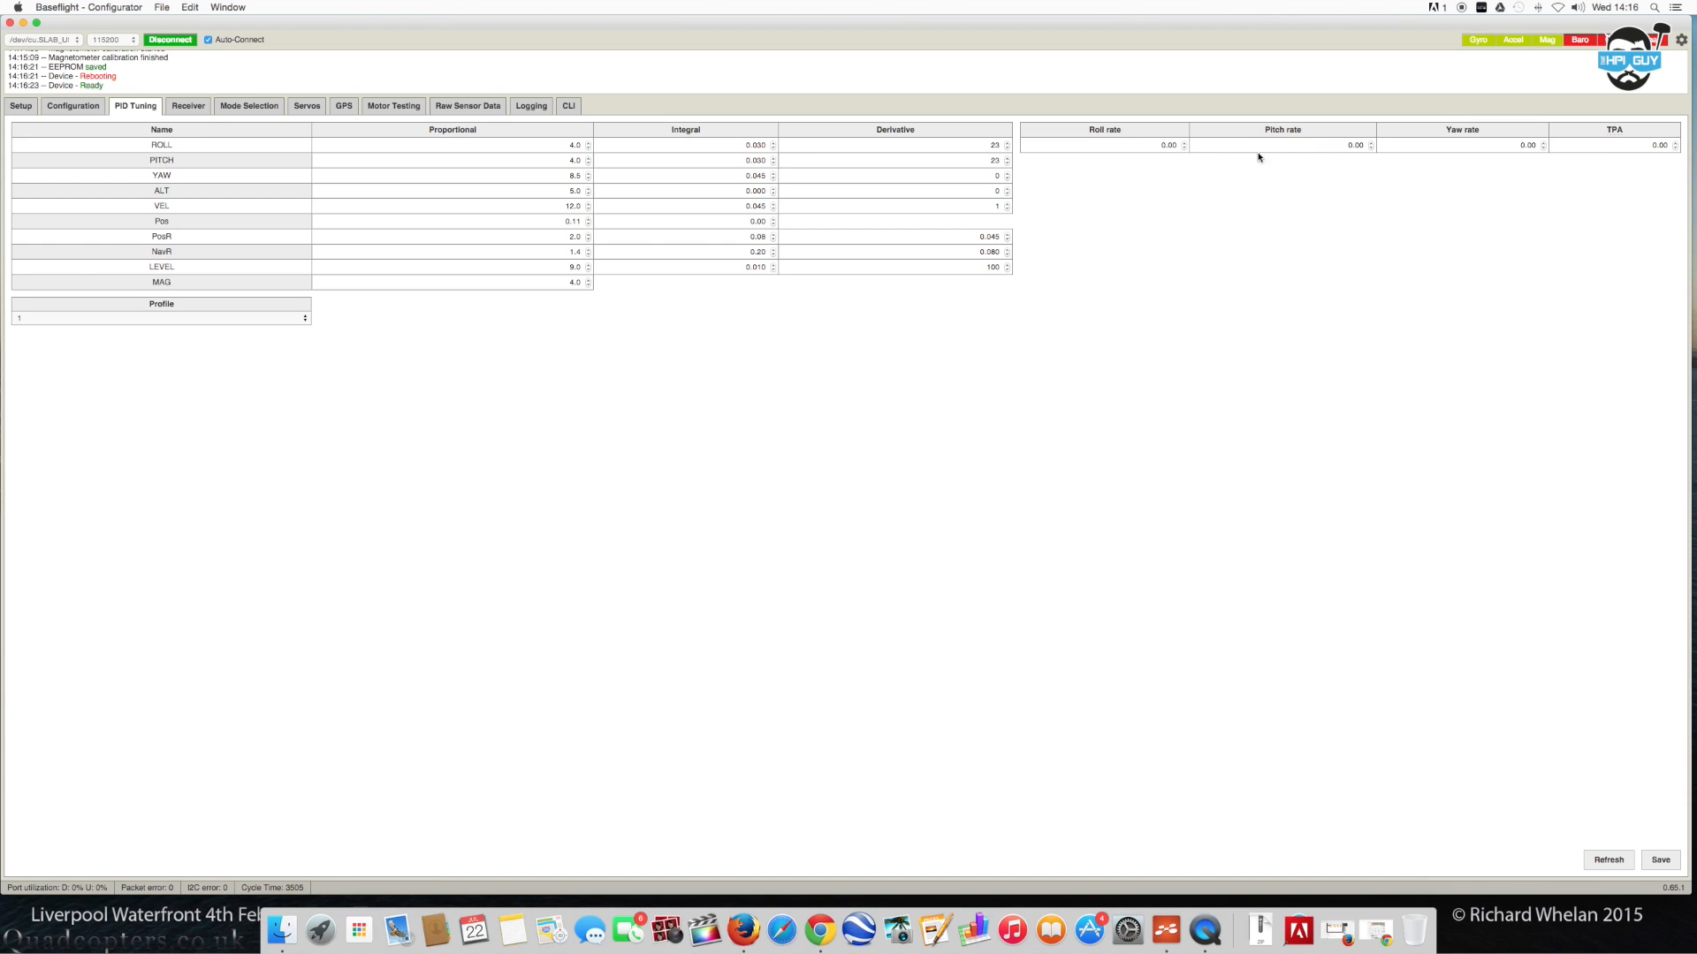
pyautogui.click(1182, 142)
pyautogui.write('0.5')
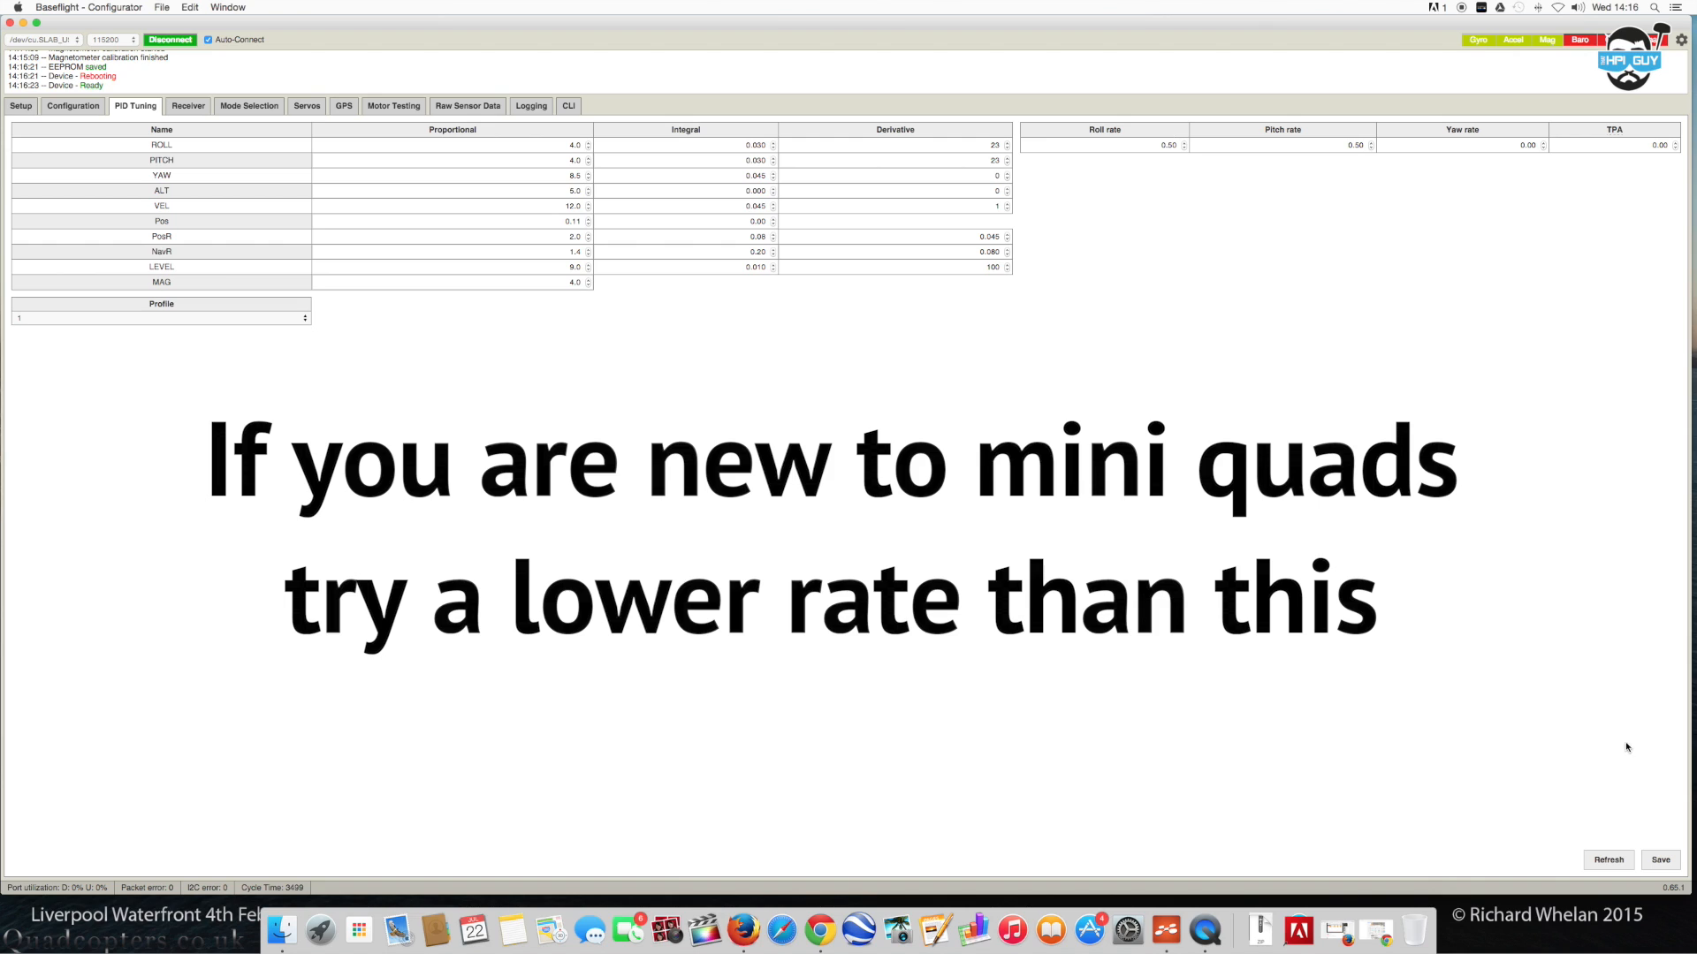
pyautogui.click(1660, 859)
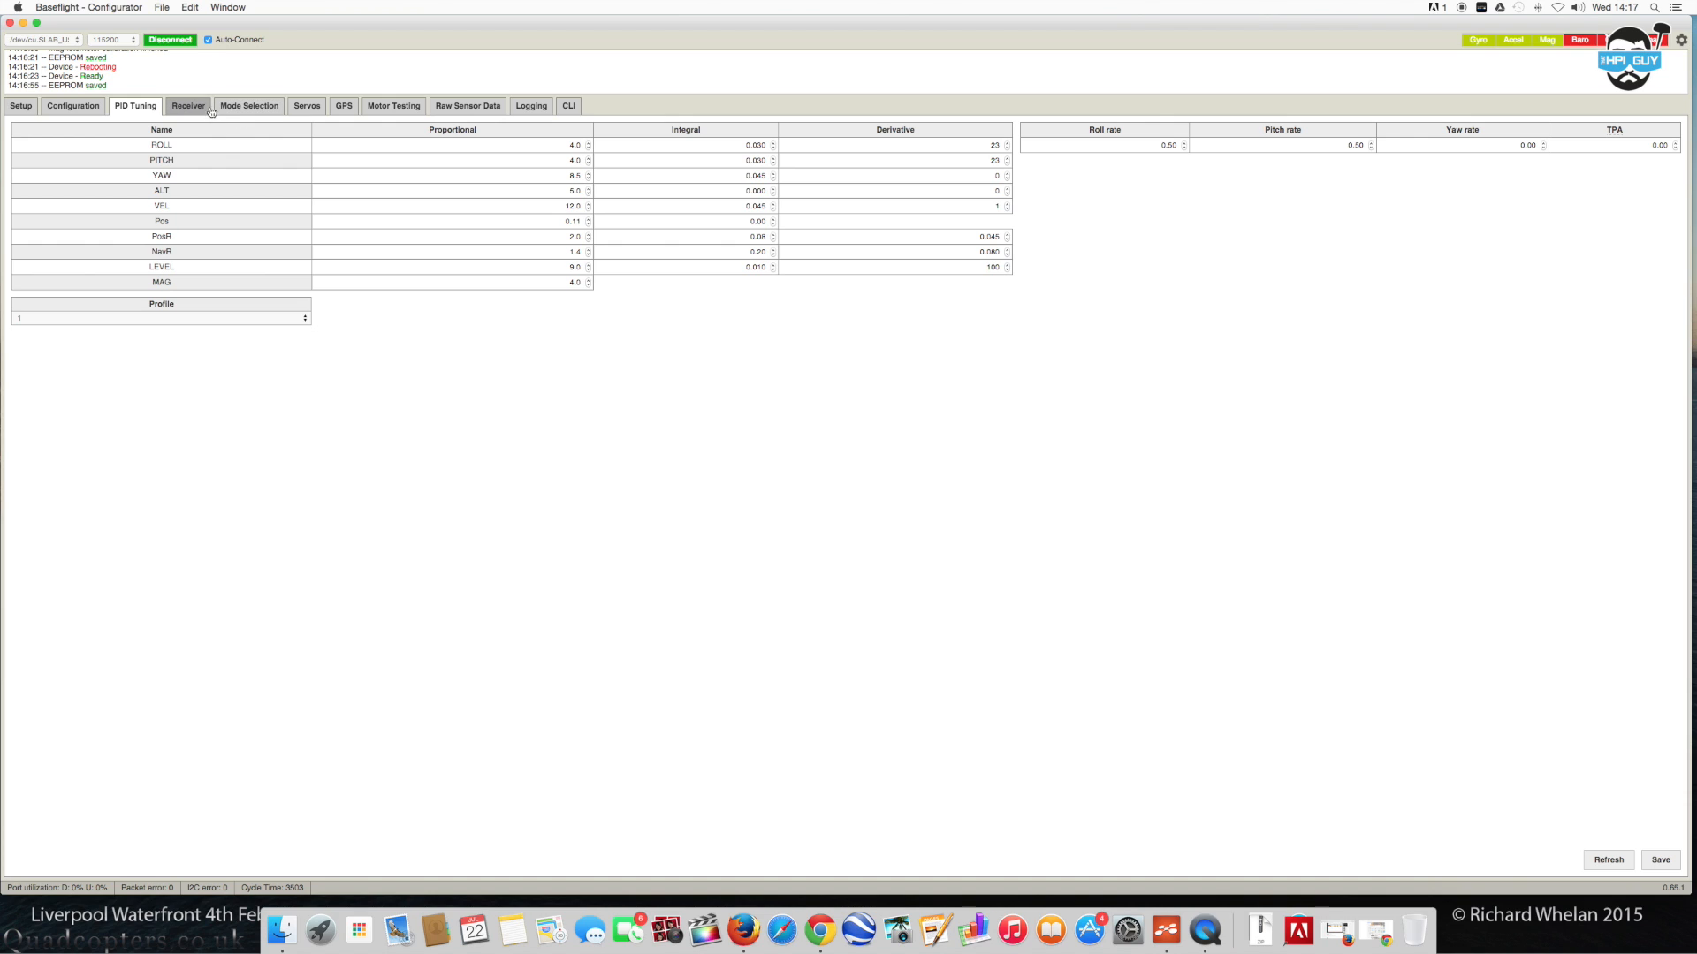
# On Receiver, keep the Default AETR1234 channel map and verify live stick and switch responses.
pyautogui.click(187, 104)
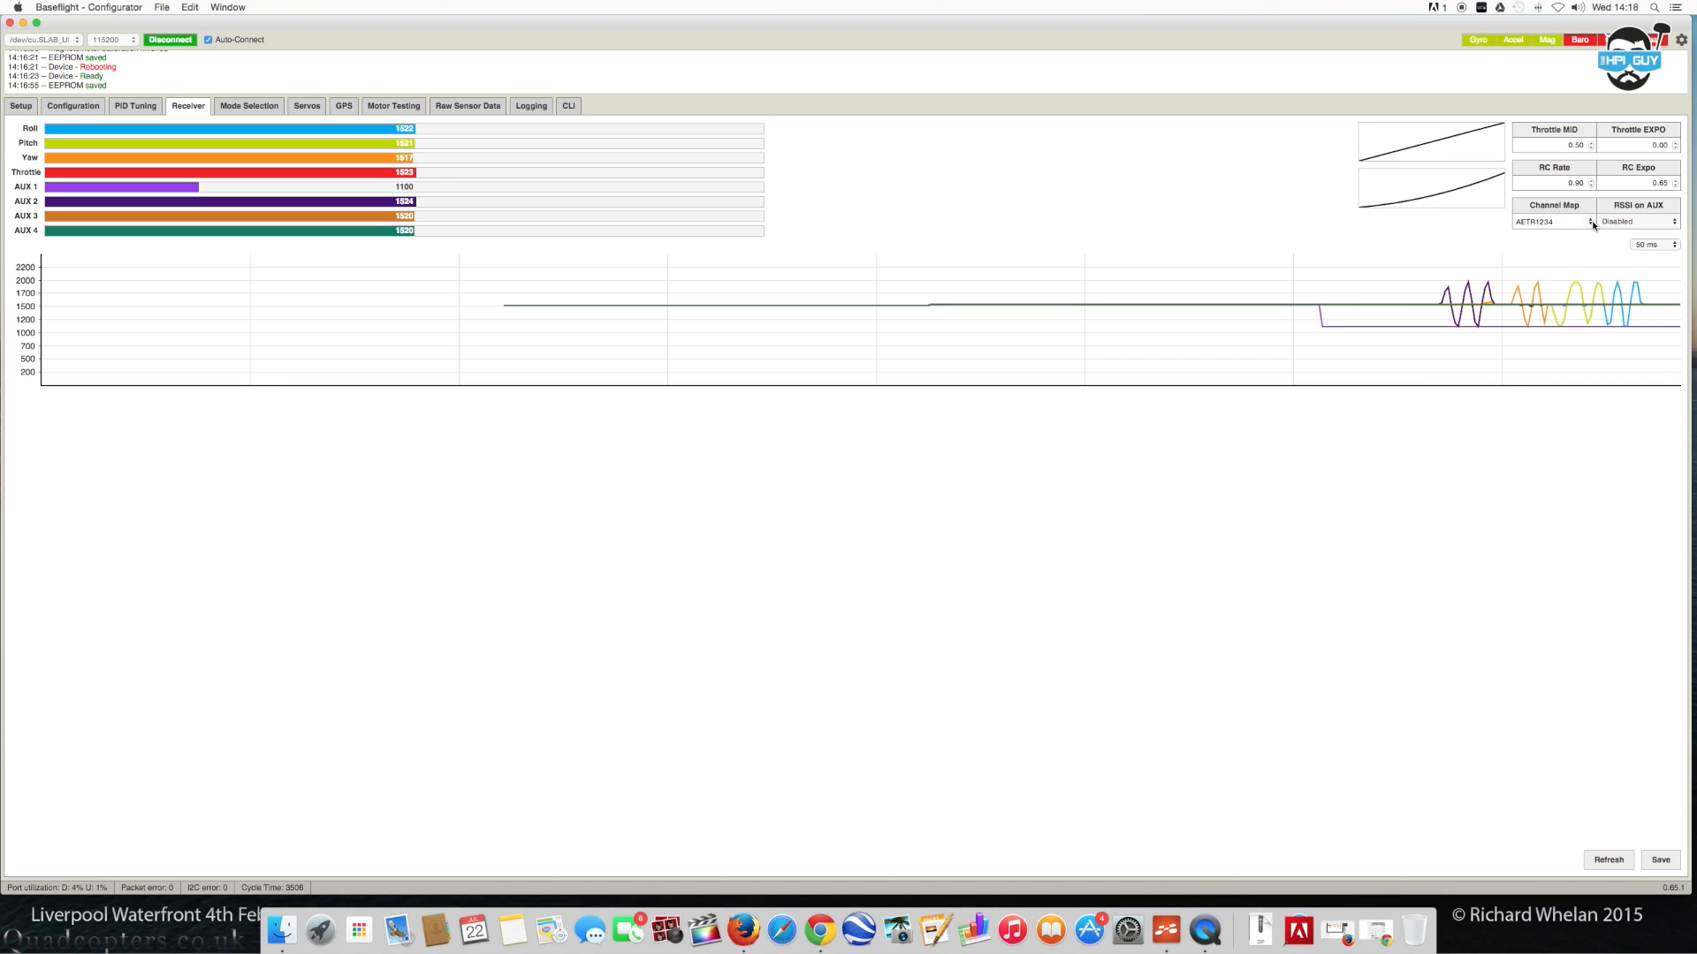
pyautogui.click(1548, 223)
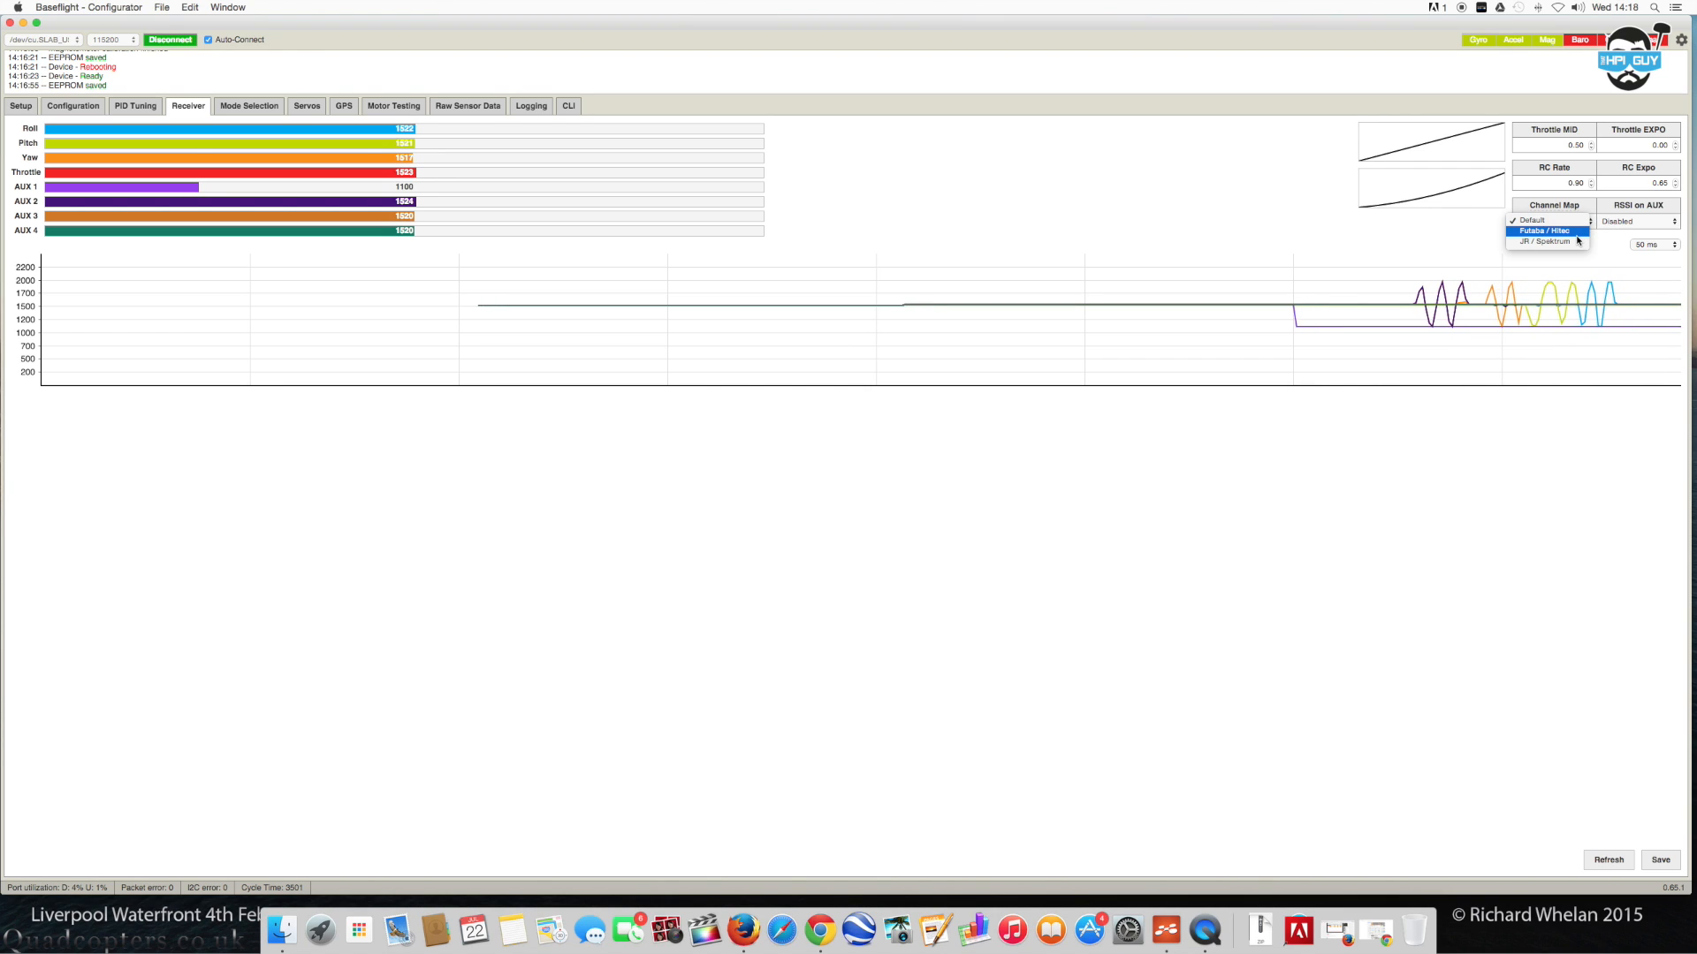
pyautogui.click(1548, 221)
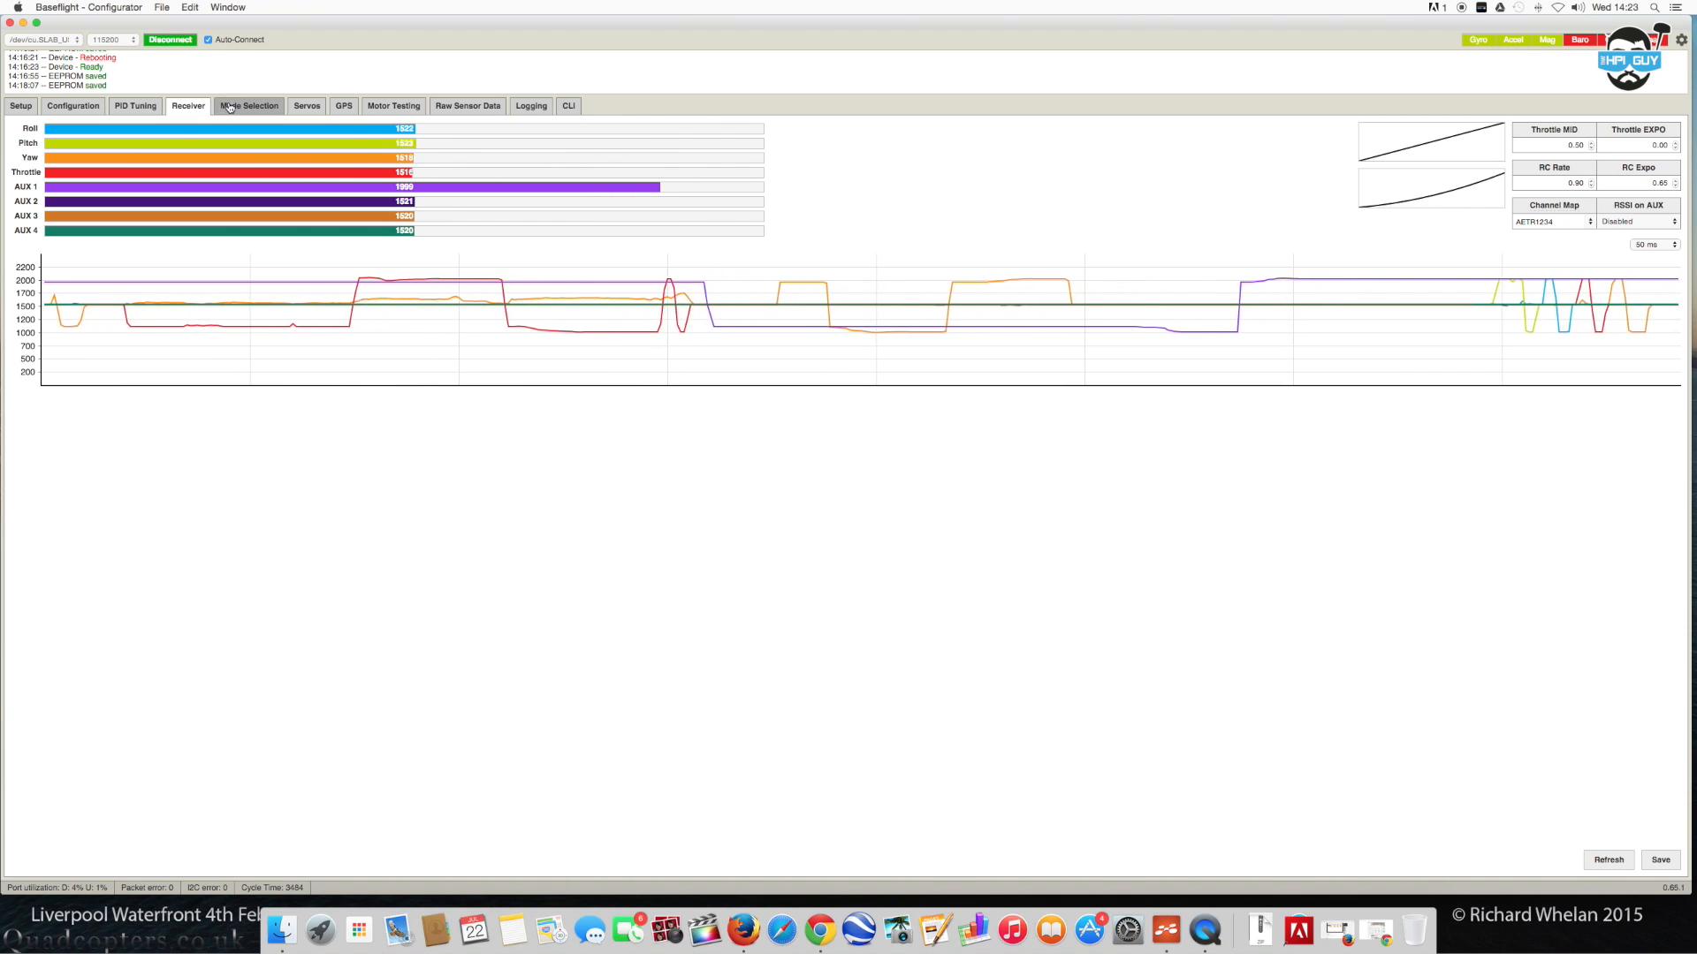
# On Mode Selection, assign ANGLE to AUX 1 LOW and HORIZON to AUX 1 MED, then save.
pyautogui.click(248, 104)
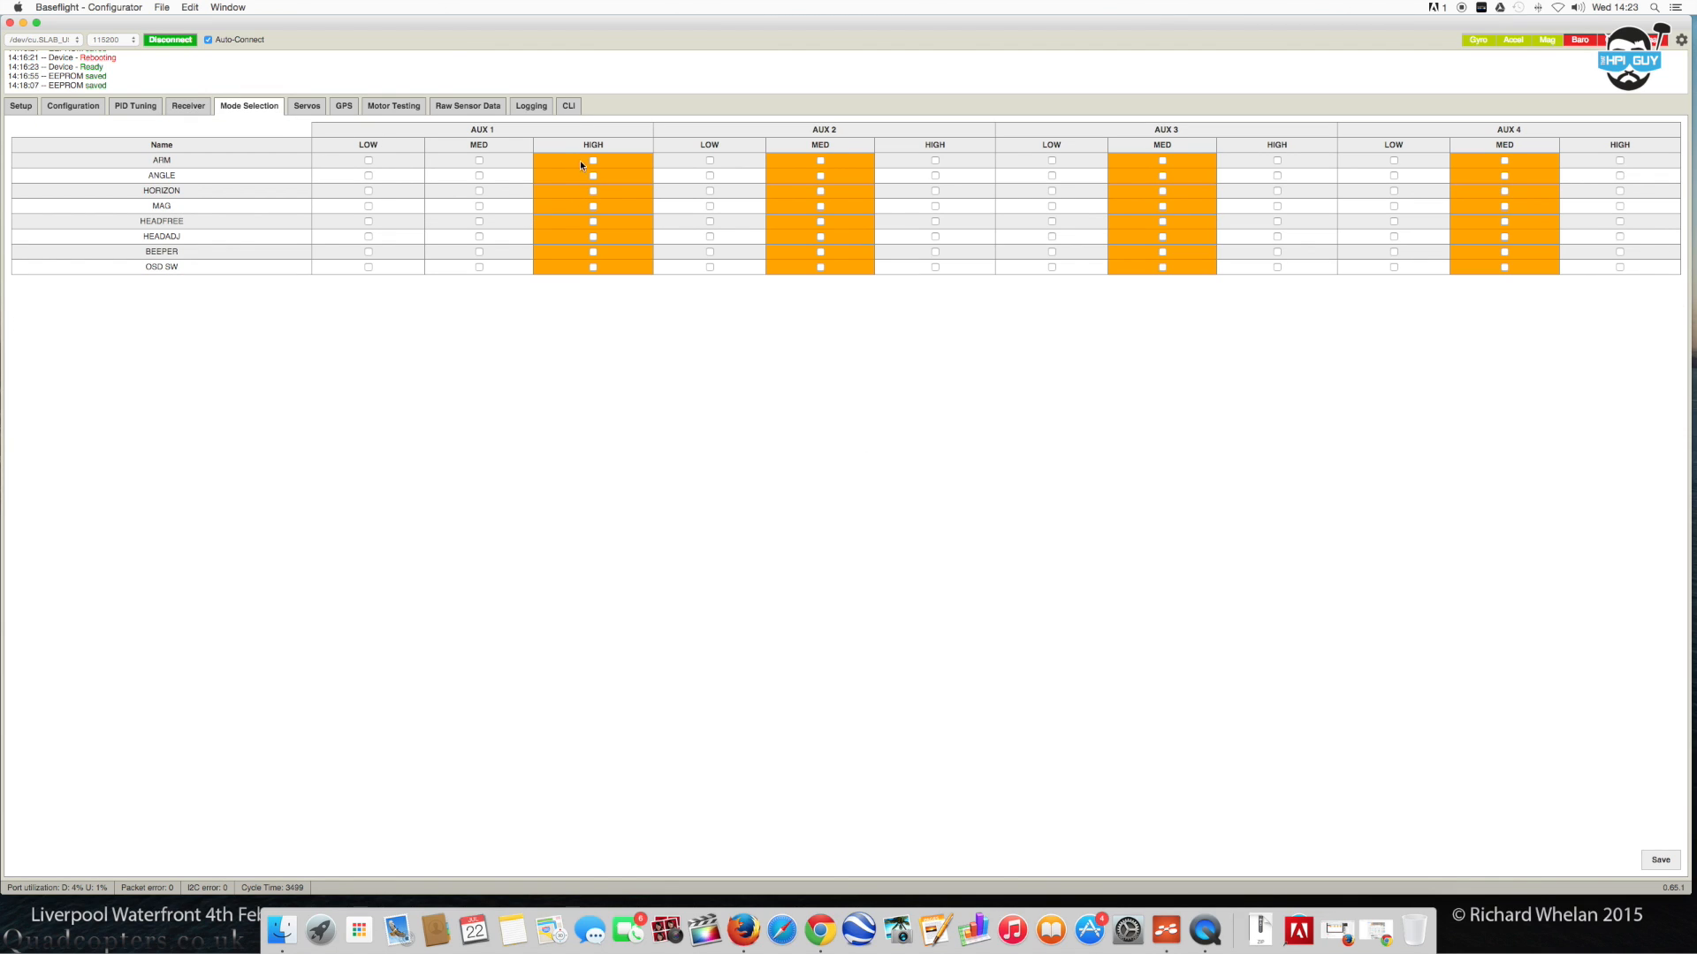
pyautogui.moveTo(364, 152)
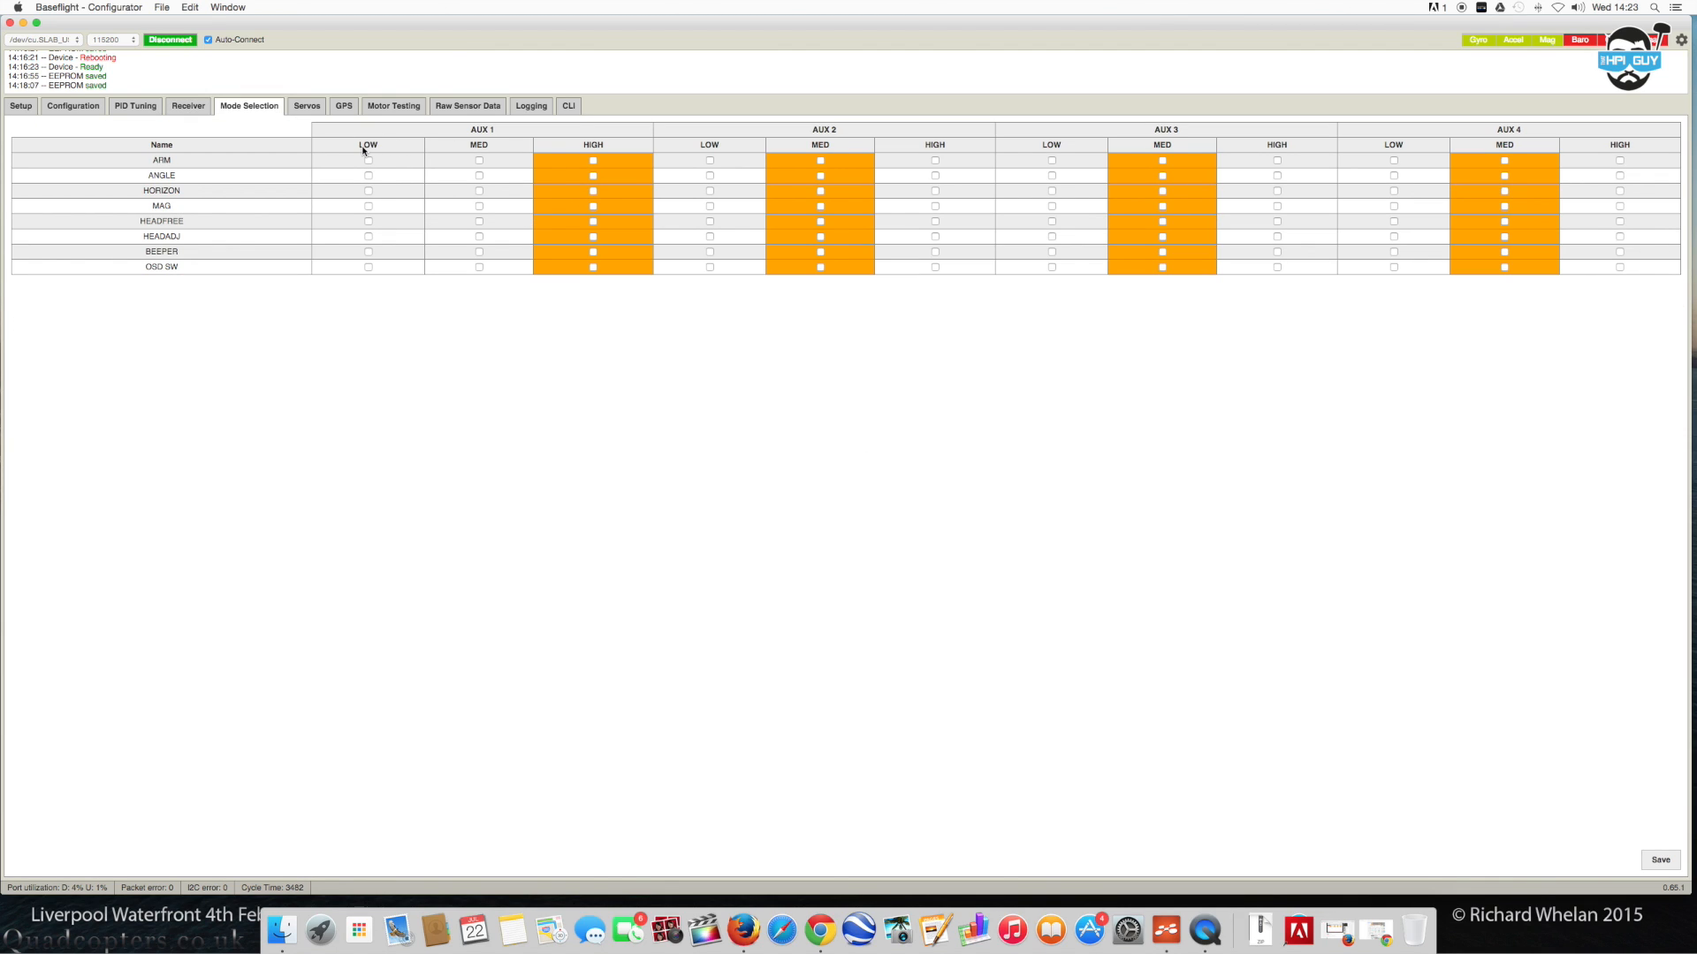
pyautogui.moveTo(369, 178)
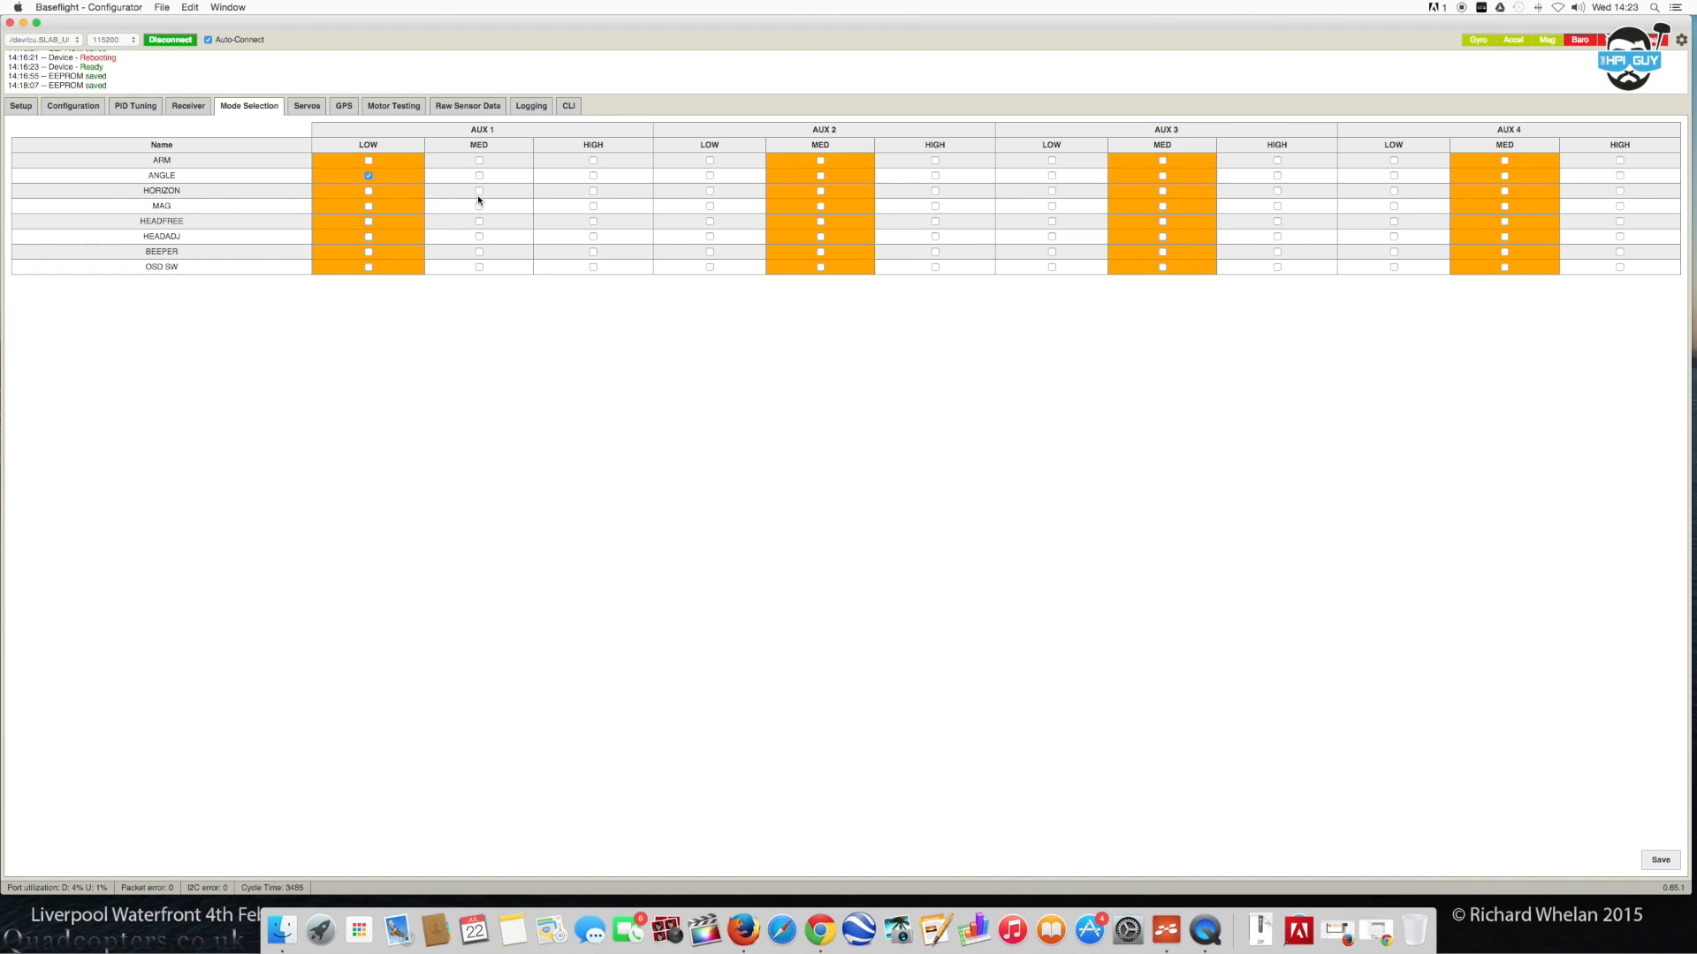
pyautogui.click(479, 191)
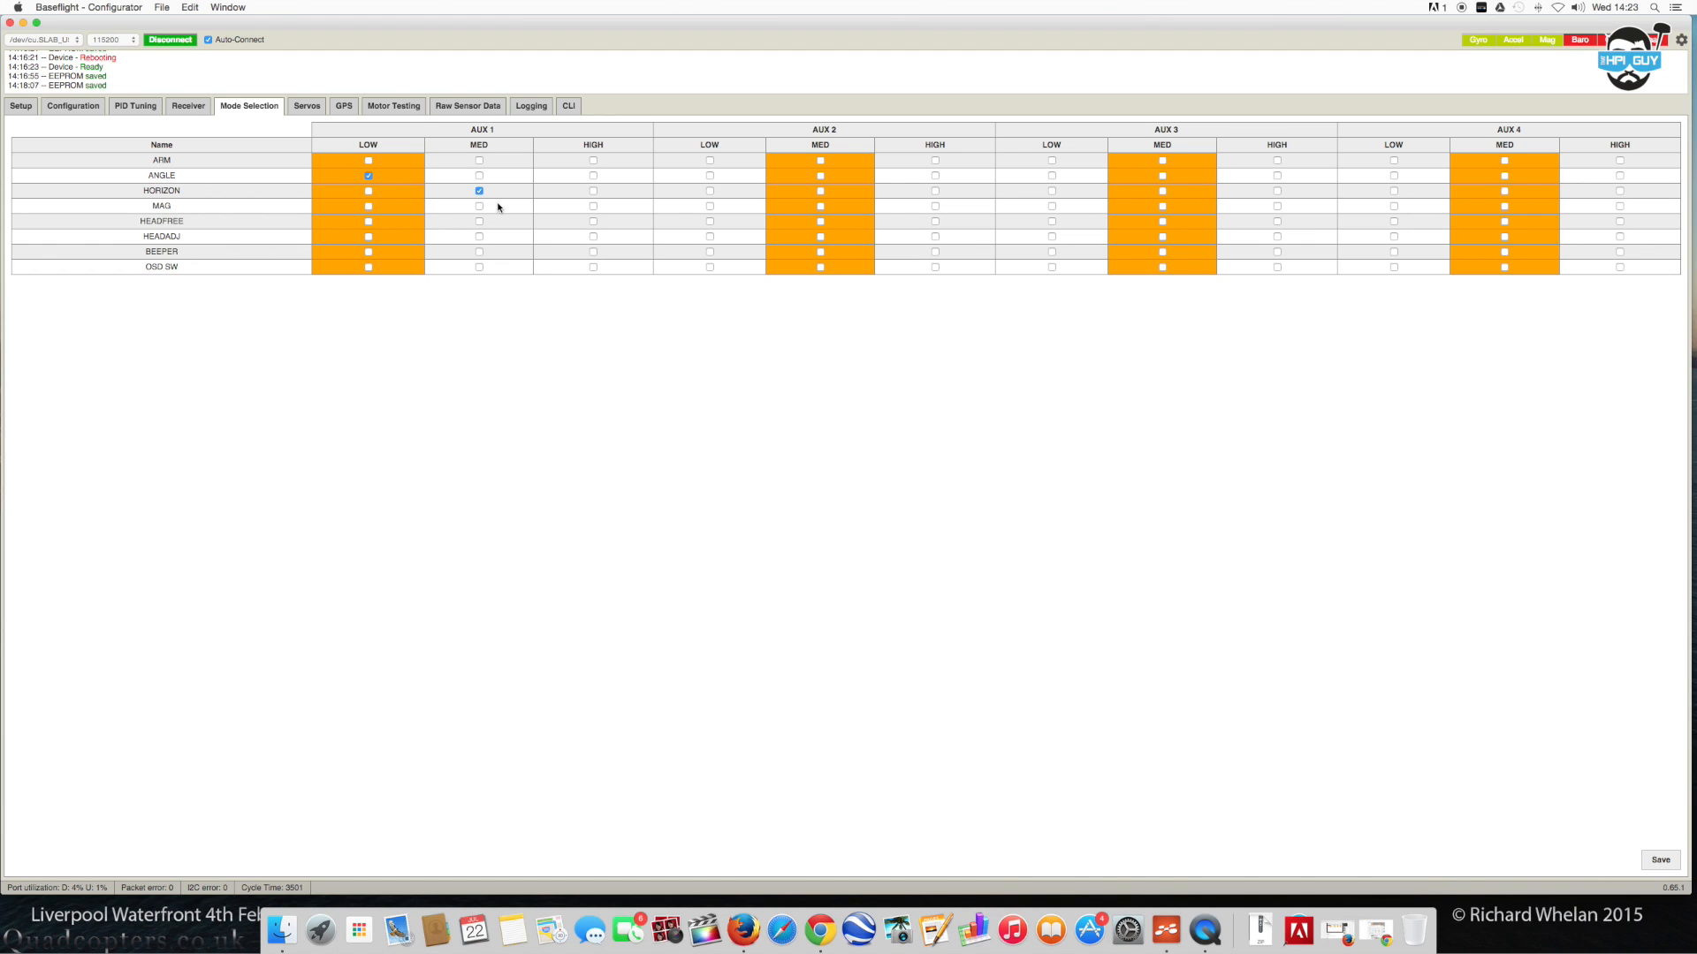
pyautogui.moveTo(592, 203)
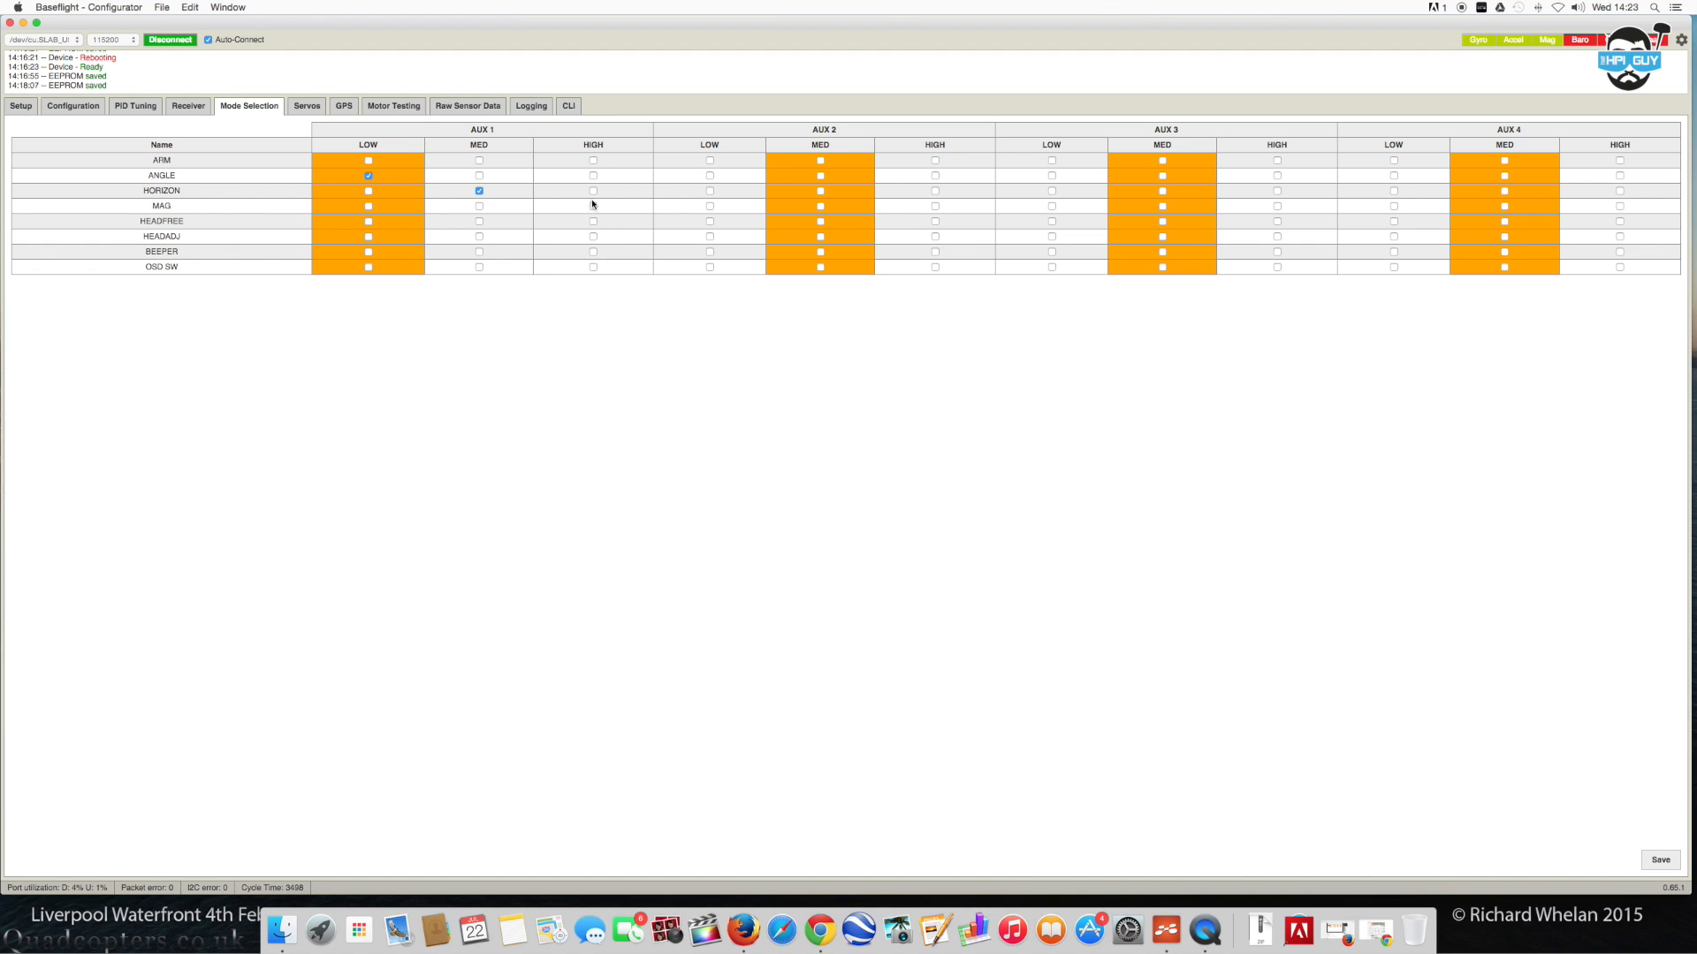
pyautogui.moveTo(594, 235)
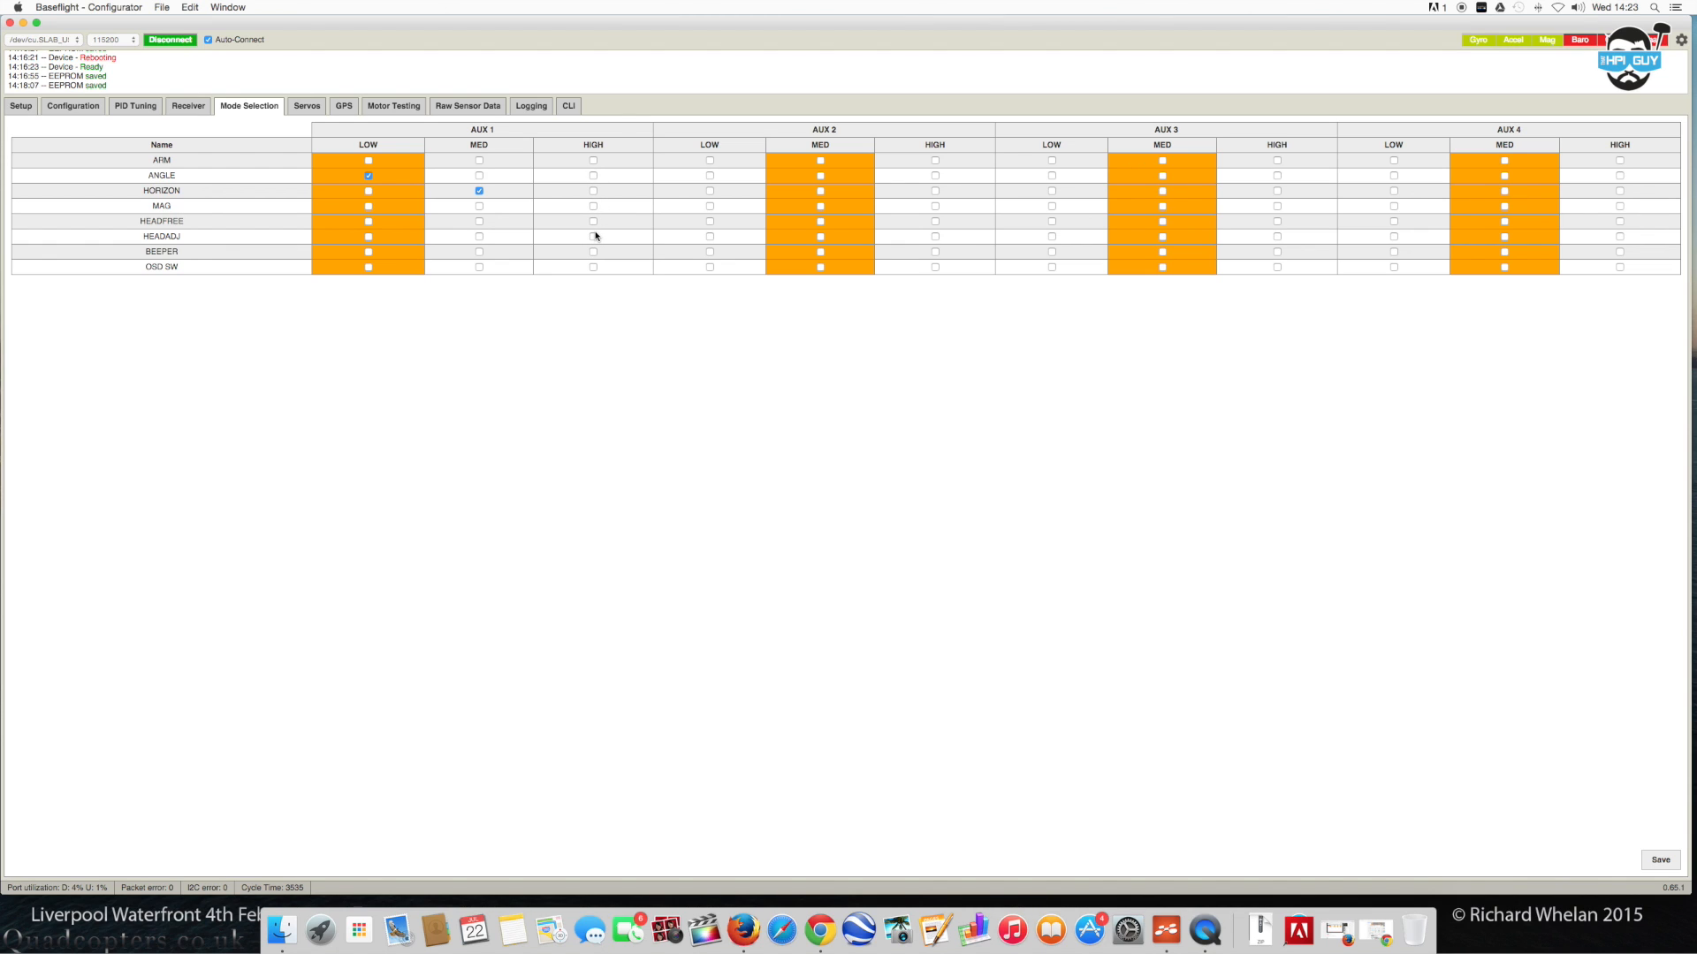
pyautogui.moveTo(594, 181)
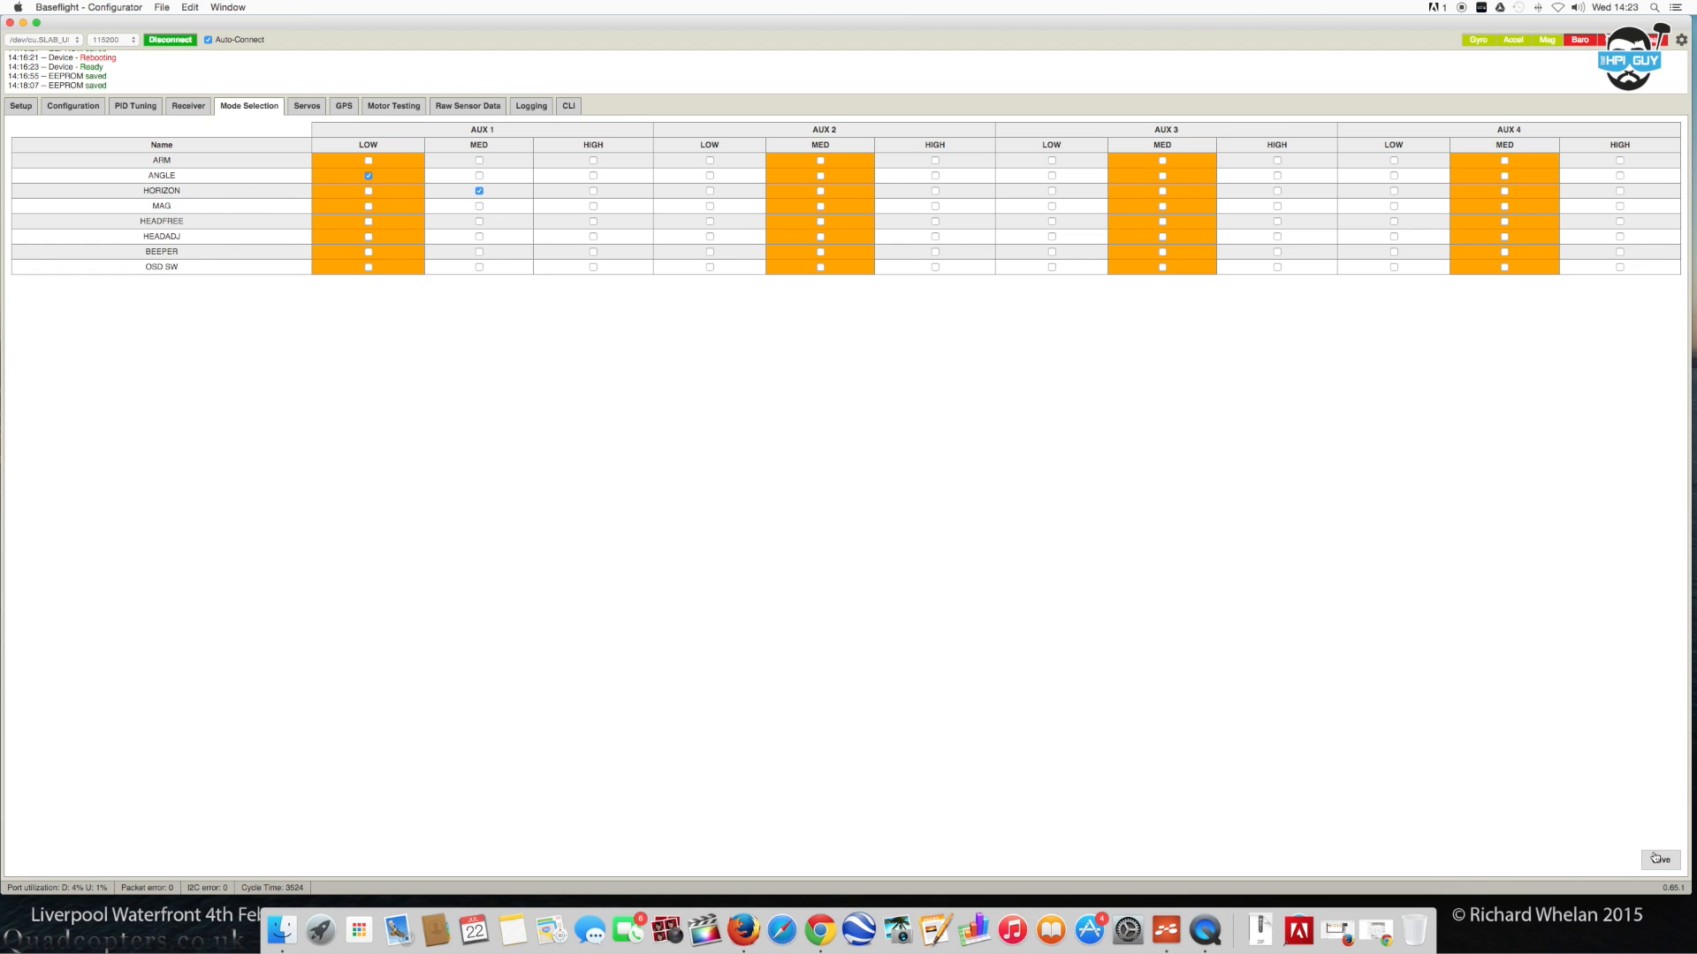
pyautogui.click(1659, 861)
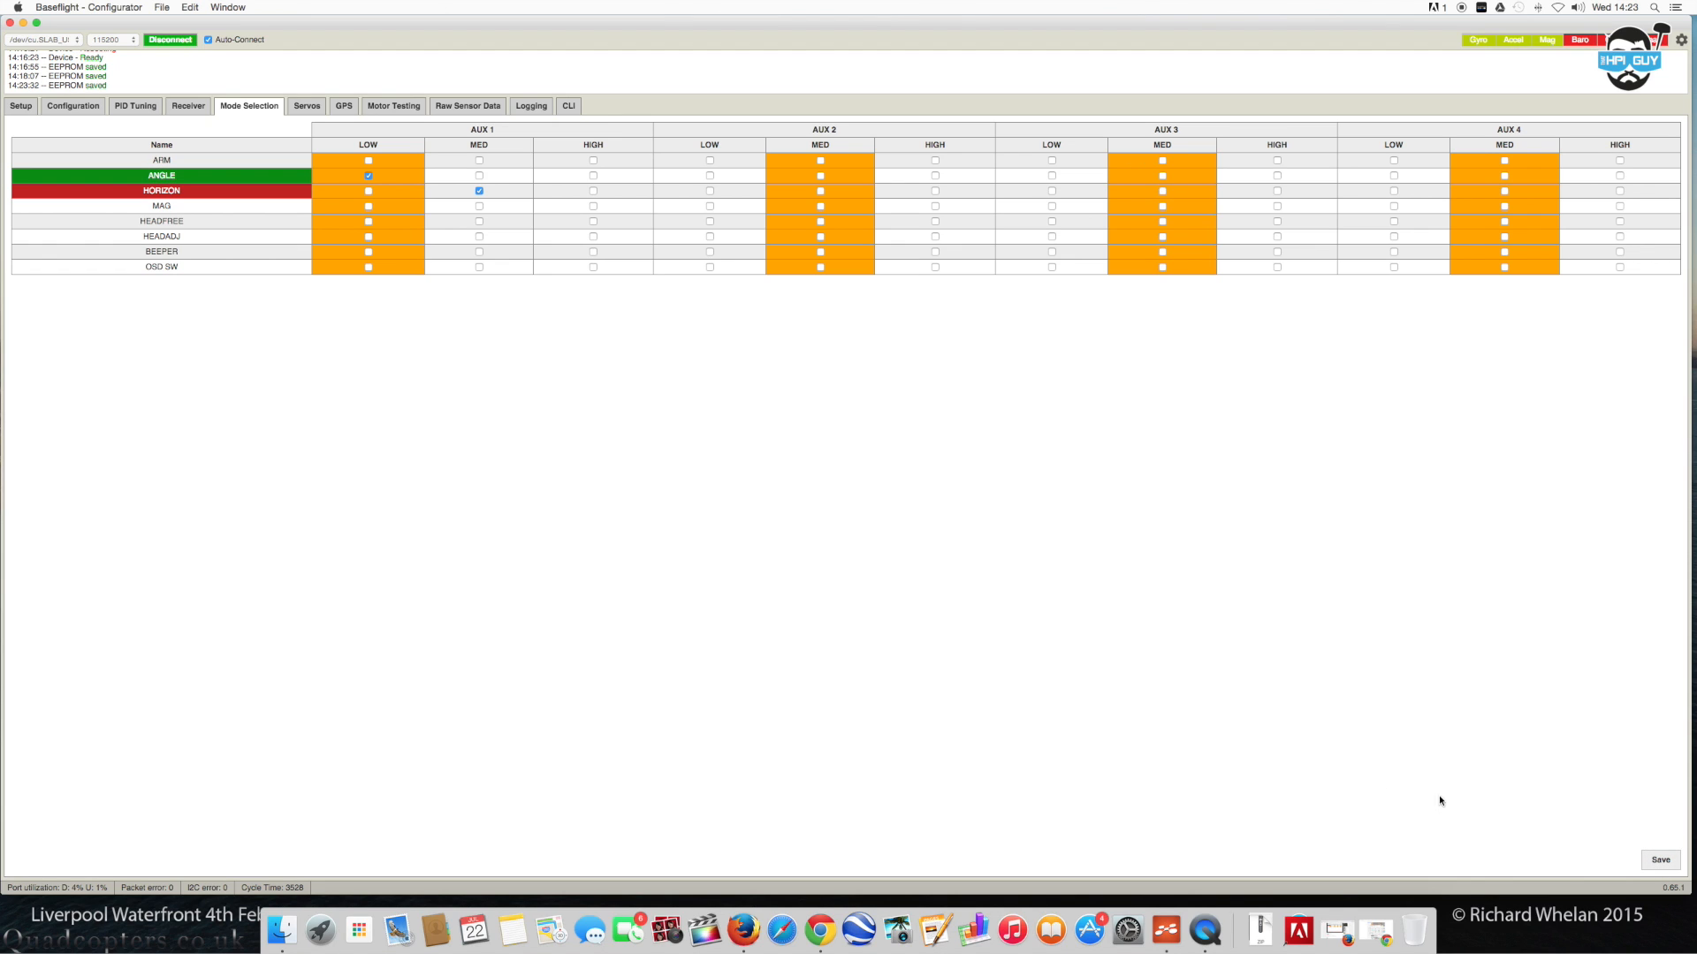
pyautogui.moveTo(808, 544)
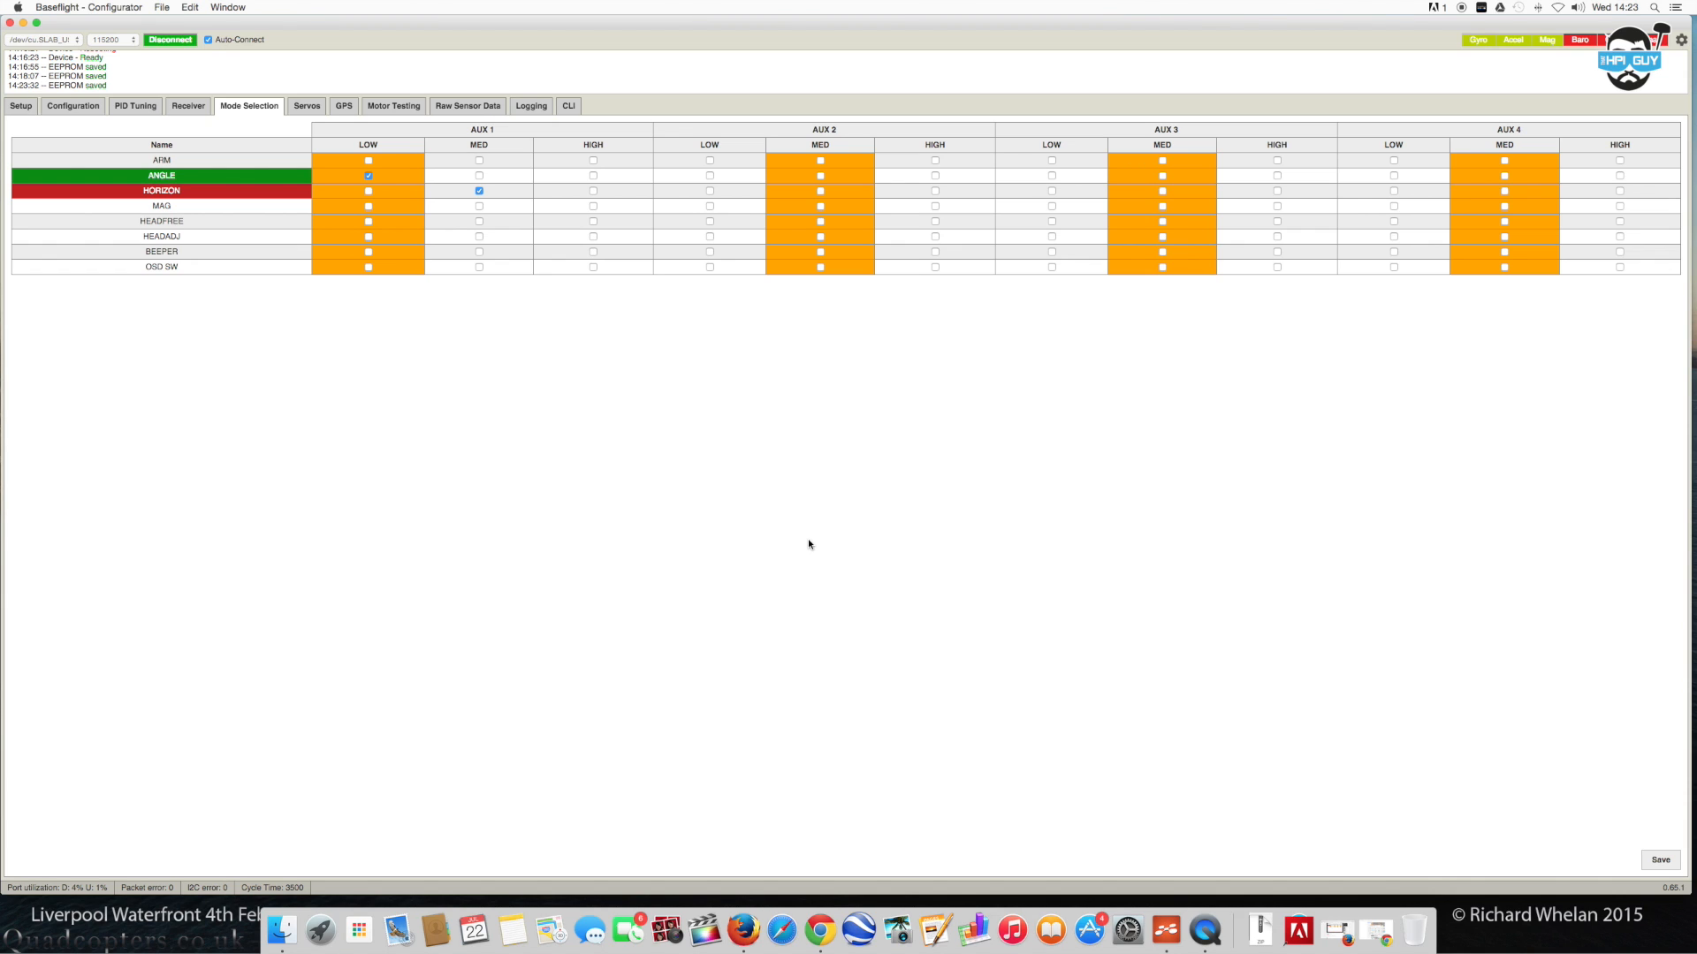
pyautogui.moveTo(320, 268)
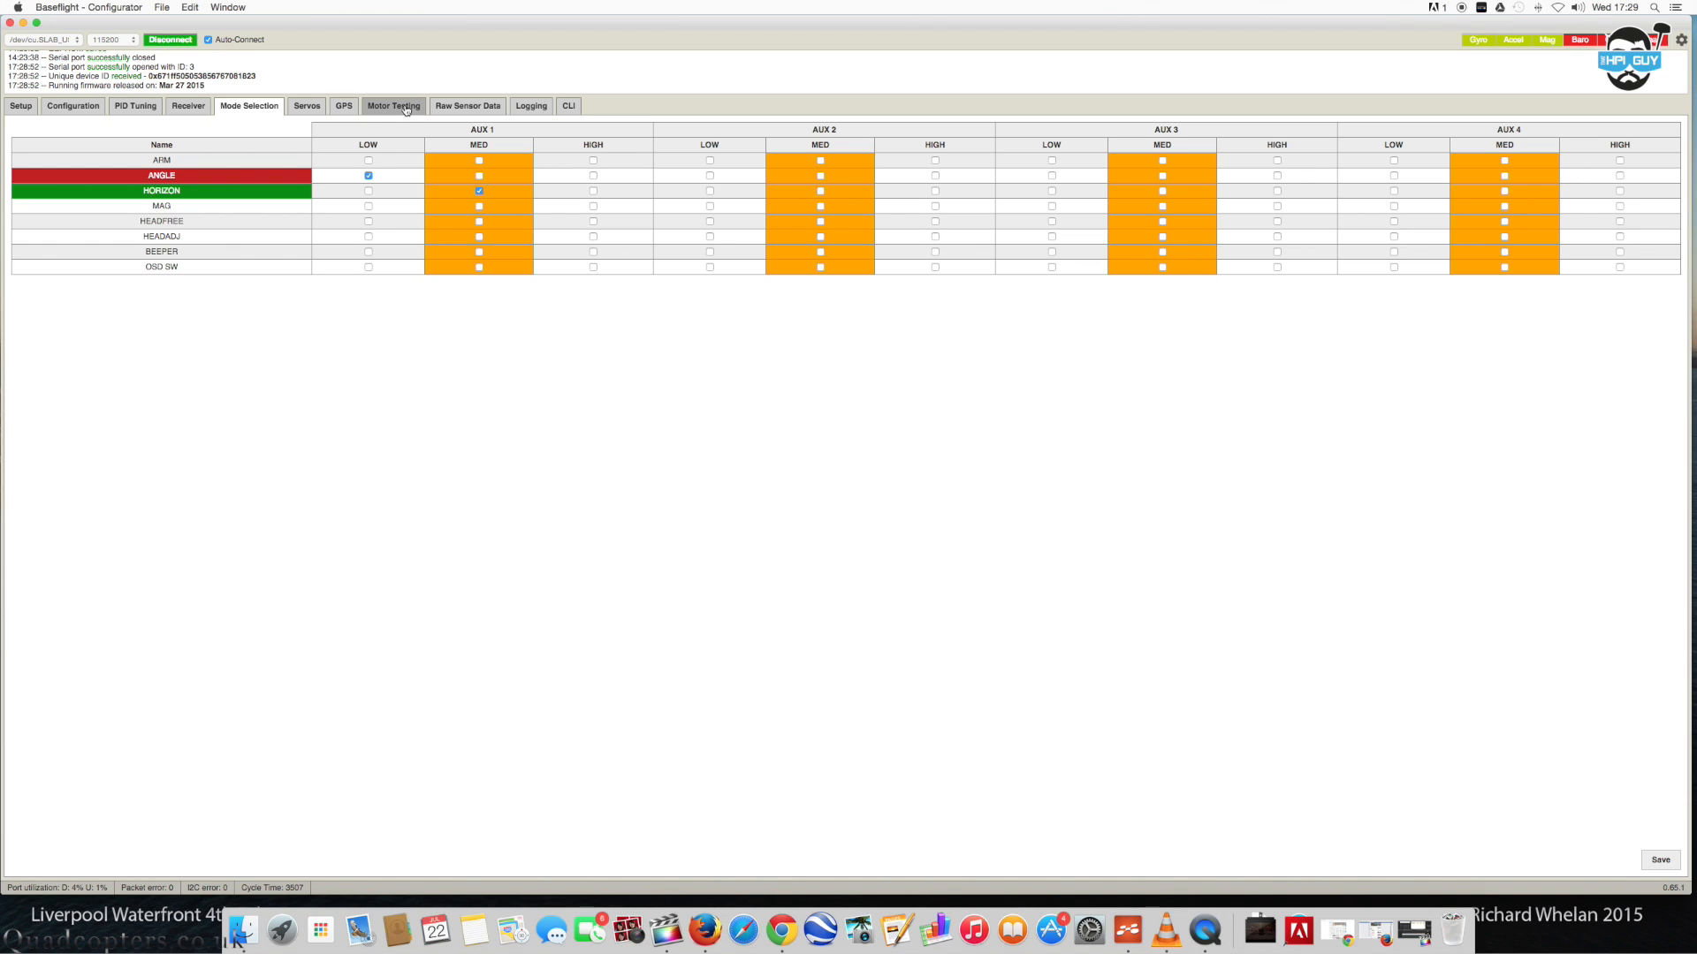
# Enable motor test mode and drive motors 1-4 to 2000 with the Master slider for ESC calibration.
pyautogui.click(392, 105)
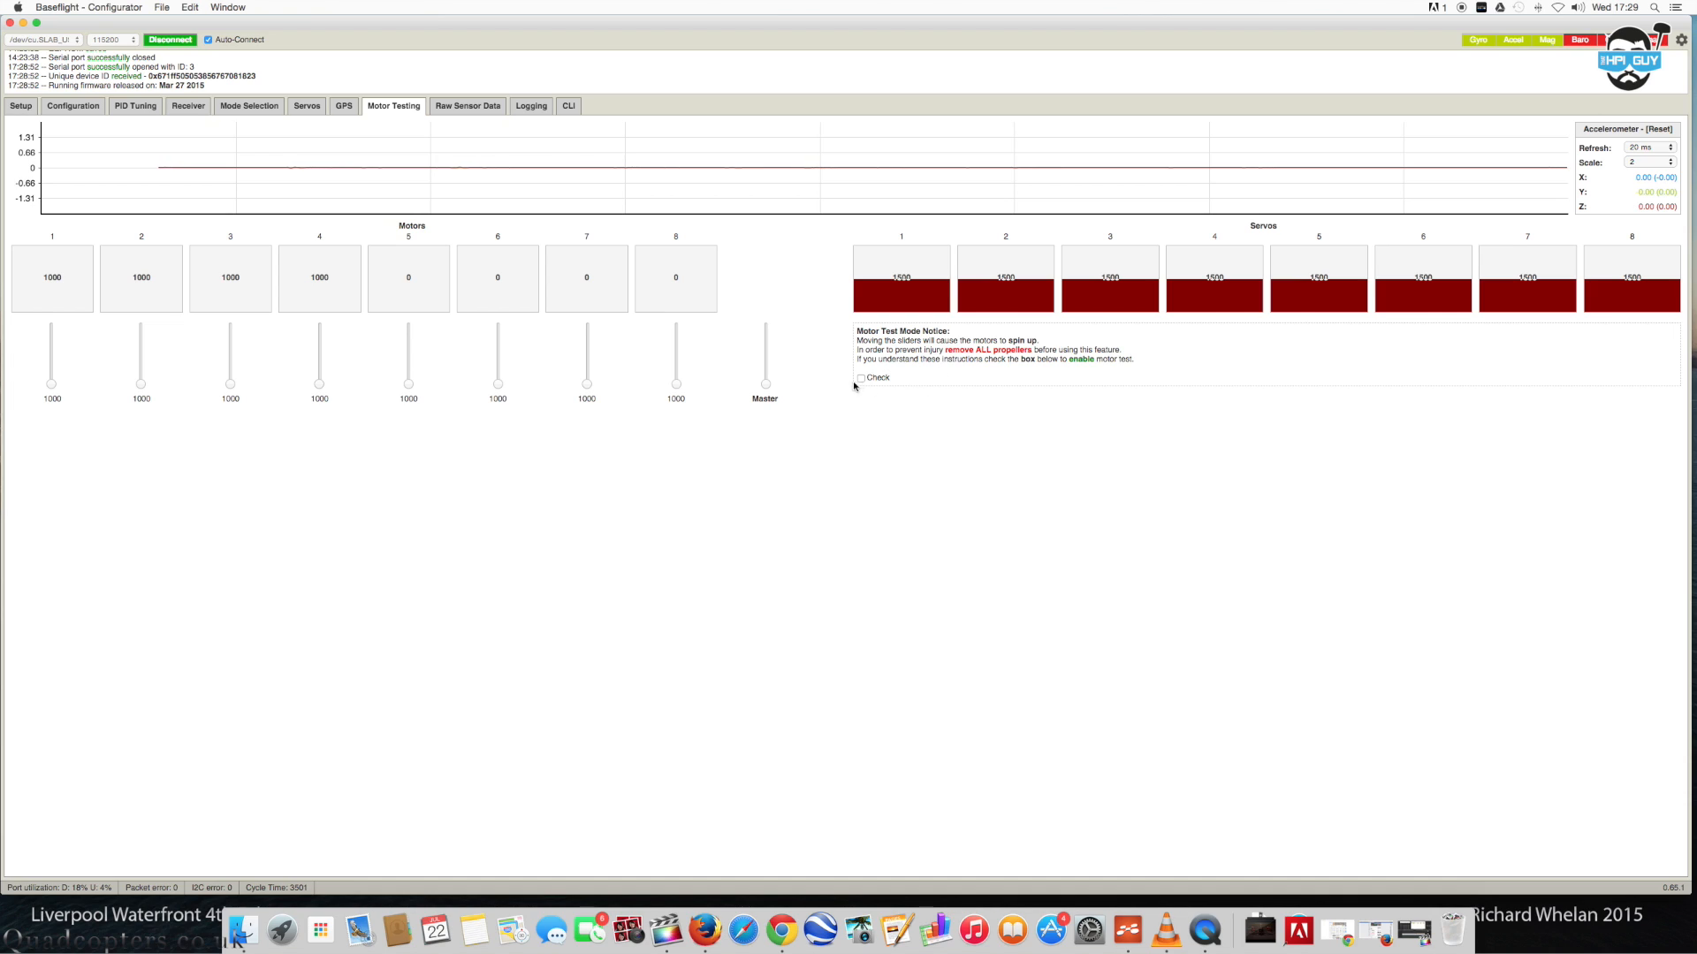
pyautogui.click(861, 378)
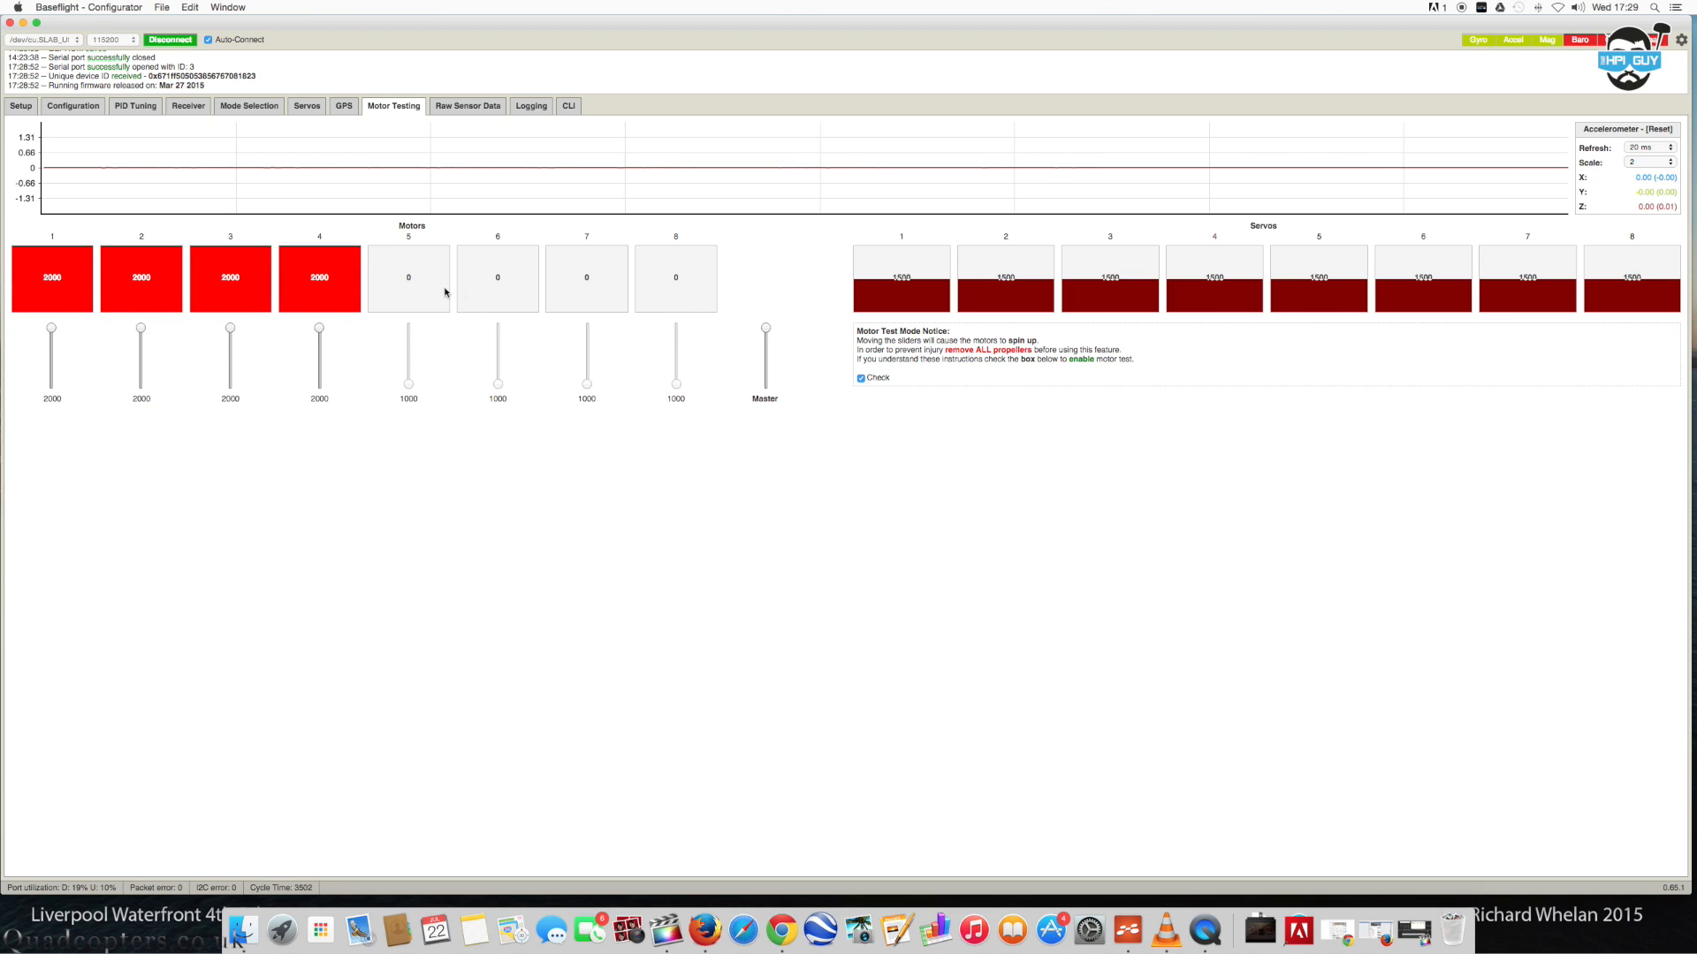
pyautogui.moveTo(621, 334)
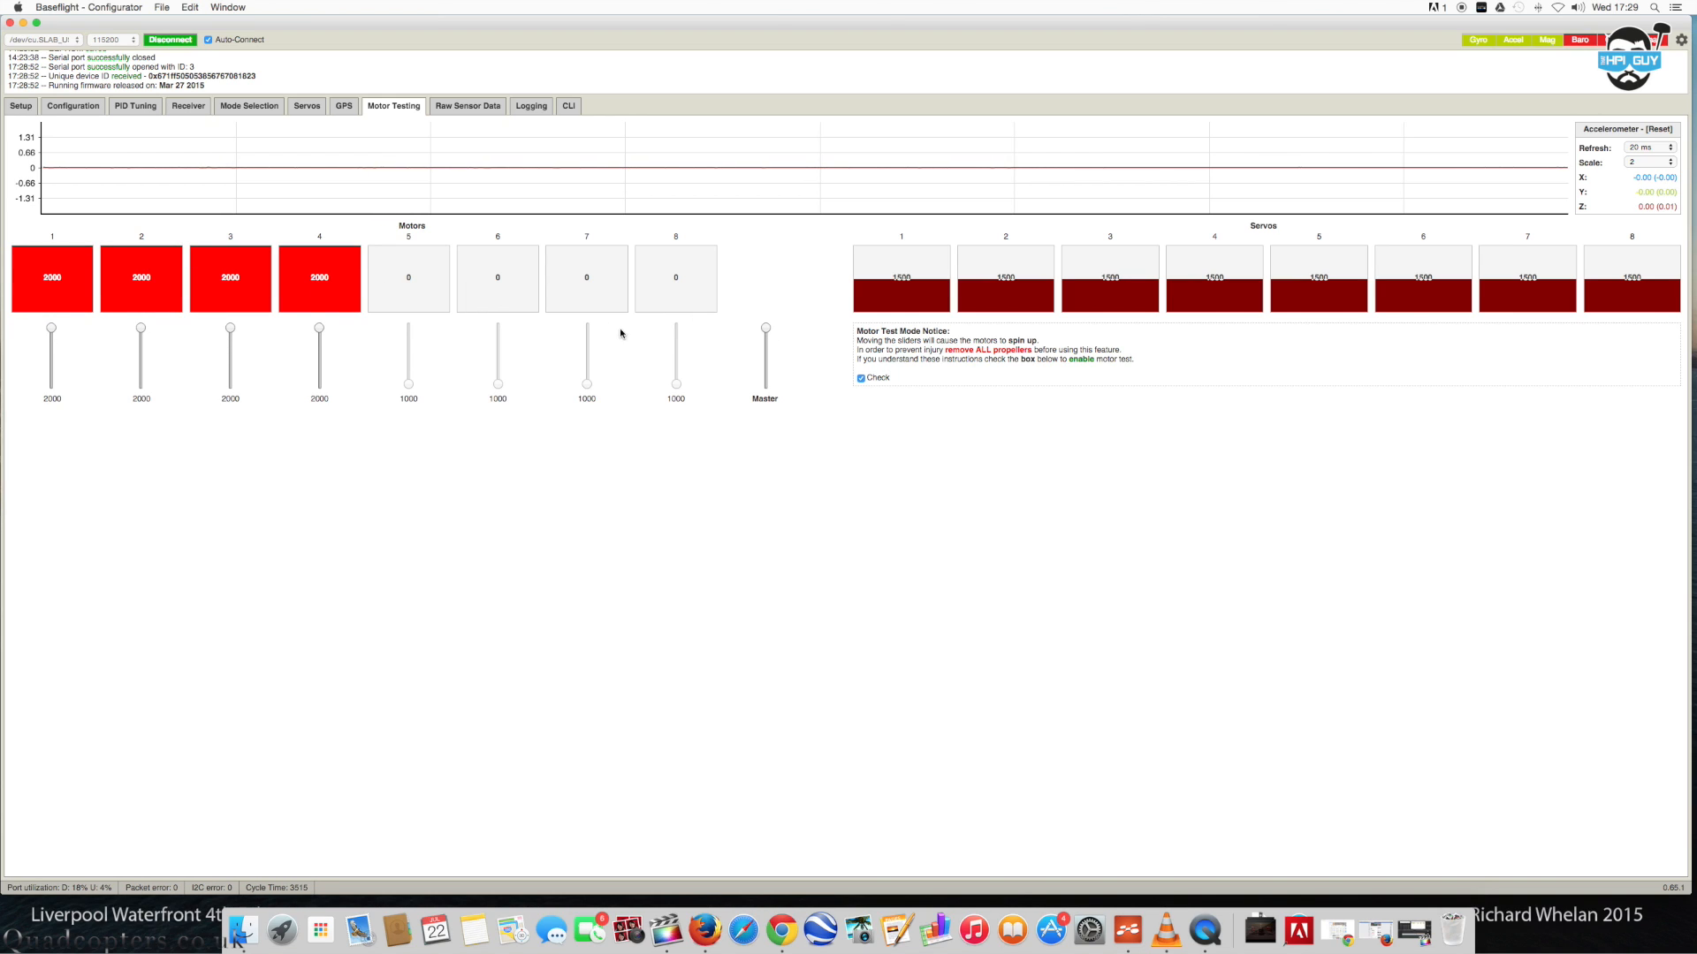
pyautogui.moveTo(763, 374)
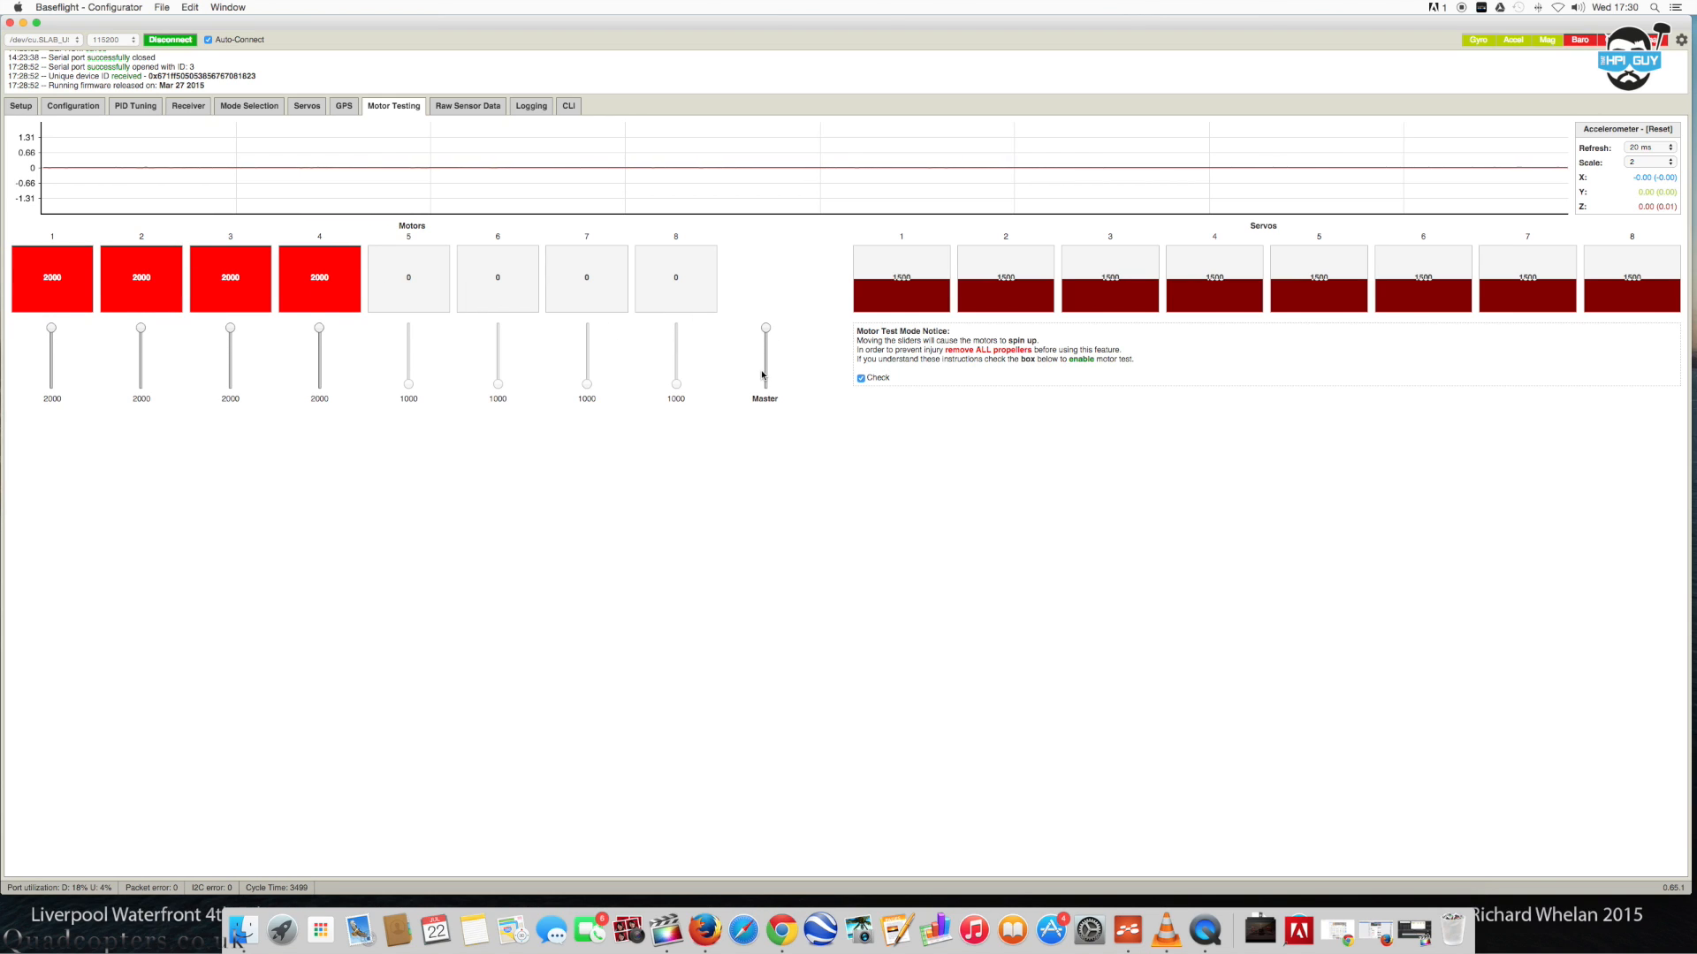